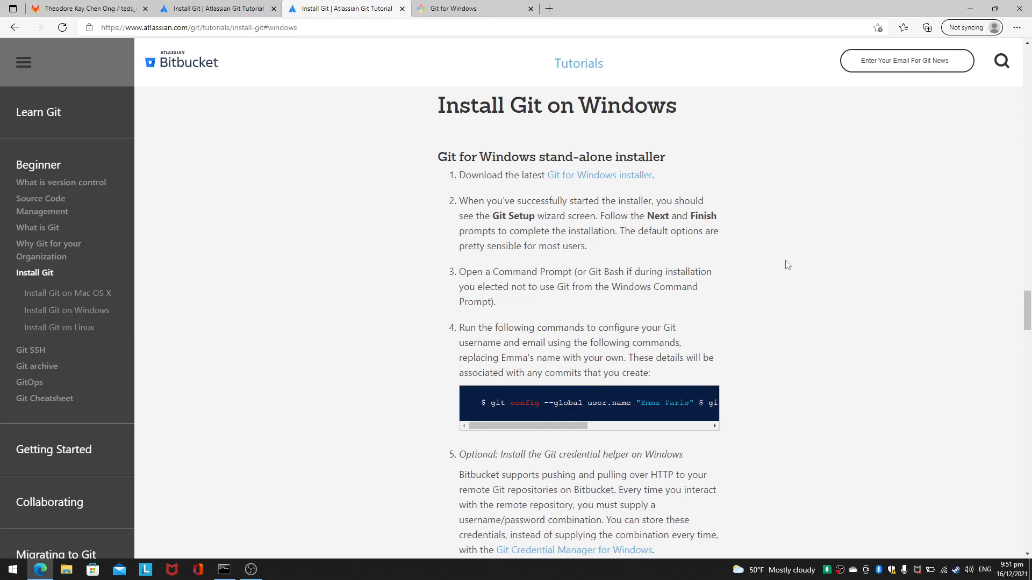
mouse_move(676, 199)
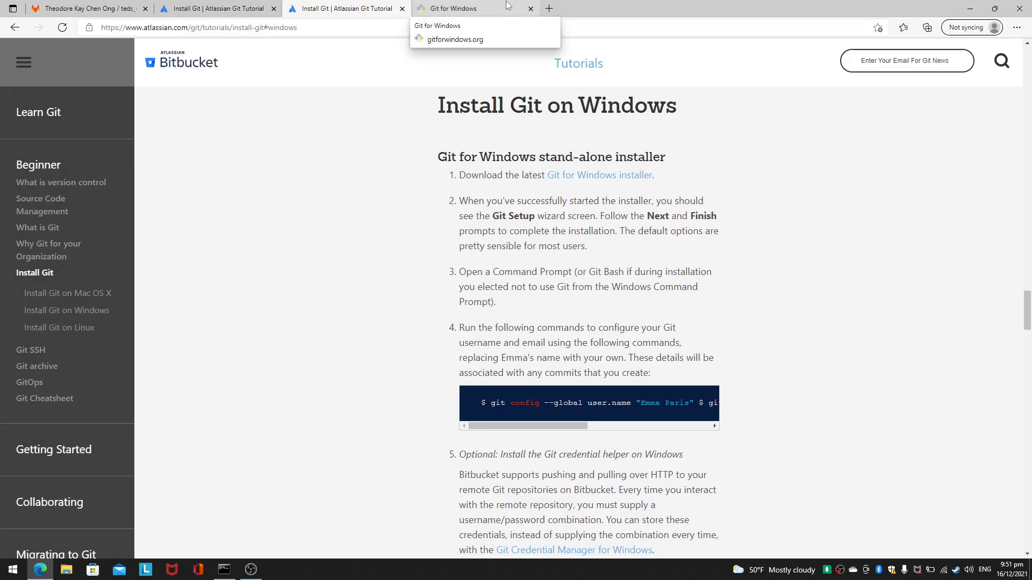
- Download Git-2.34.1-64-bit.exe from gitforwindows.org and run the installer
click(453, 39)
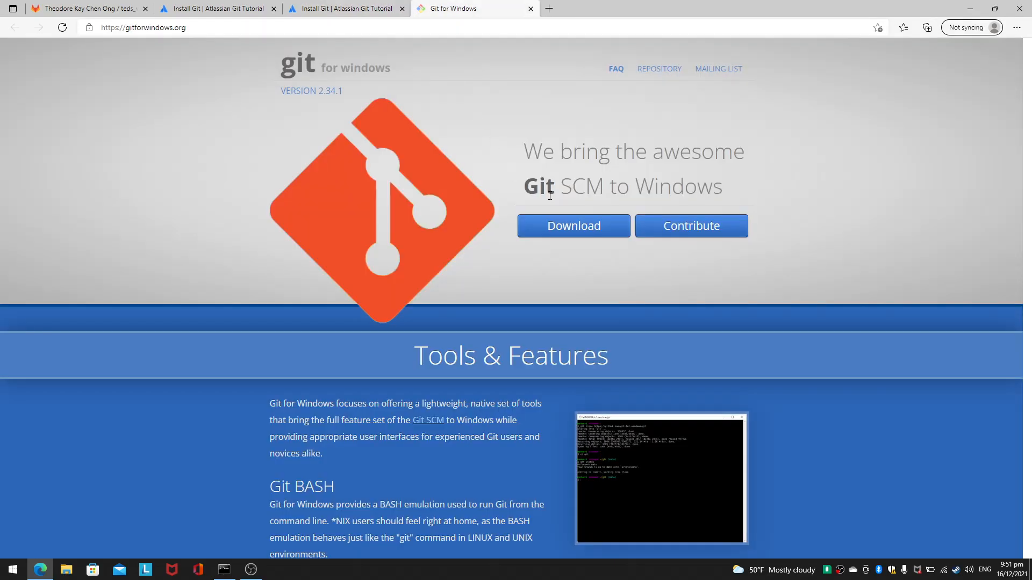
click(926, 27)
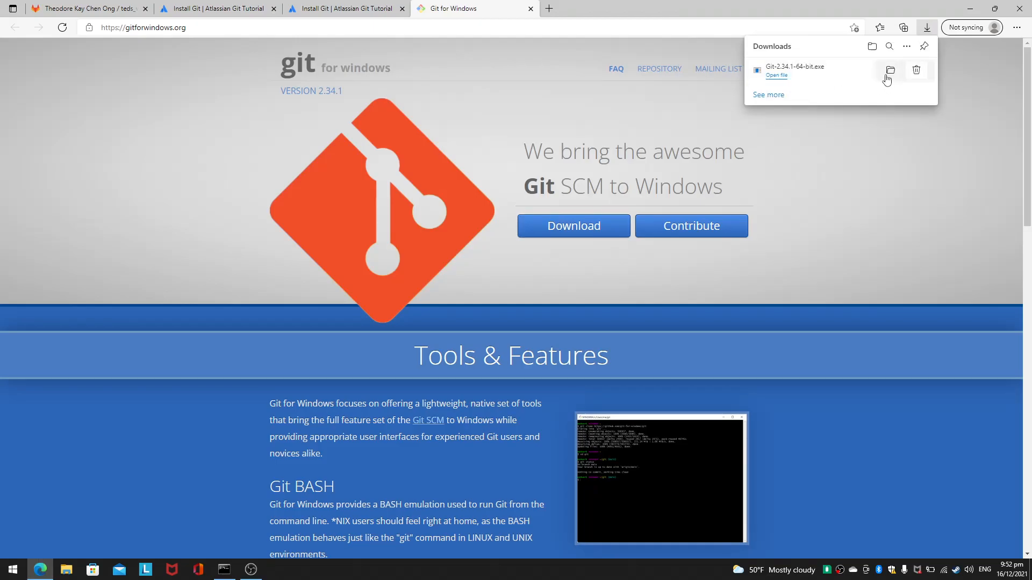
click(890, 71)
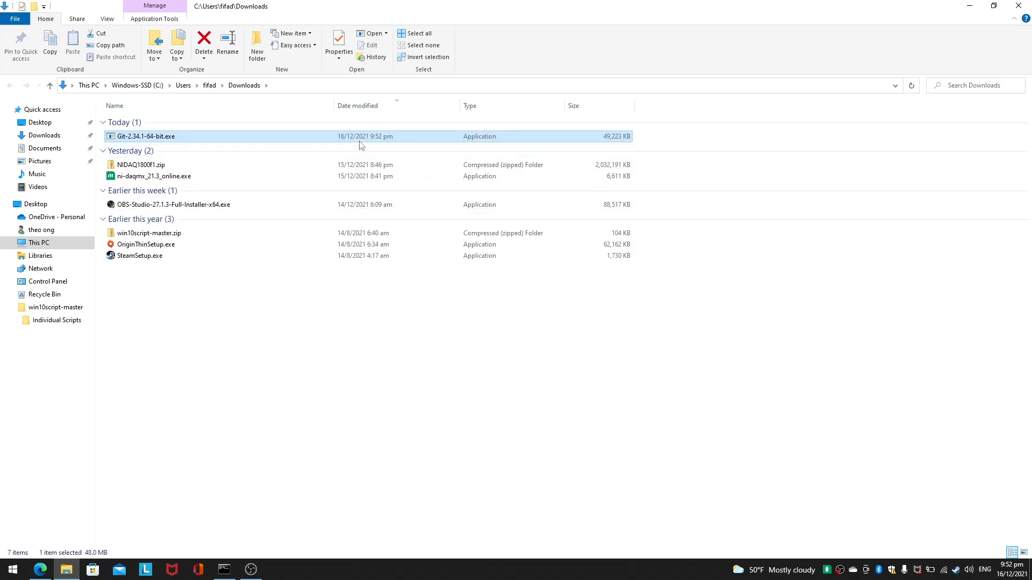
double_click(145, 136)
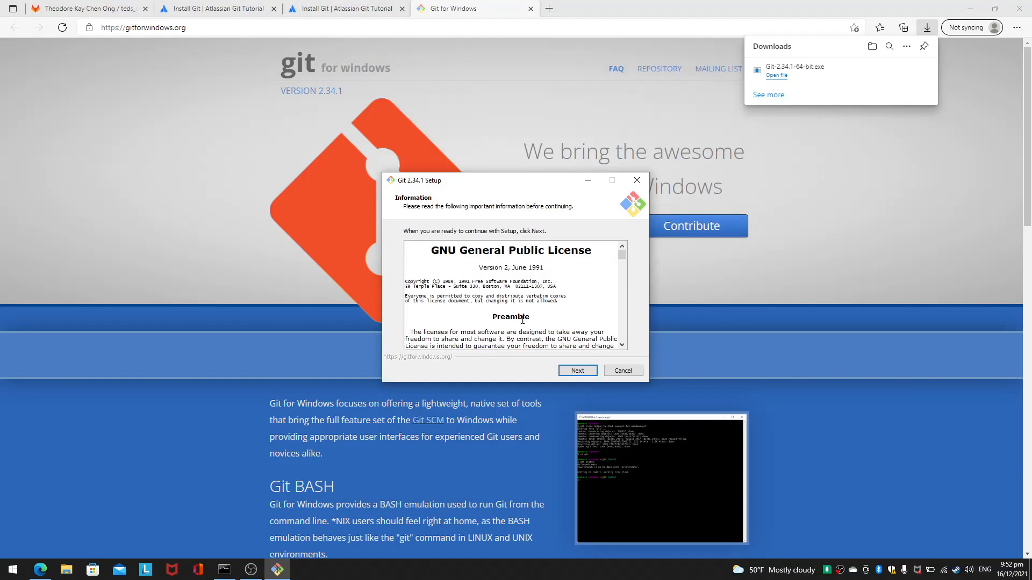
- Accept the GPL license and keep default folder, components, Start Menu folder and Vim editor
click(577, 371)
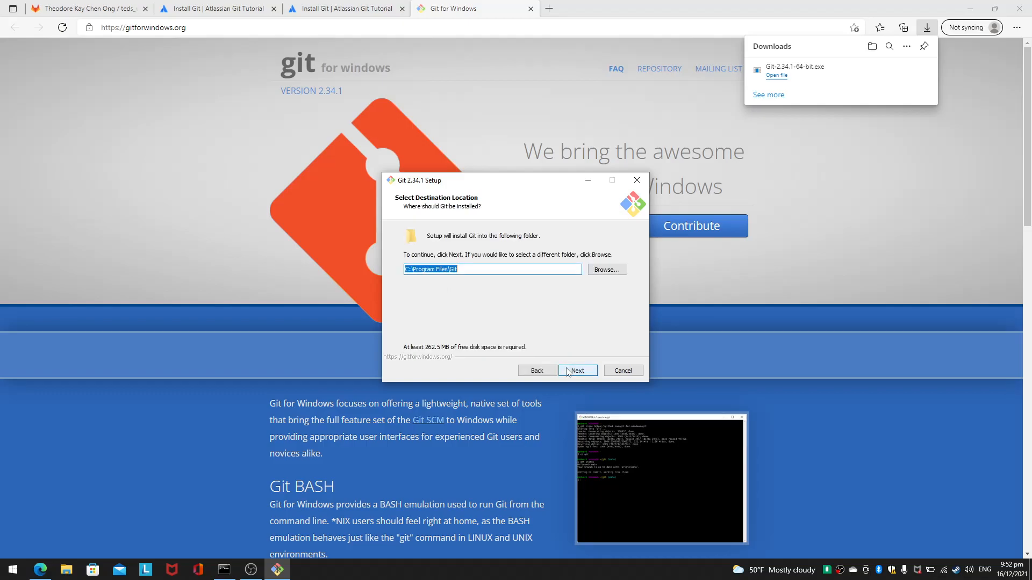
click(576, 371)
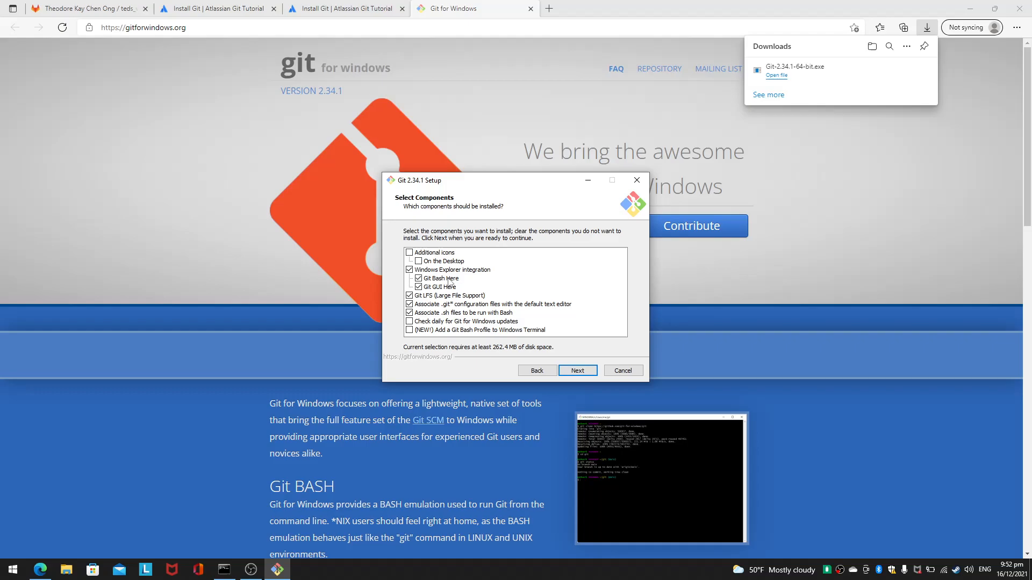
mouse_move(452, 282)
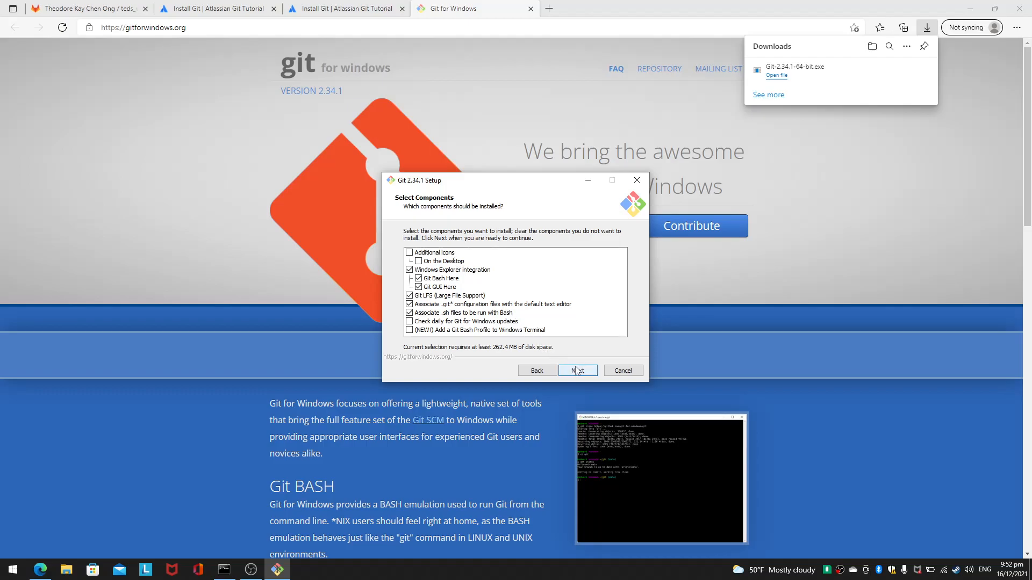
click(576, 370)
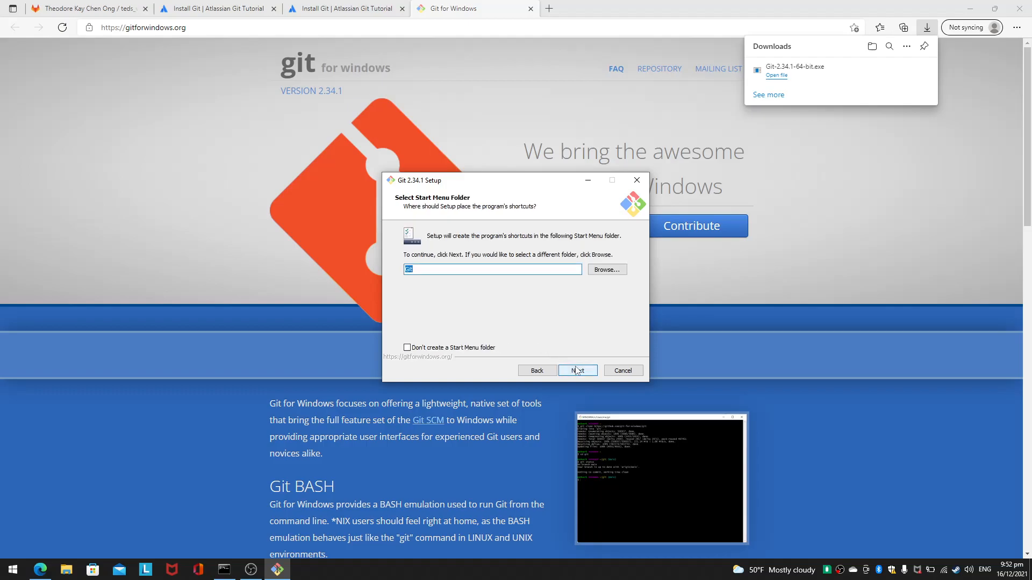
click(576, 371)
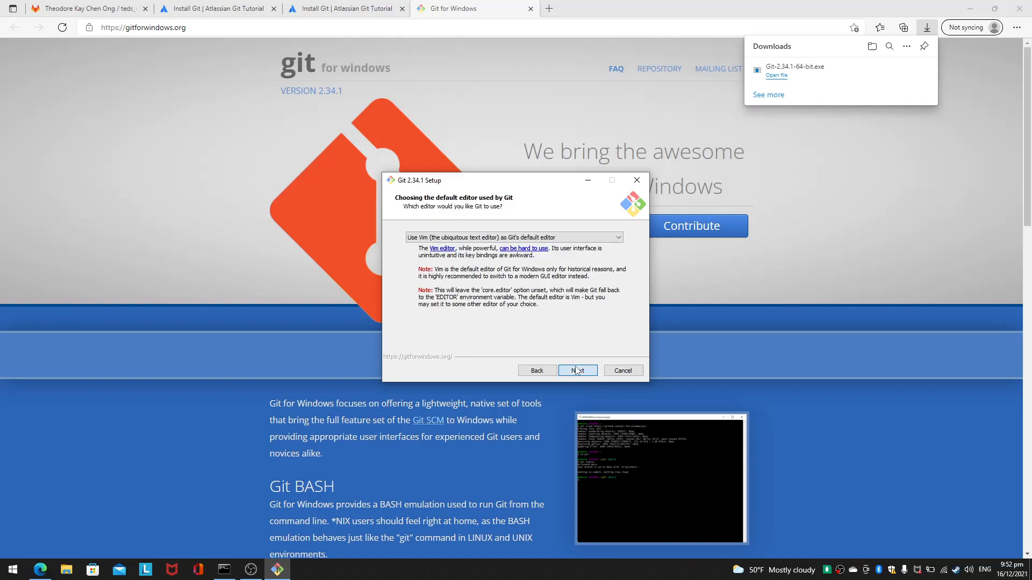
mouse_move(537, 370)
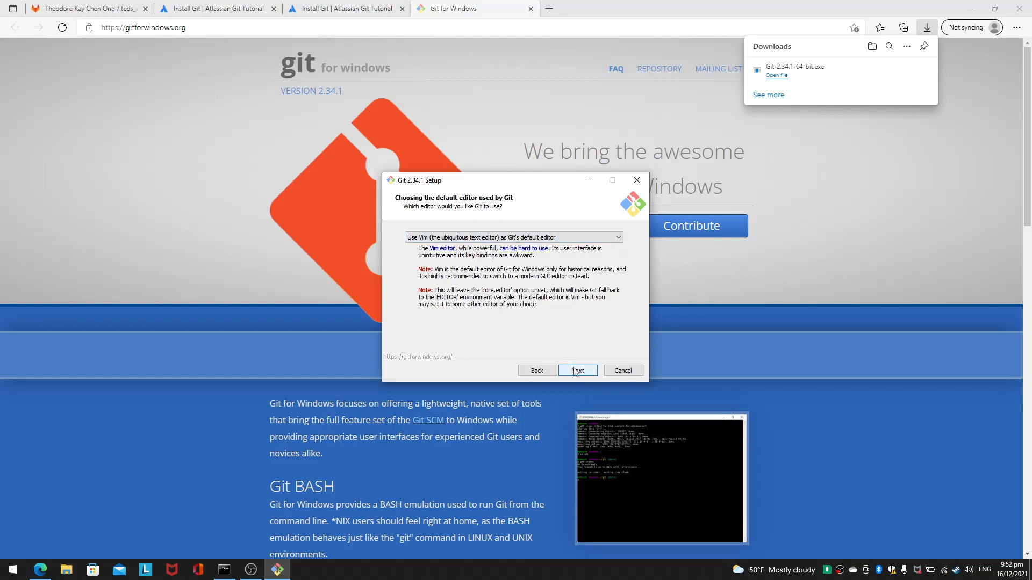
click(577, 370)
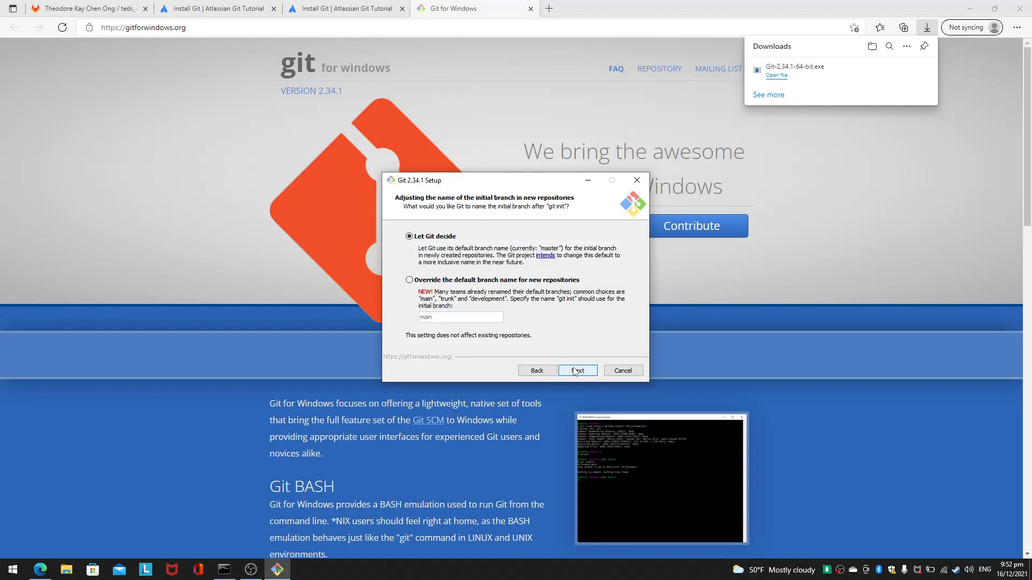
- Let Git decide the initial branch name and proceed to the PATH options
click(577, 371)
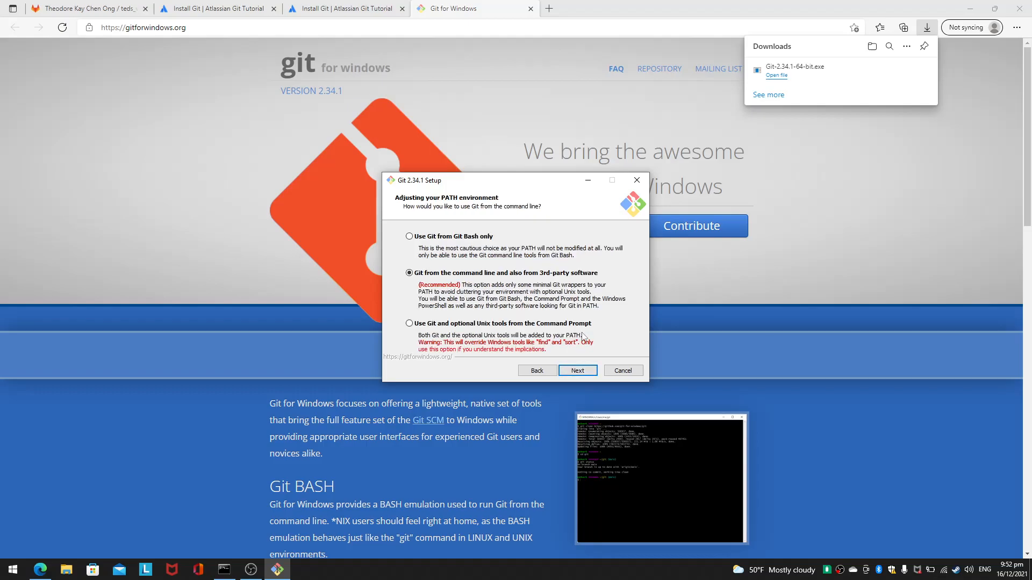
mouse_move(537, 300)
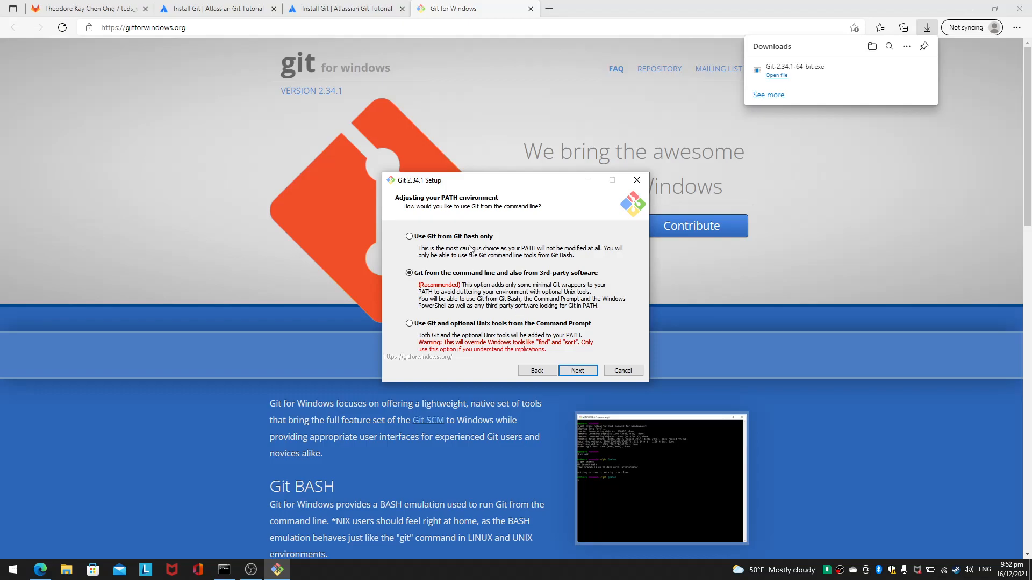
mouse_move(486, 255)
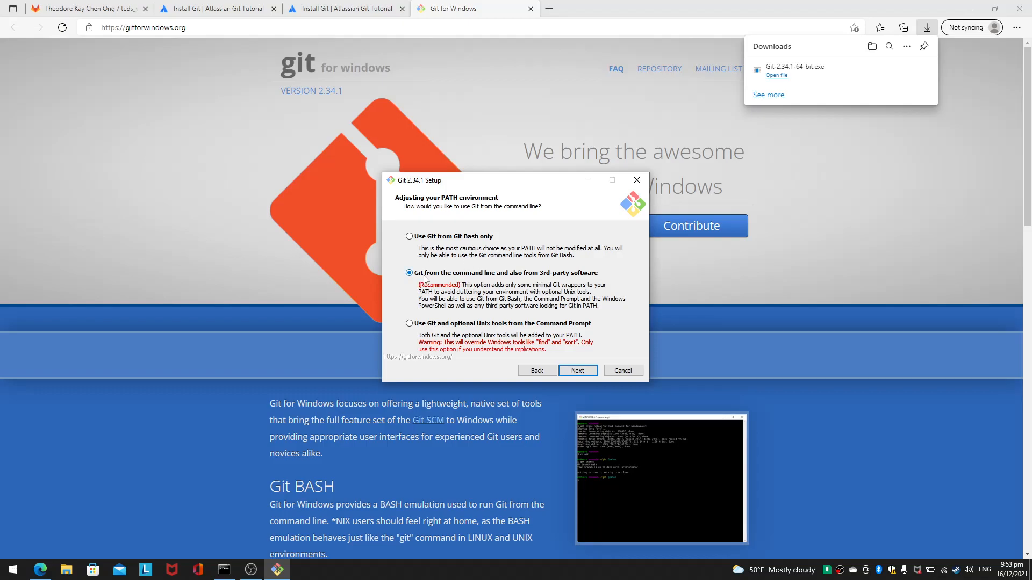
mouse_move(523, 282)
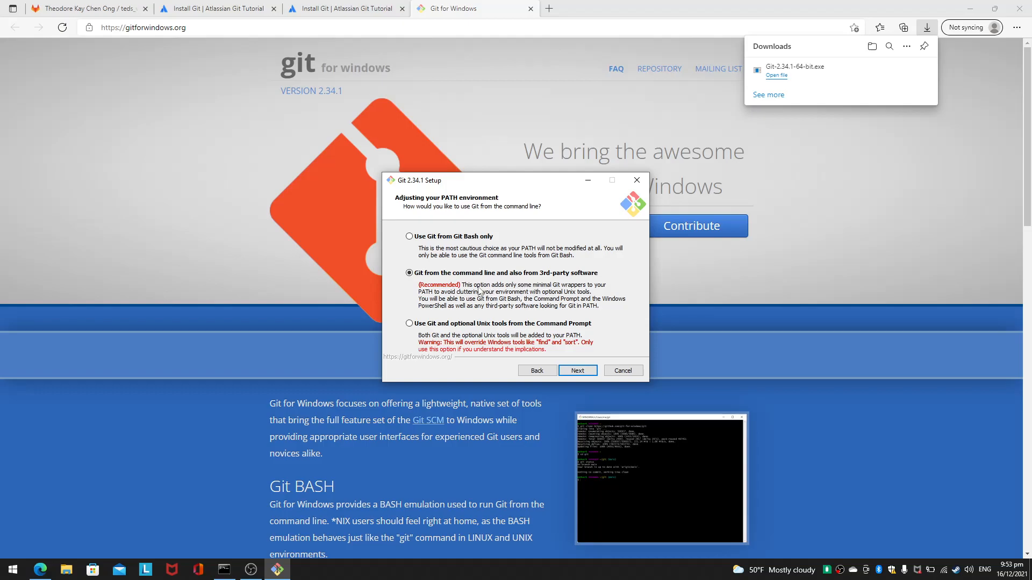
mouse_move(529, 289)
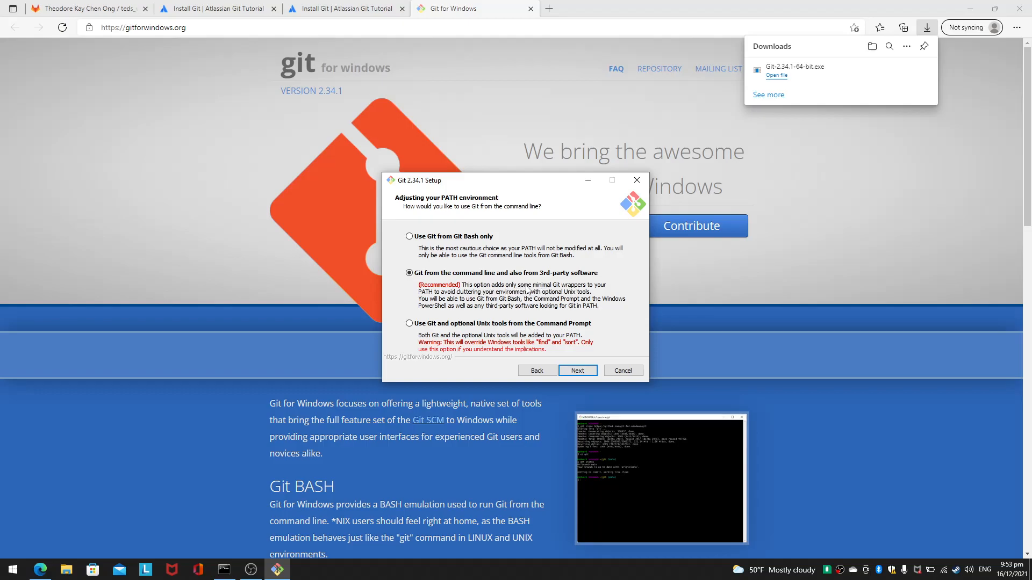
mouse_move(506, 298)
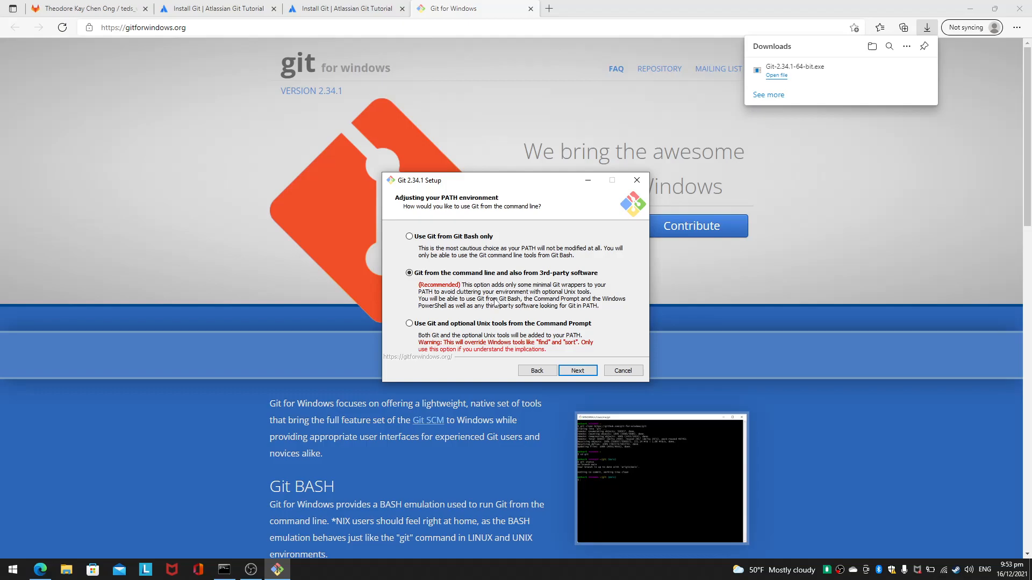
mouse_move(492, 304)
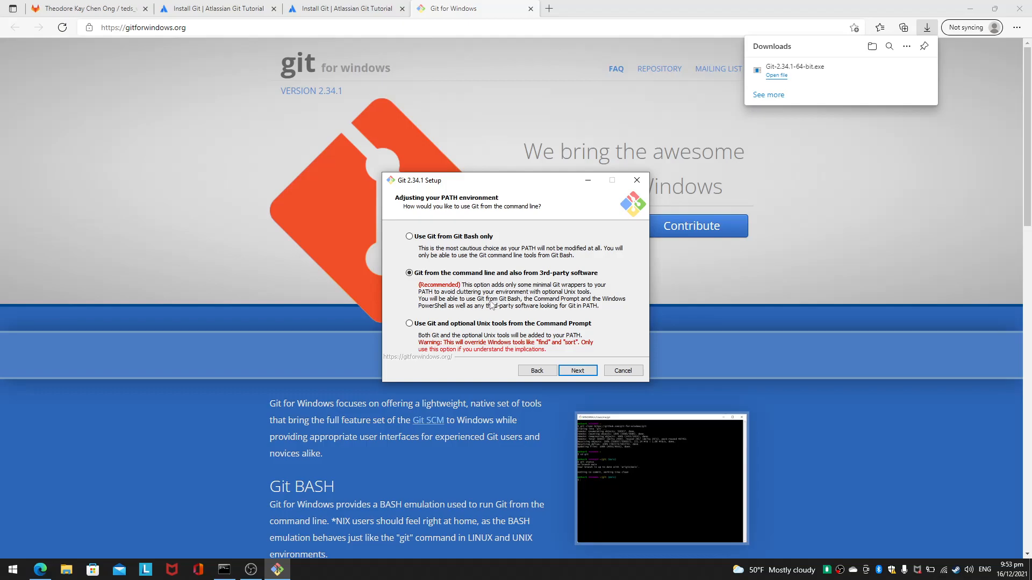
mouse_move(523, 303)
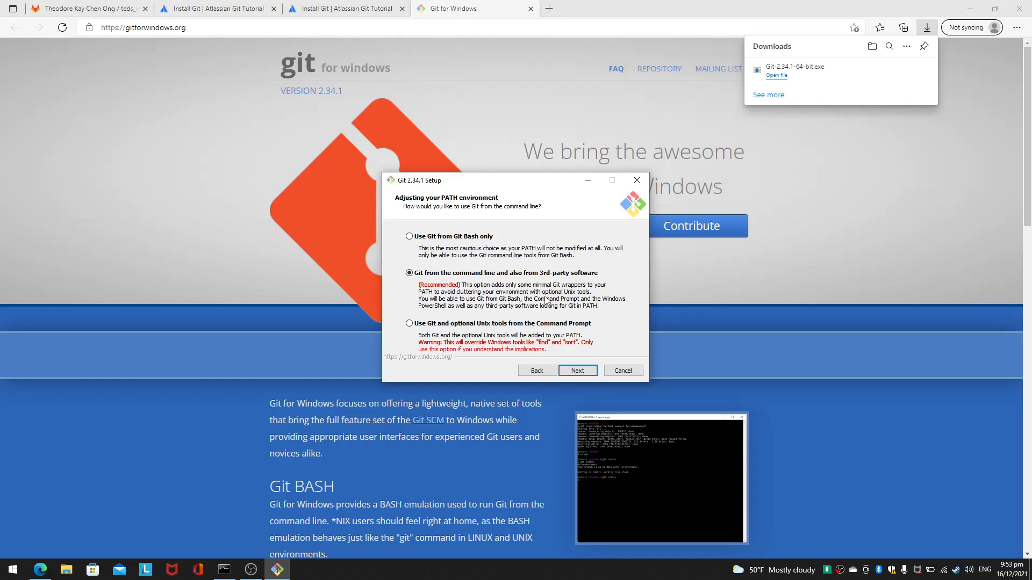
mouse_move(541, 303)
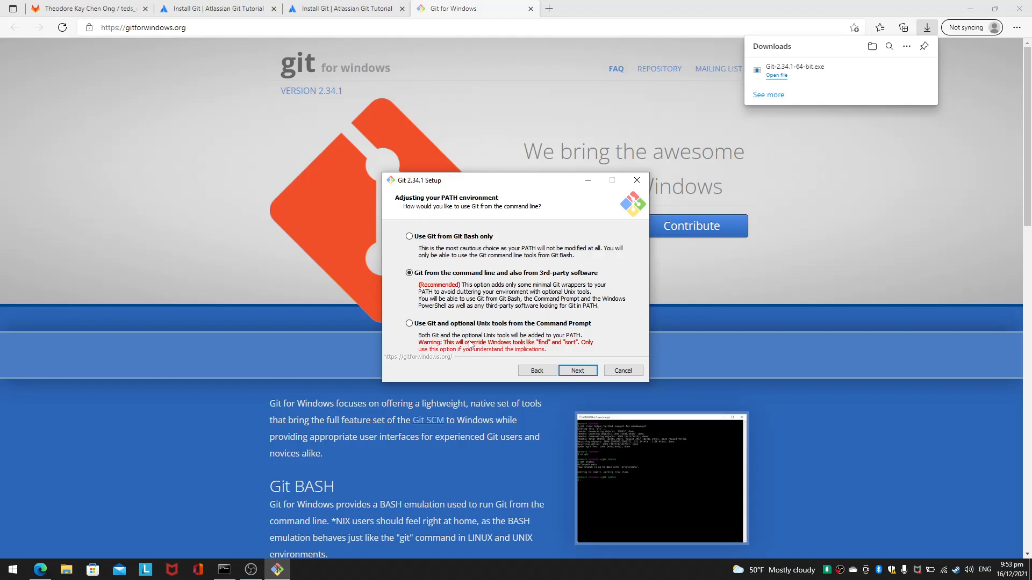
mouse_move(443, 331)
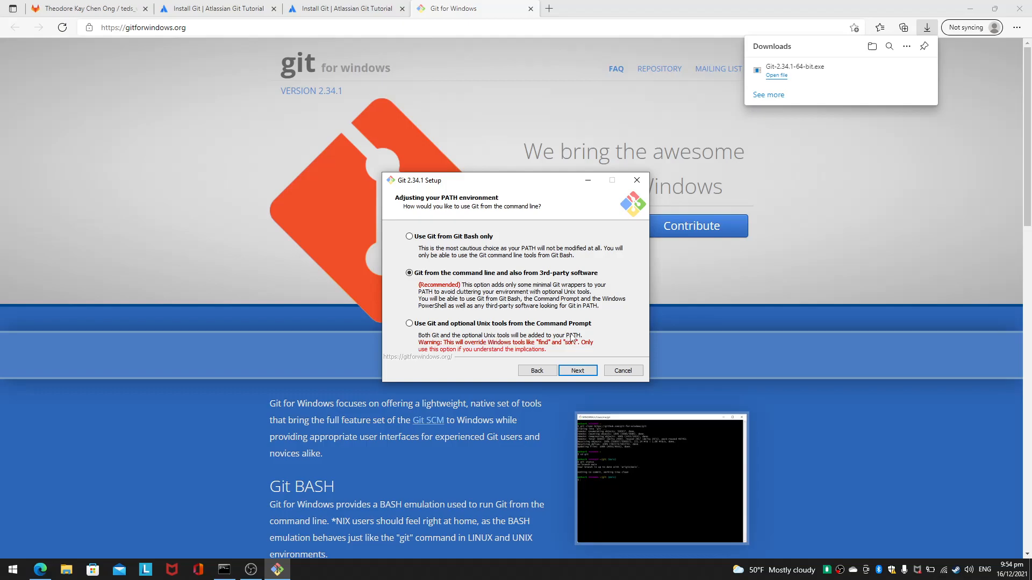
mouse_move(552, 342)
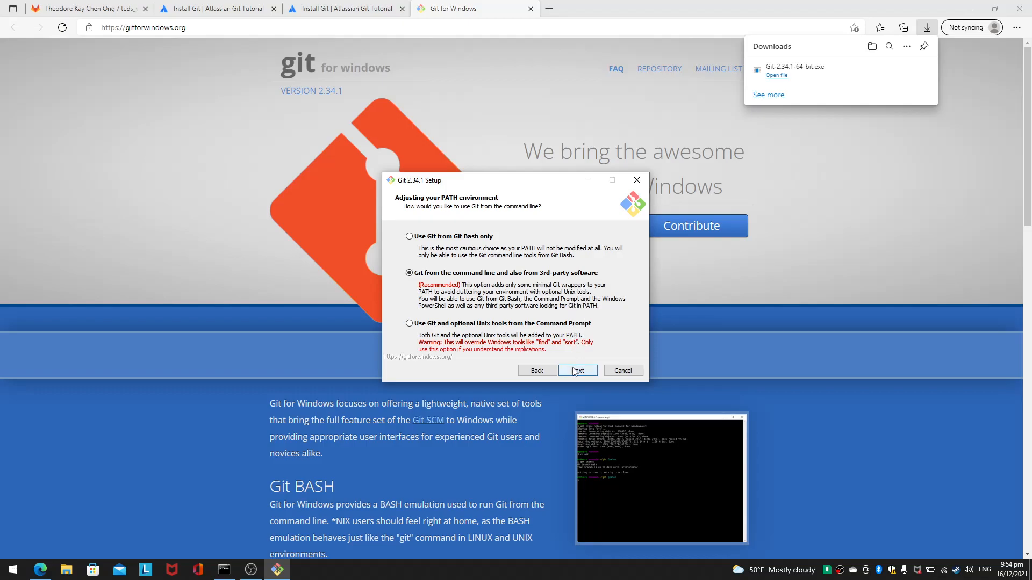
- Keep Git on command line, bundled OpenSSH, OpenSSL for HTTPS and Windows-style line endings
click(578, 371)
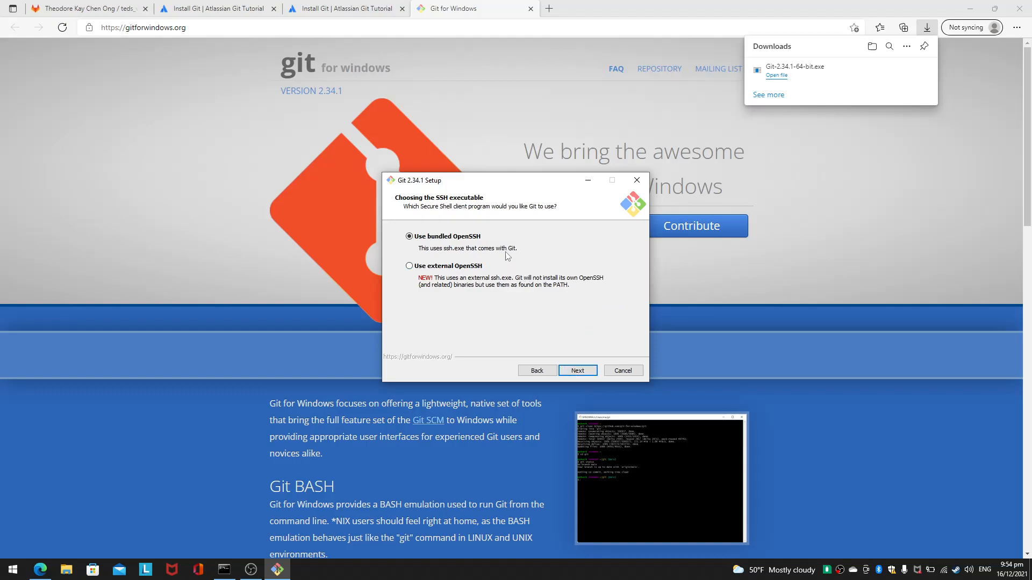
mouse_move(532, 274)
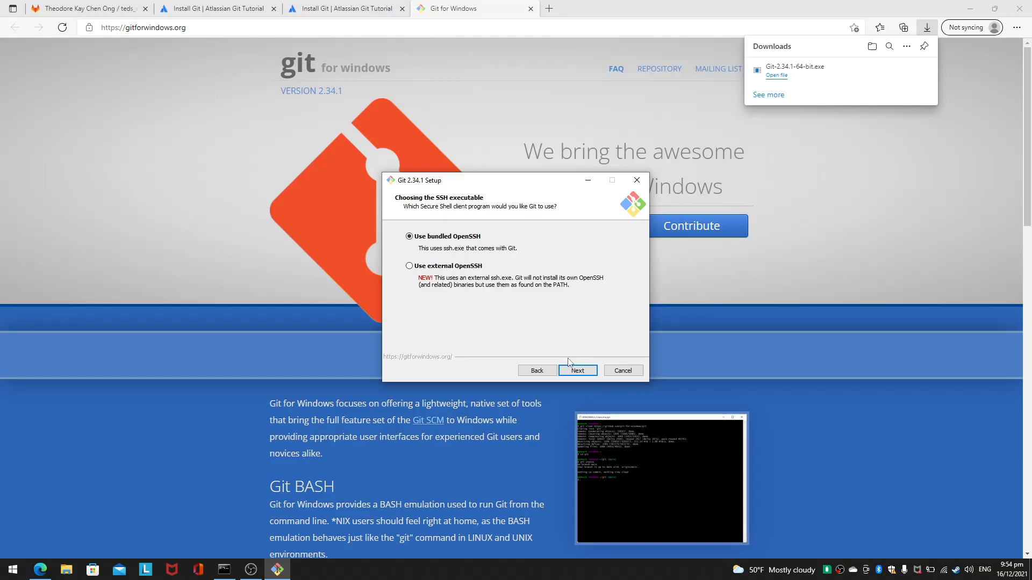
click(577, 371)
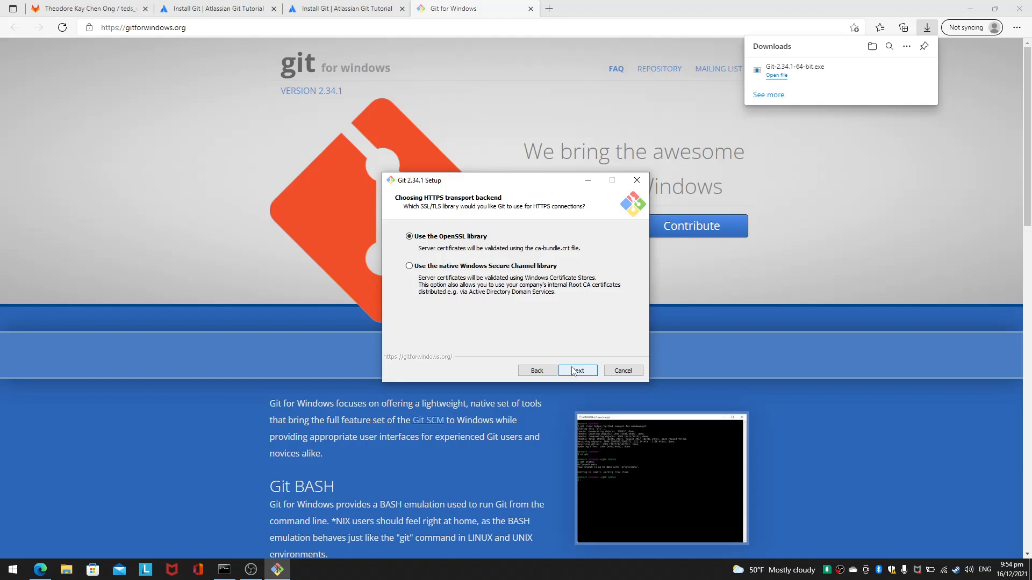
click(577, 371)
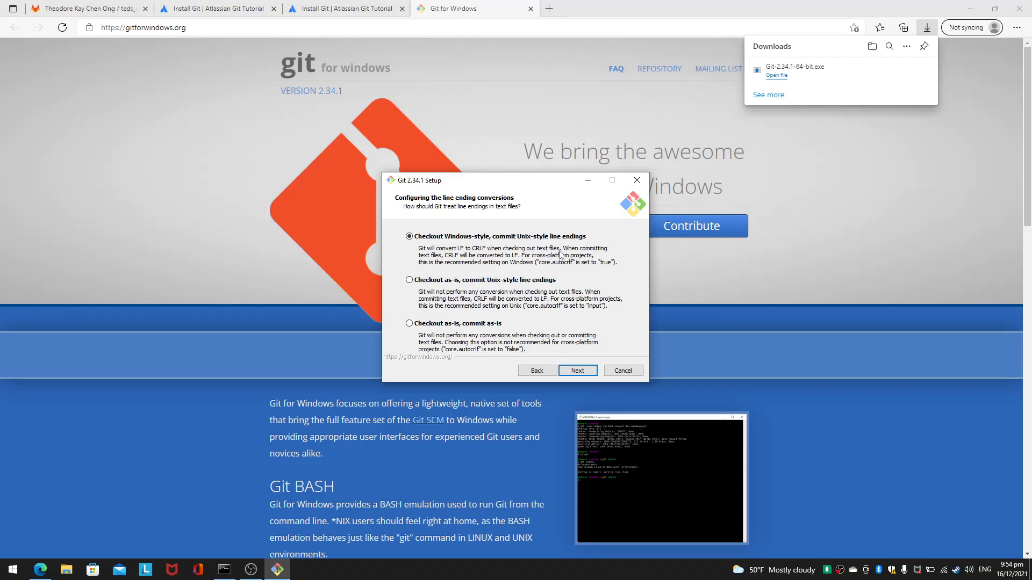
mouse_move(568, 283)
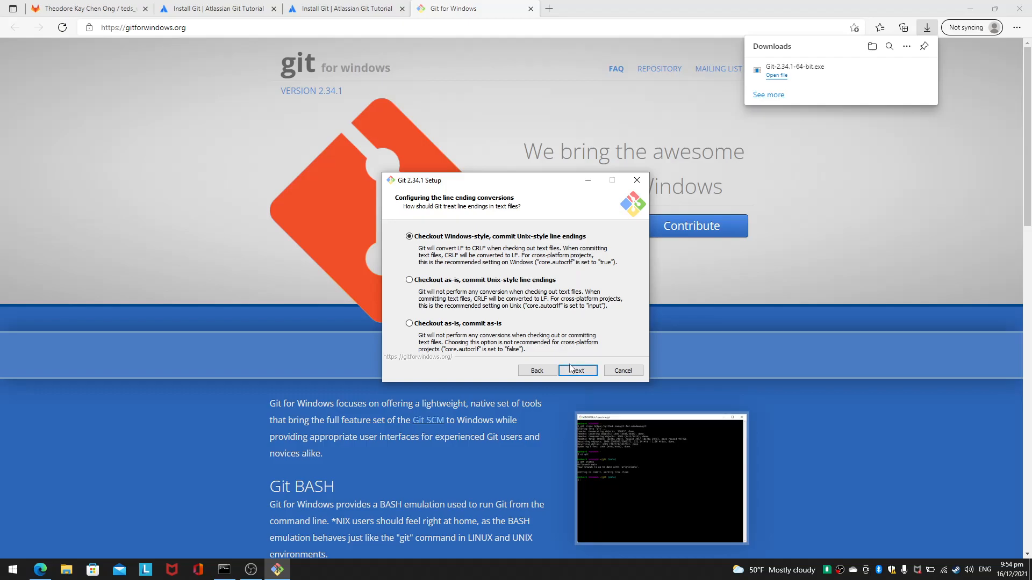
click(577, 370)
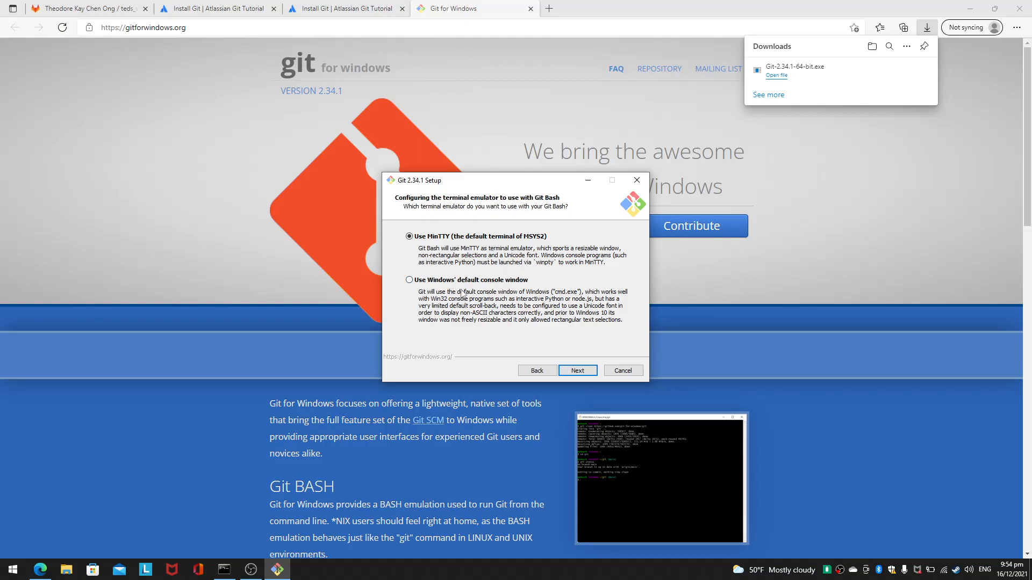
- Choose Windows' default console for Git Bash, keeping default git pull, Credential Manager and extra options
click(409, 279)
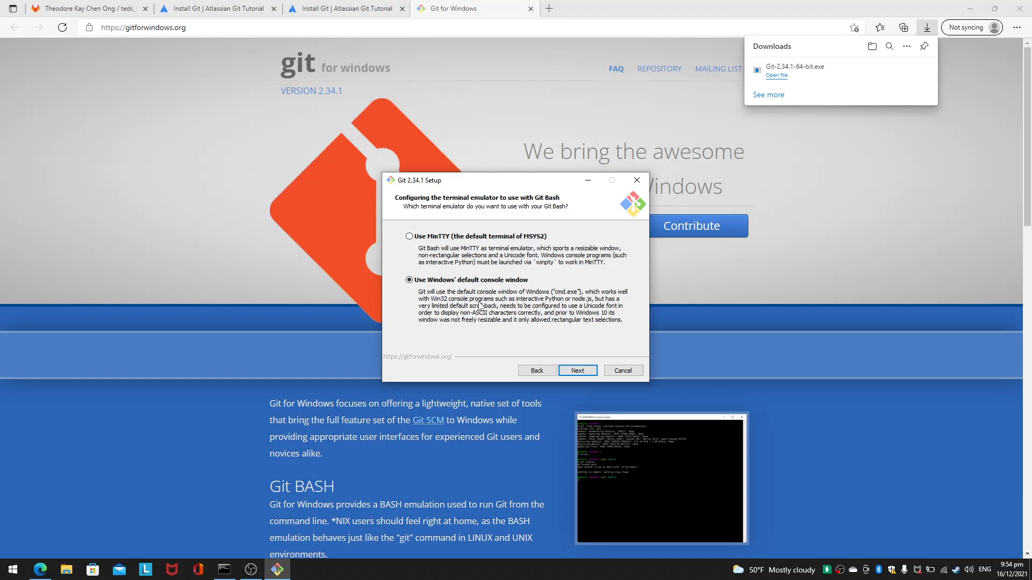
mouse_move(564, 323)
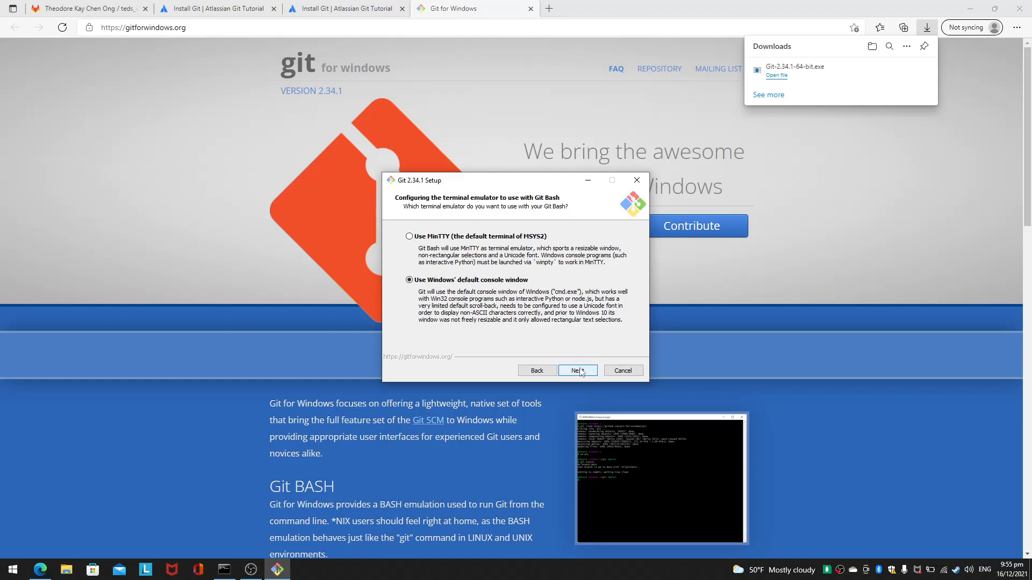
click(576, 371)
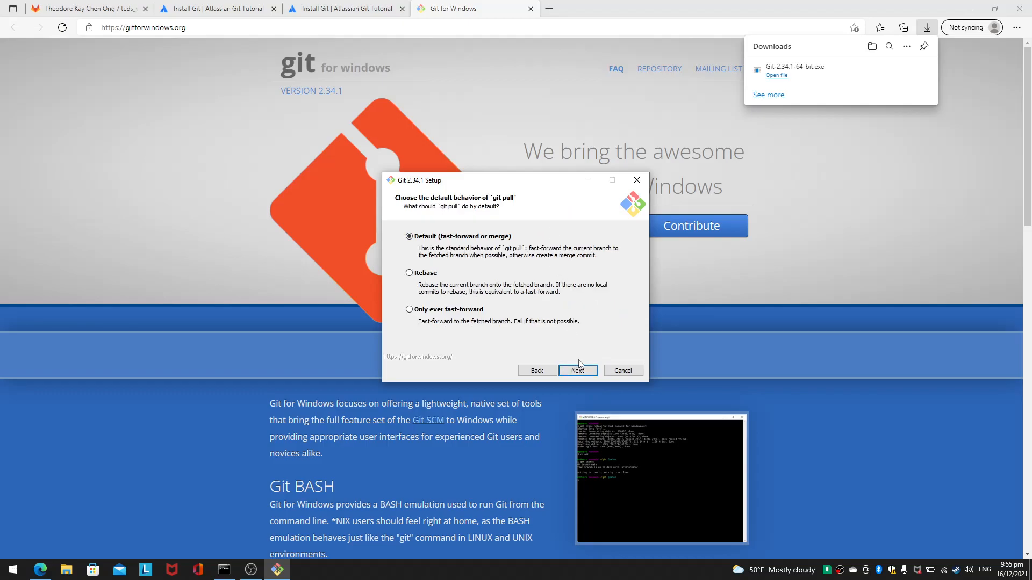
click(577, 370)
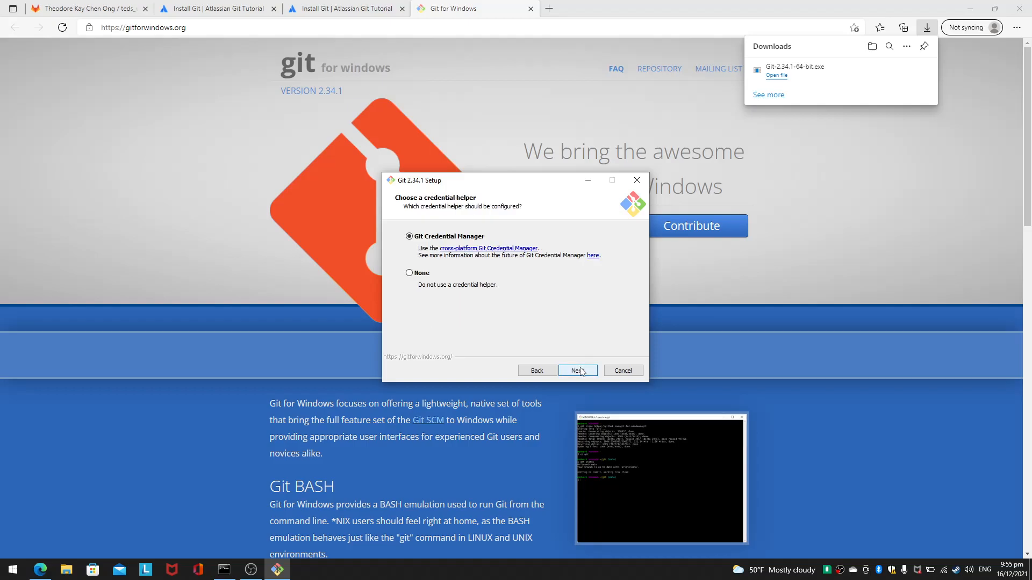
click(577, 371)
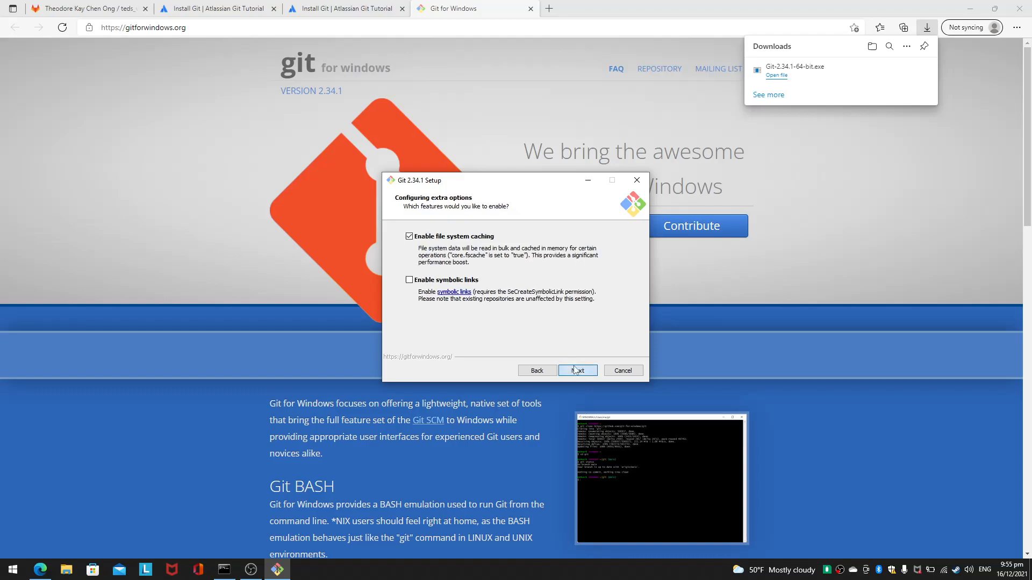
click(576, 370)
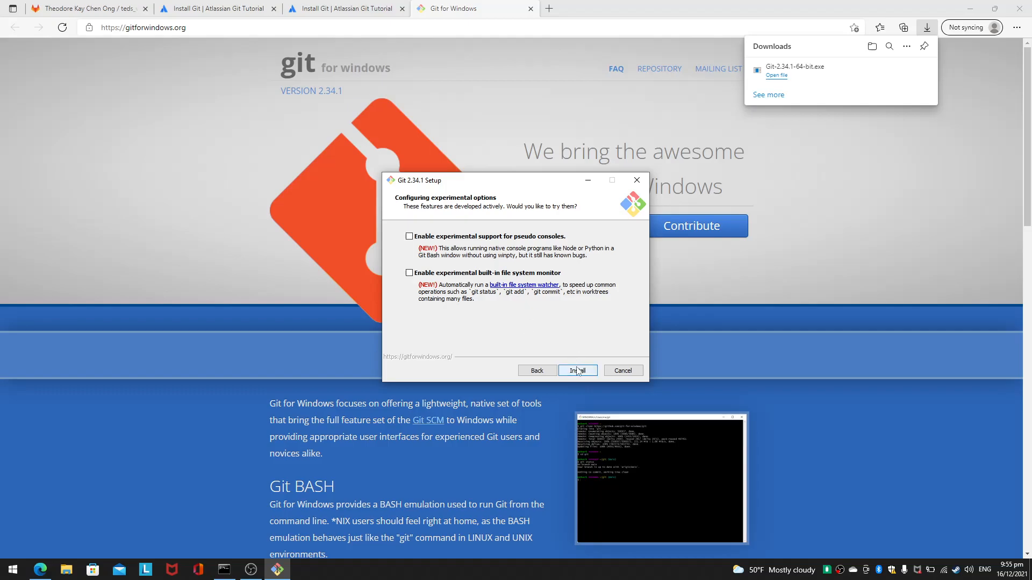
- Install Git without experimental features and finish the setup wizard
click(576, 371)
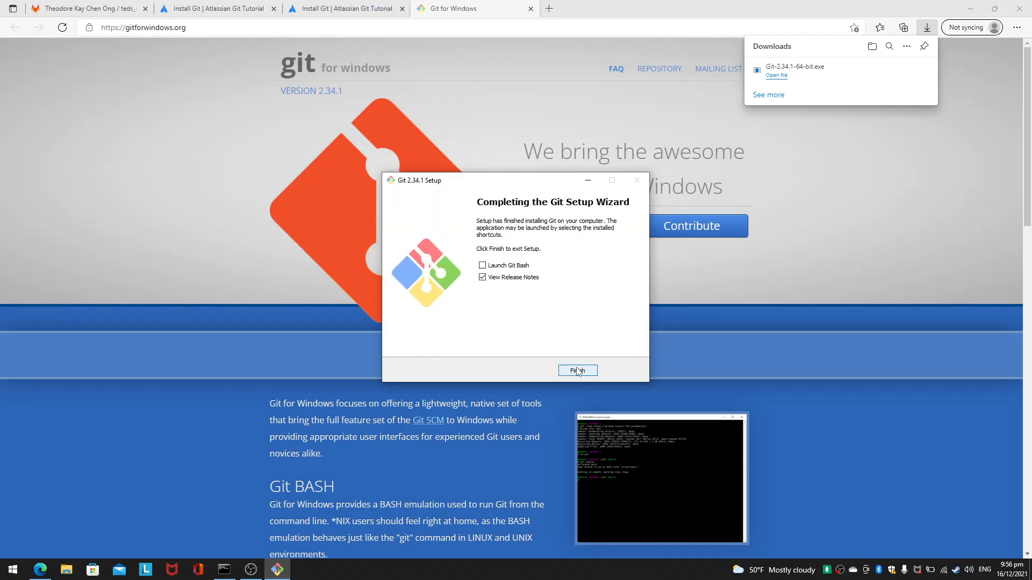
click(576, 371)
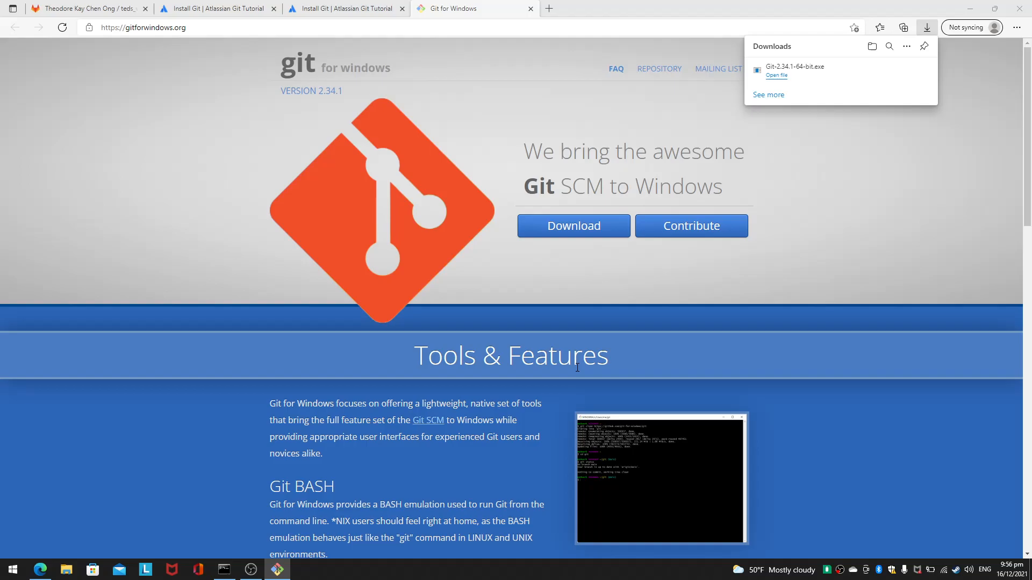
- Launch Git Bash in the Desktop folder and list its files with ls
click(775, 75)
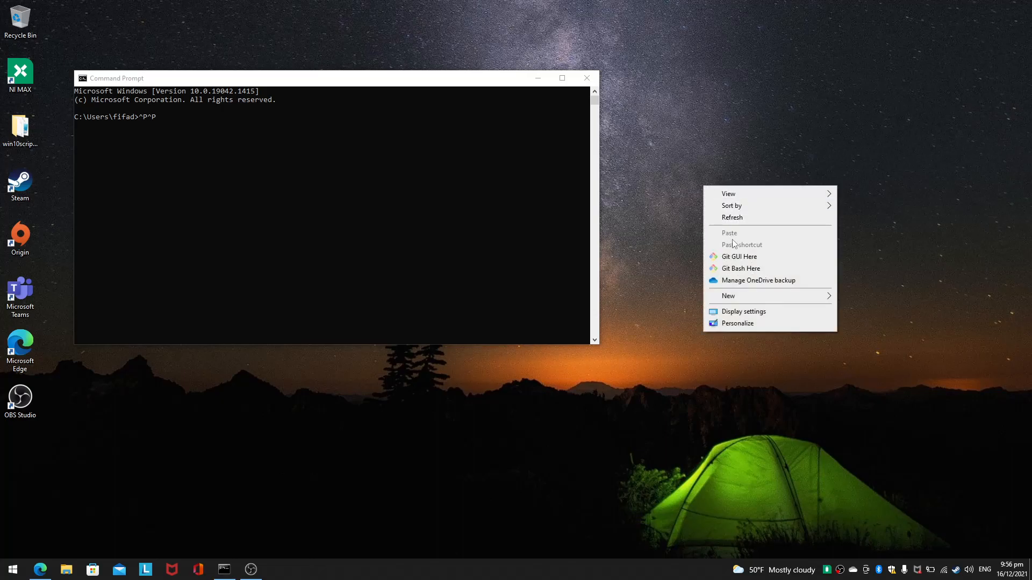
click(741, 268)
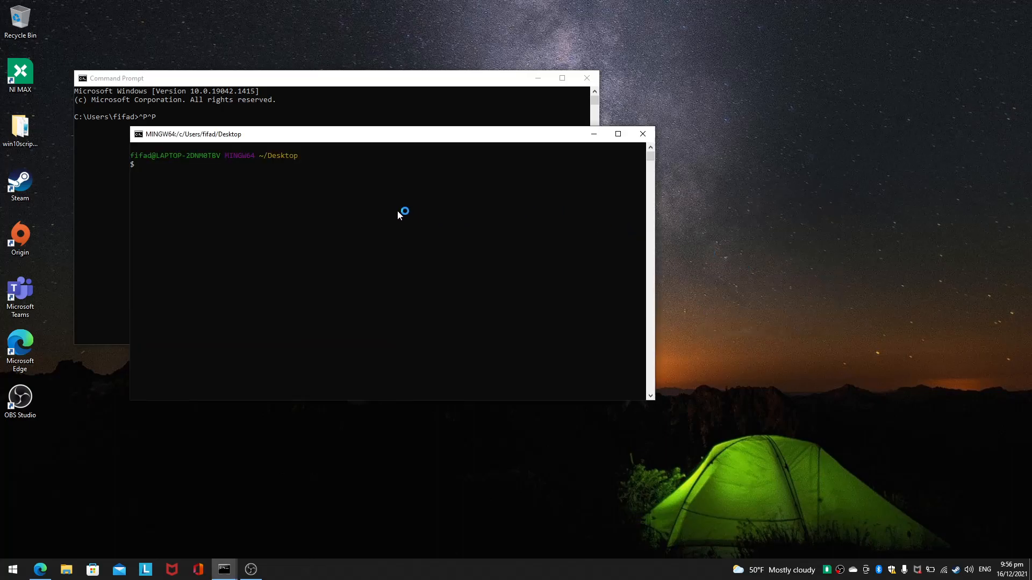
text(ls)
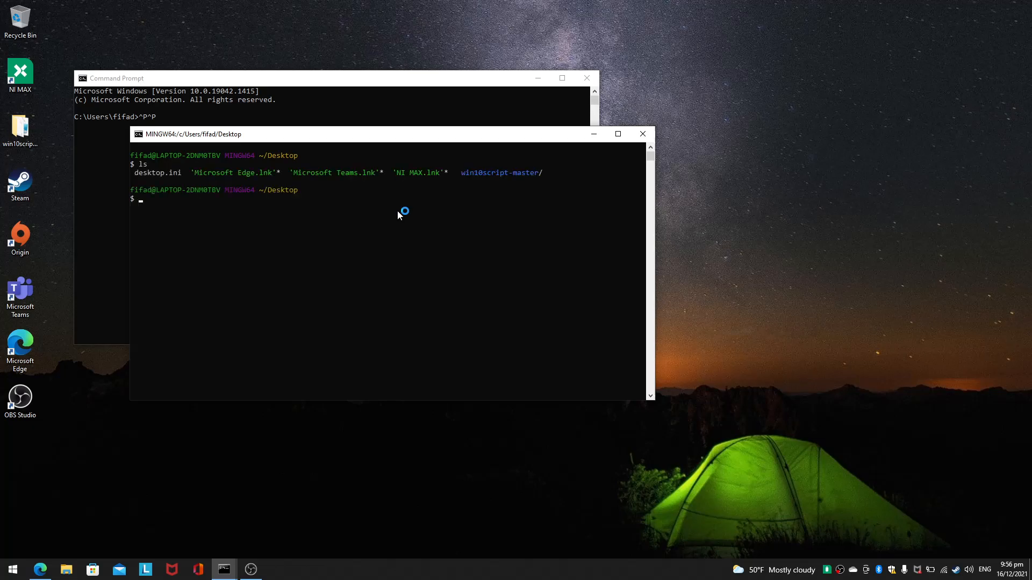
click(642, 135)
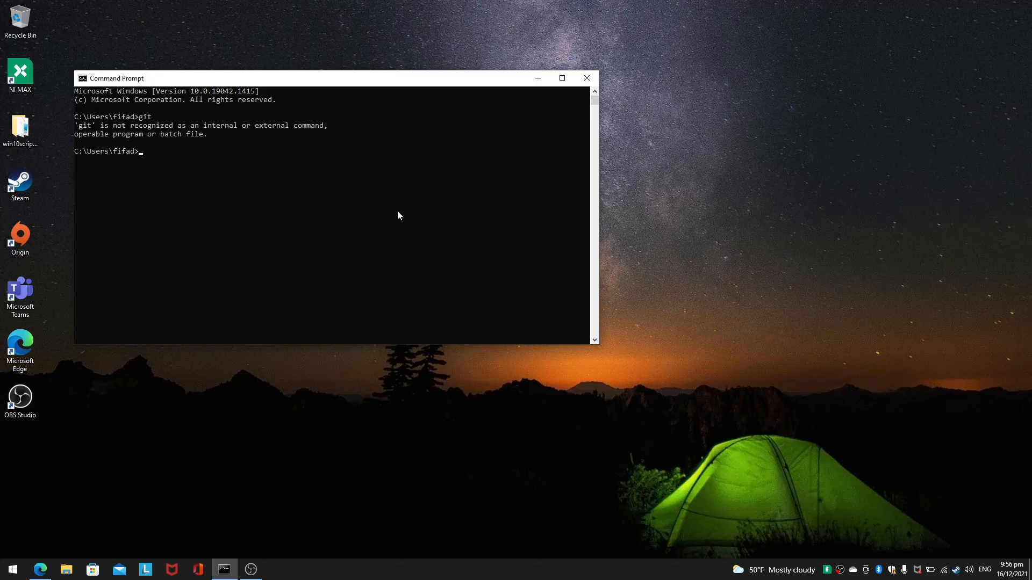
text(git bash)
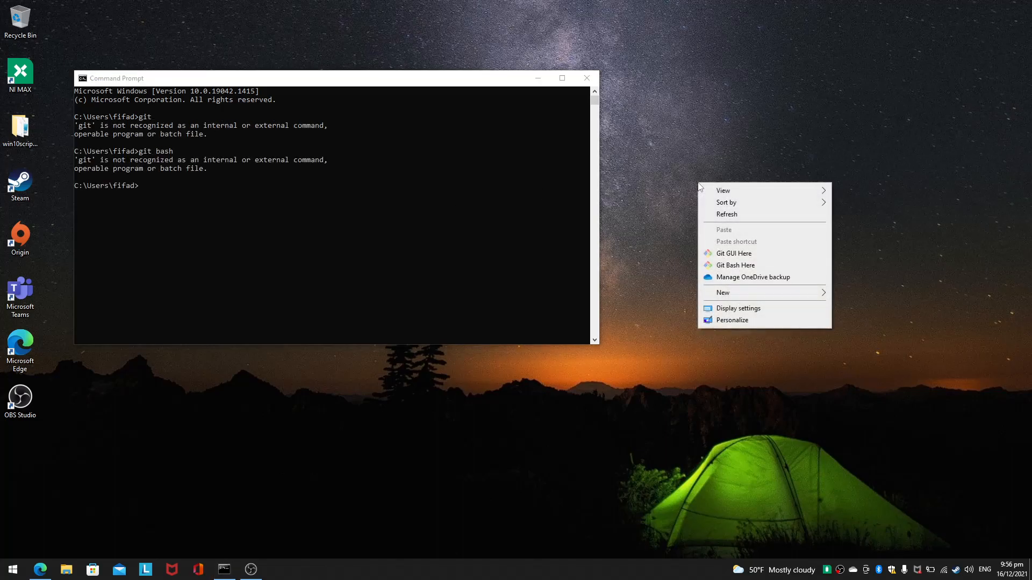
mouse_move(735, 265)
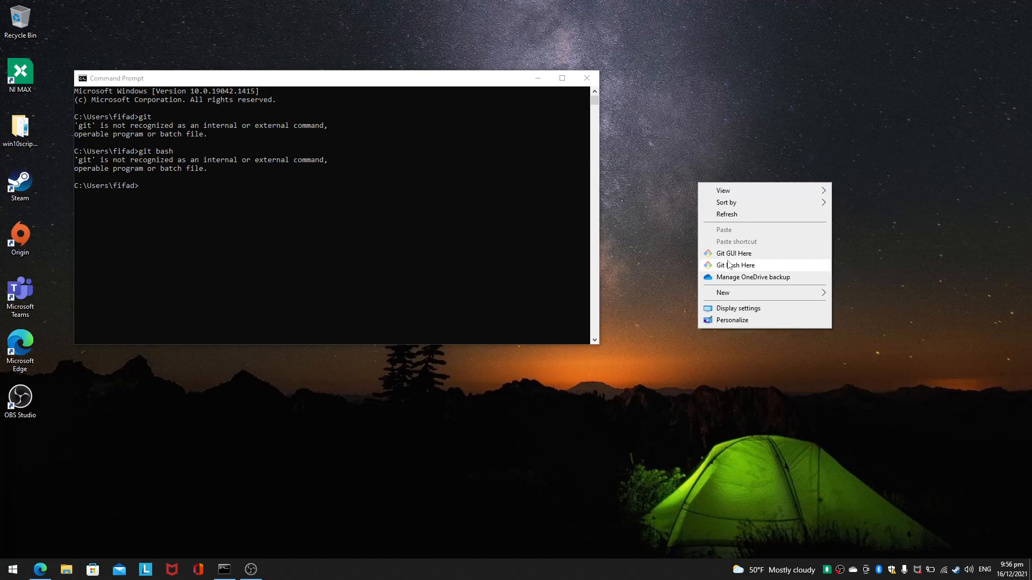
click(733, 266)
text(v)
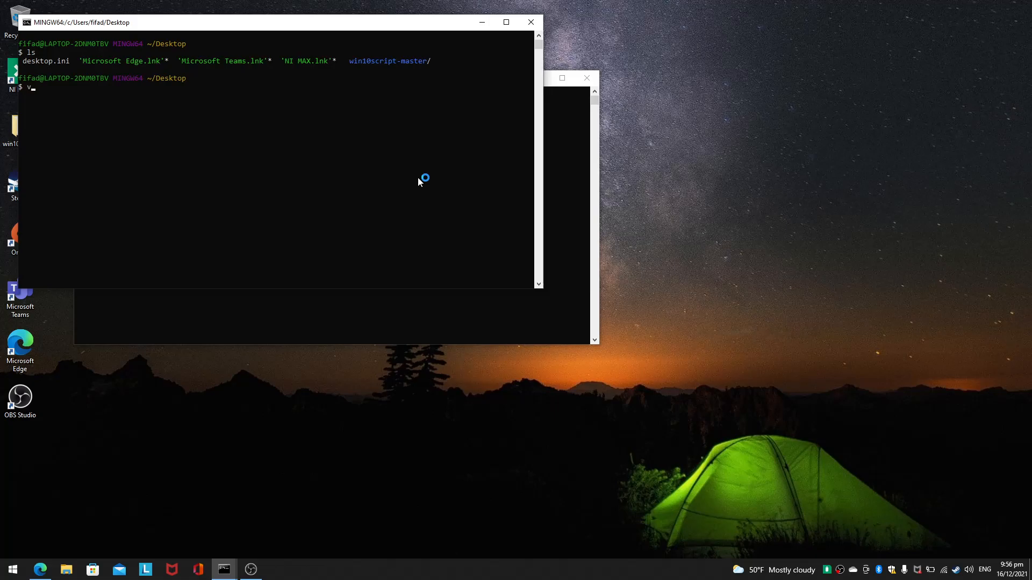
- Open ~/.bashrc in vim, then run ls and mkdir abc in the shell
text(im)
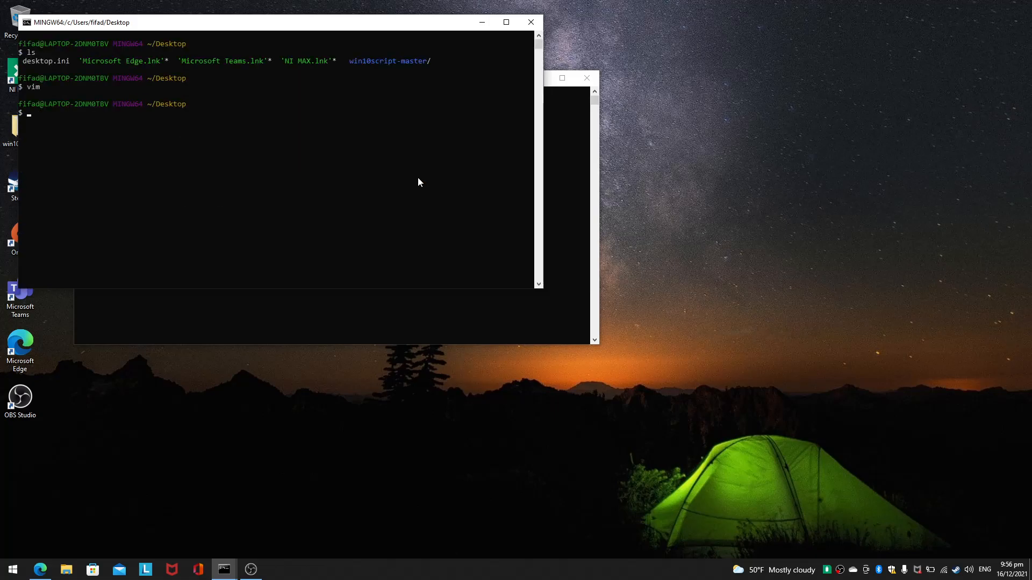
text(cl)
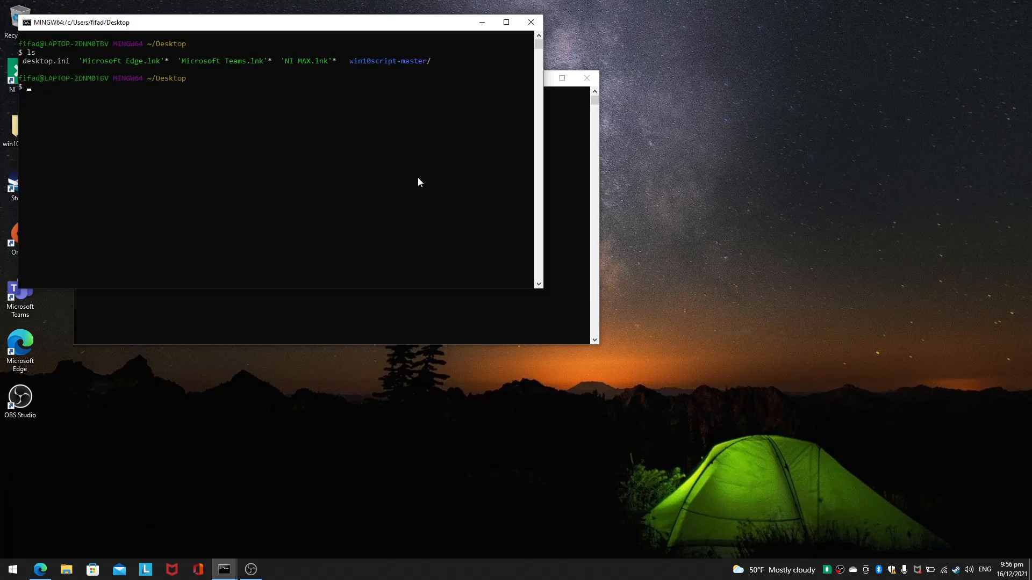
text(vim)
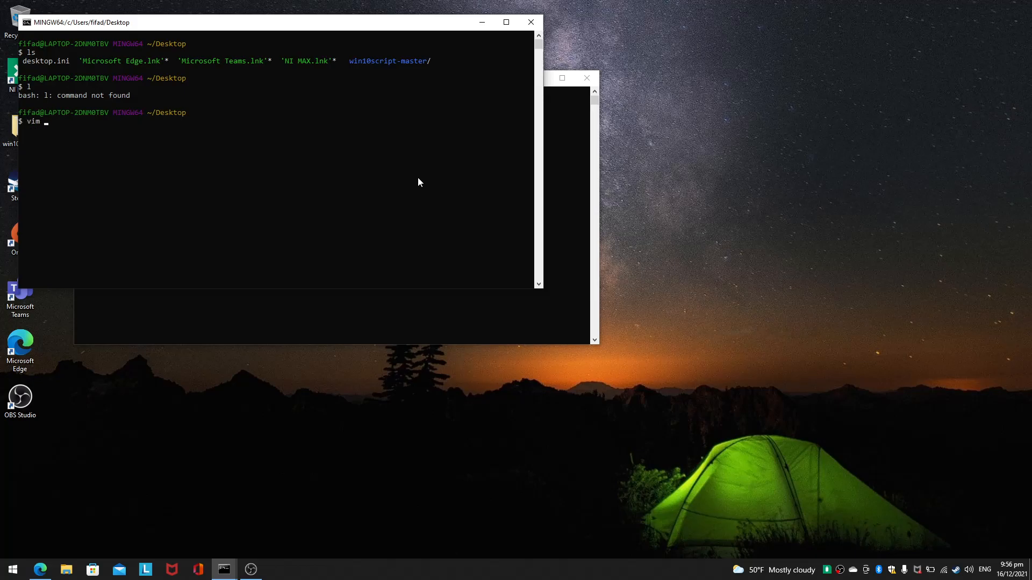
text(~/.bashc)
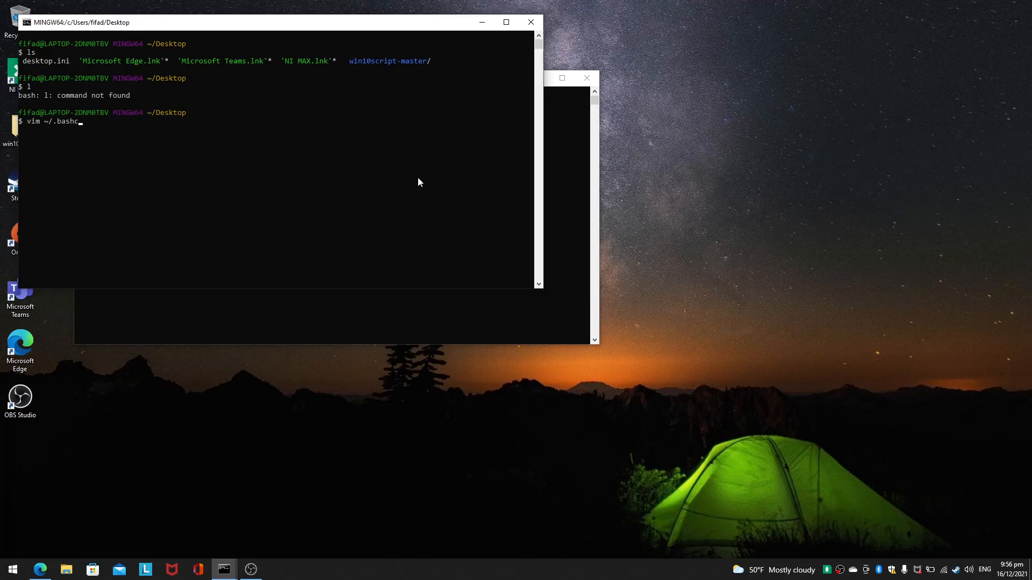
key(enter)
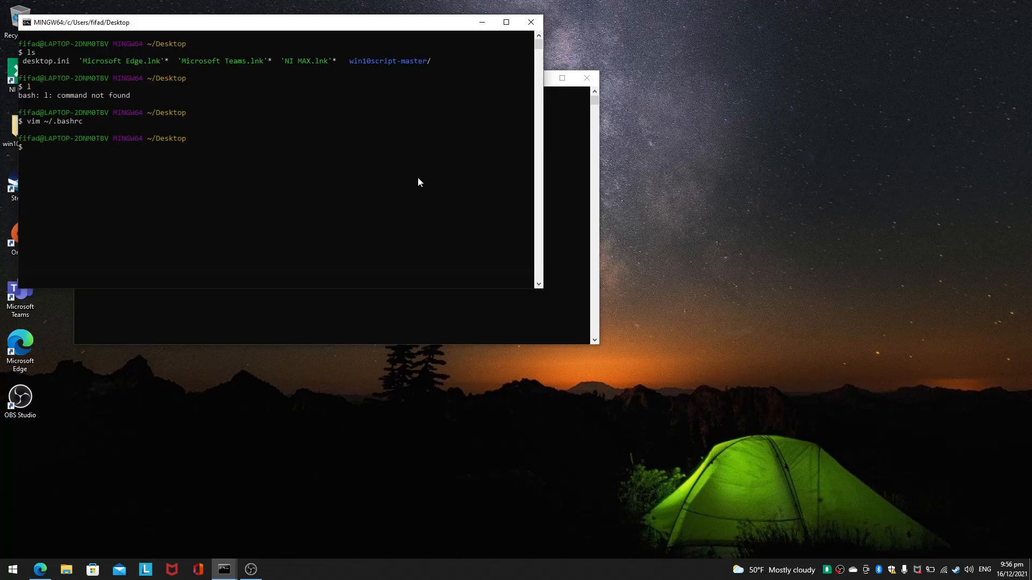
text(ls)
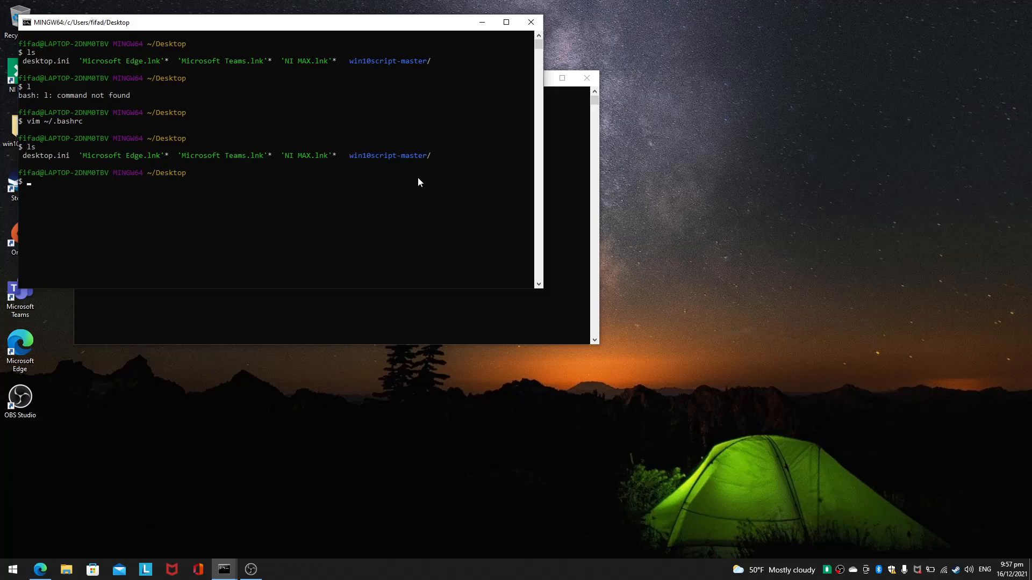
text(mkdir)
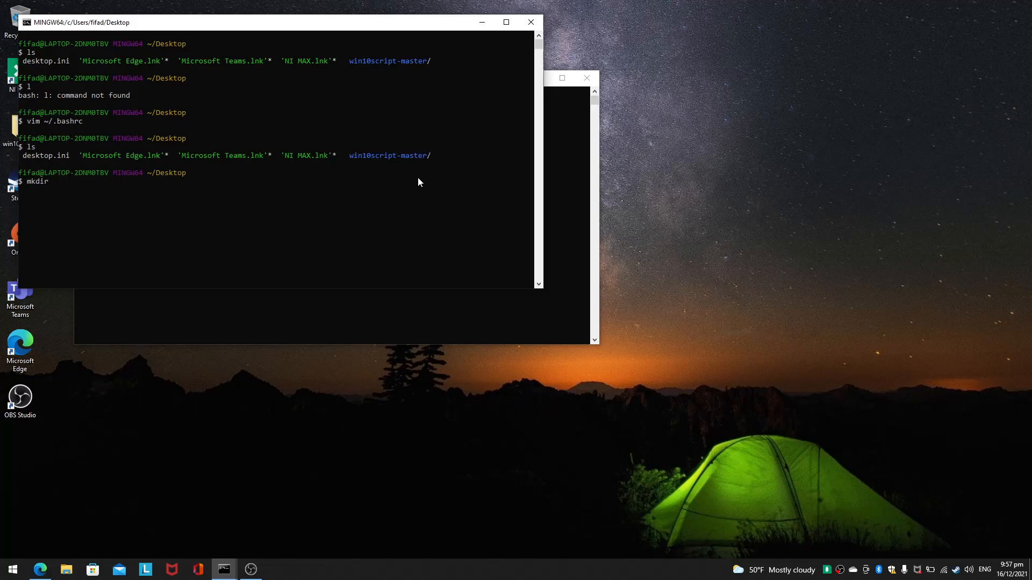
text(abc)
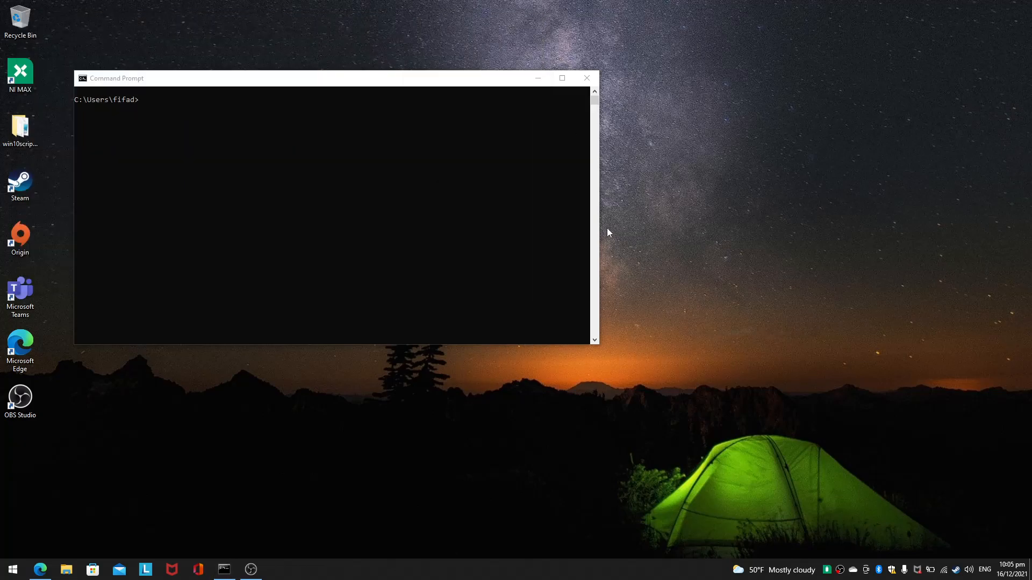
- Launch Git Bash from the desktop and open ~/.bashrc in vim
right_click(607, 232)
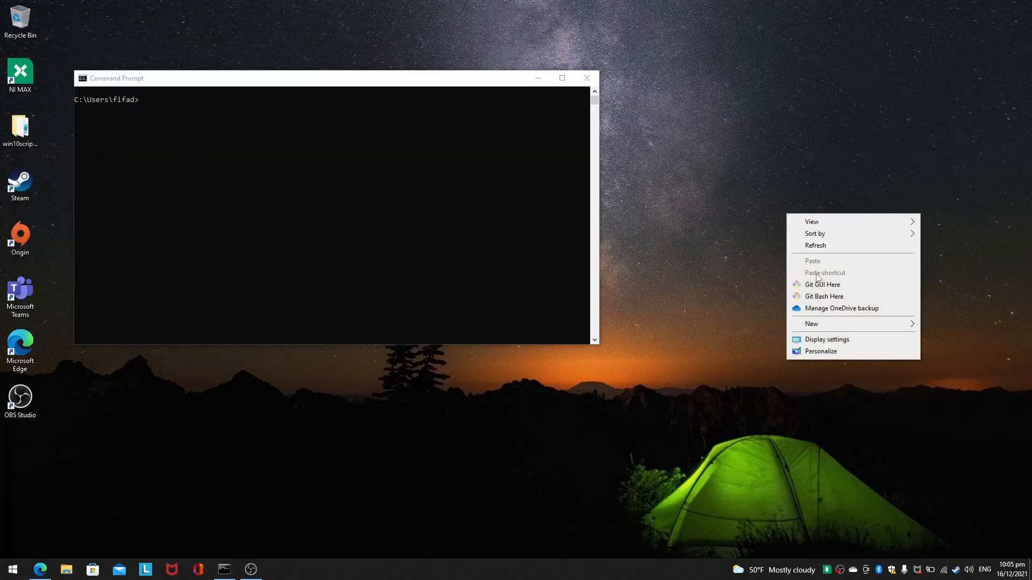
click(823, 296)
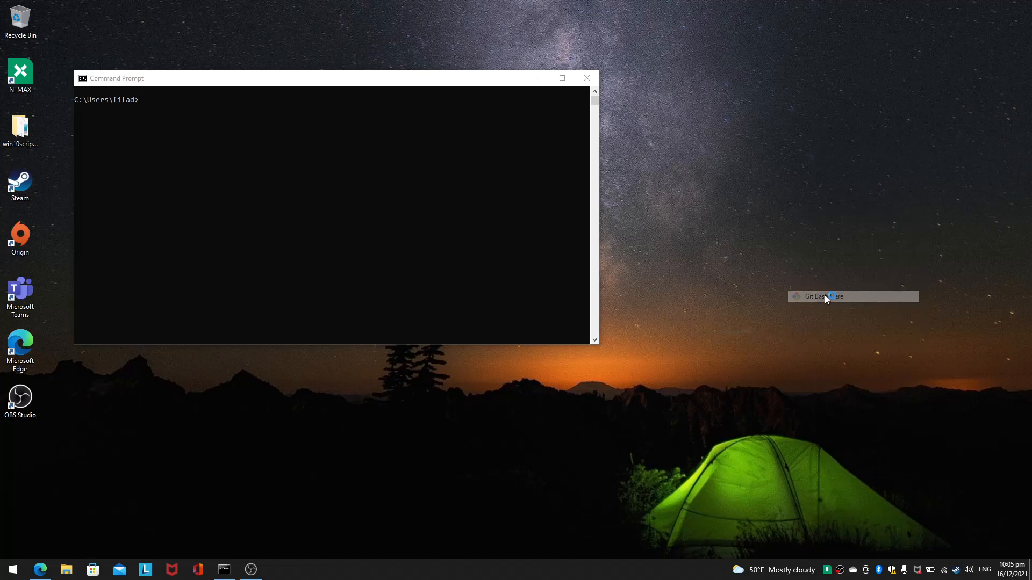
click(816, 297)
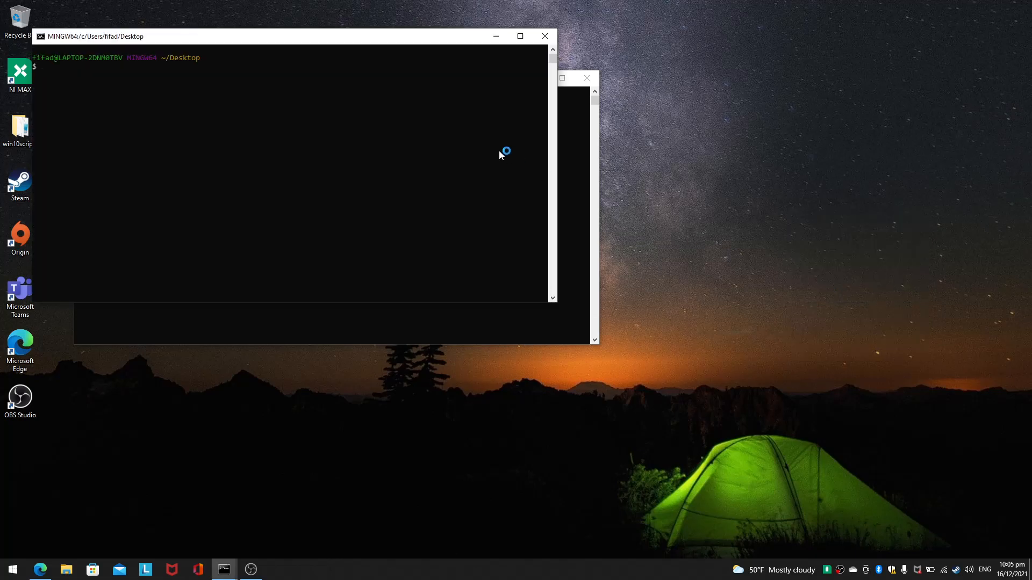
text(e)
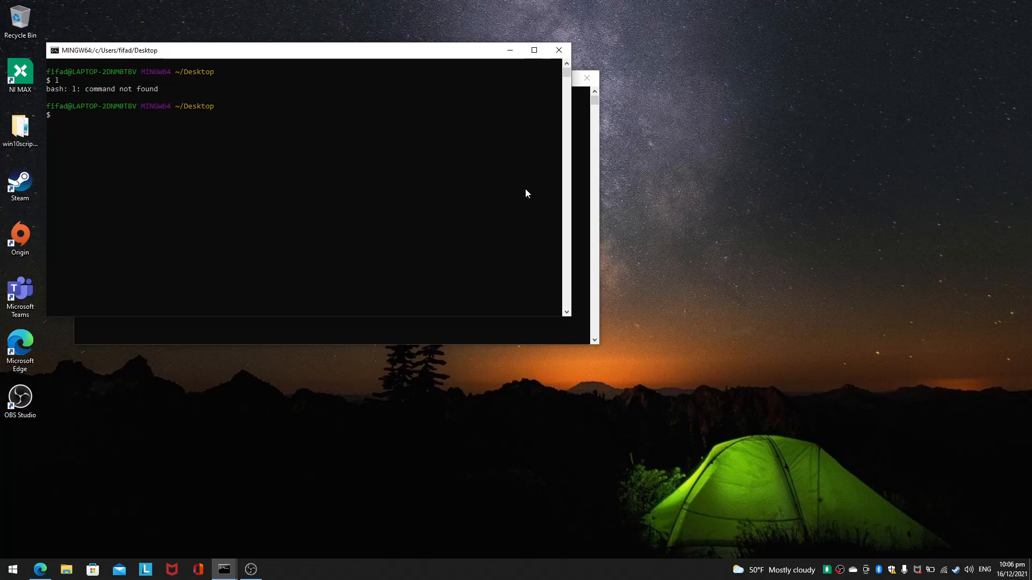
text(vim ~/.)
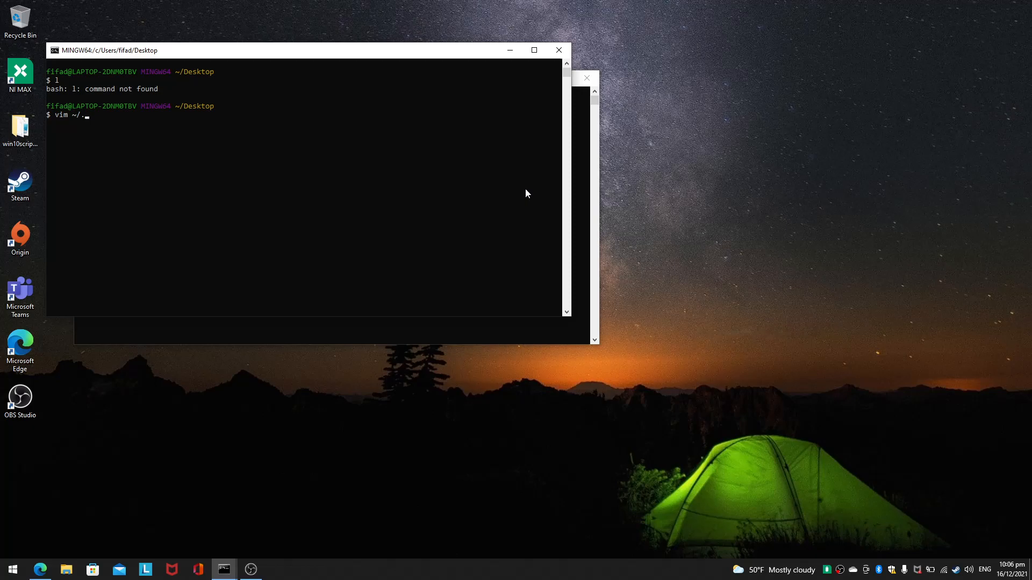
text(bashrc)
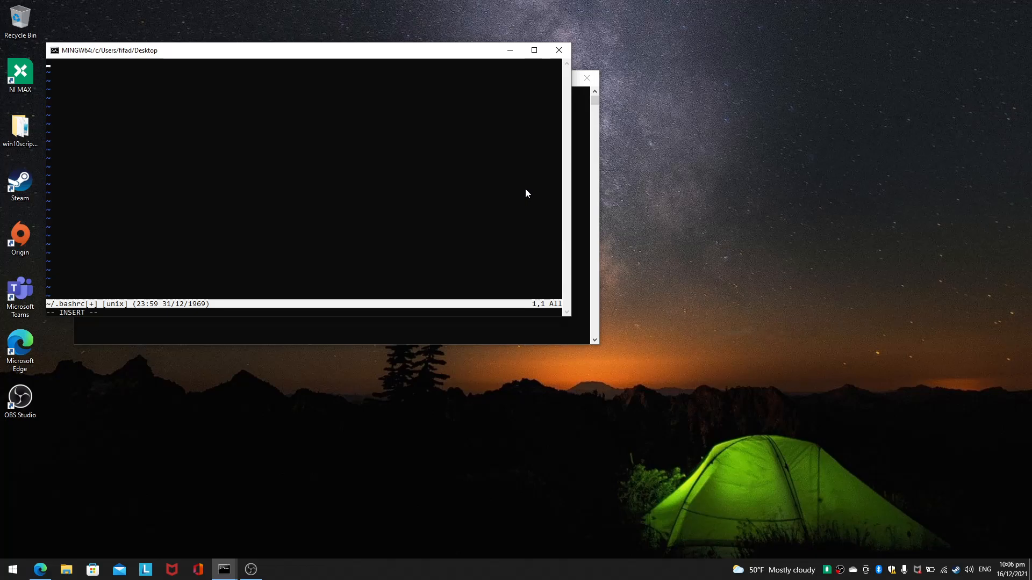
- Add alias l='ls' to .bashrc, source it, and exit the shell
text(alias)
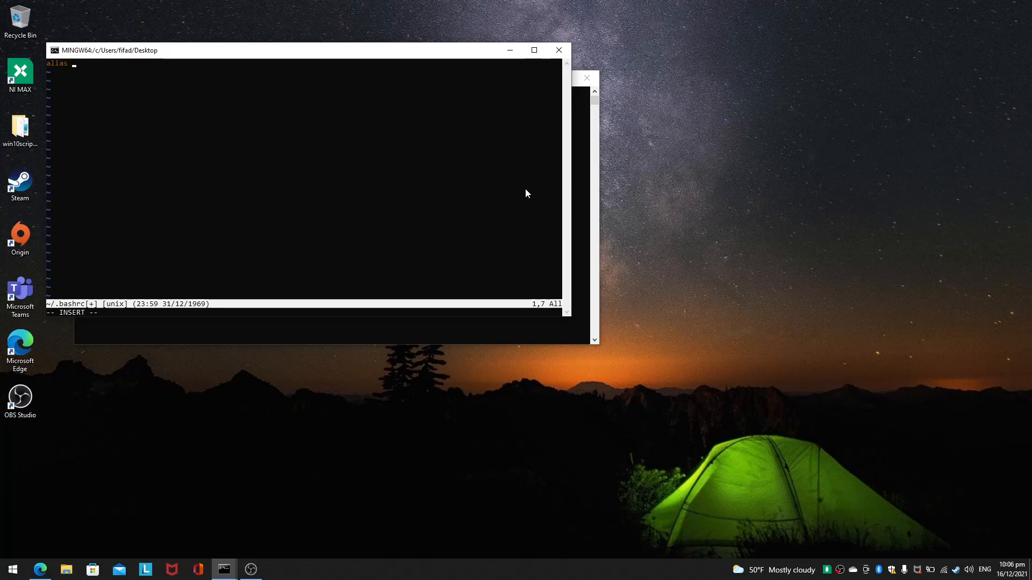
text(l = ')
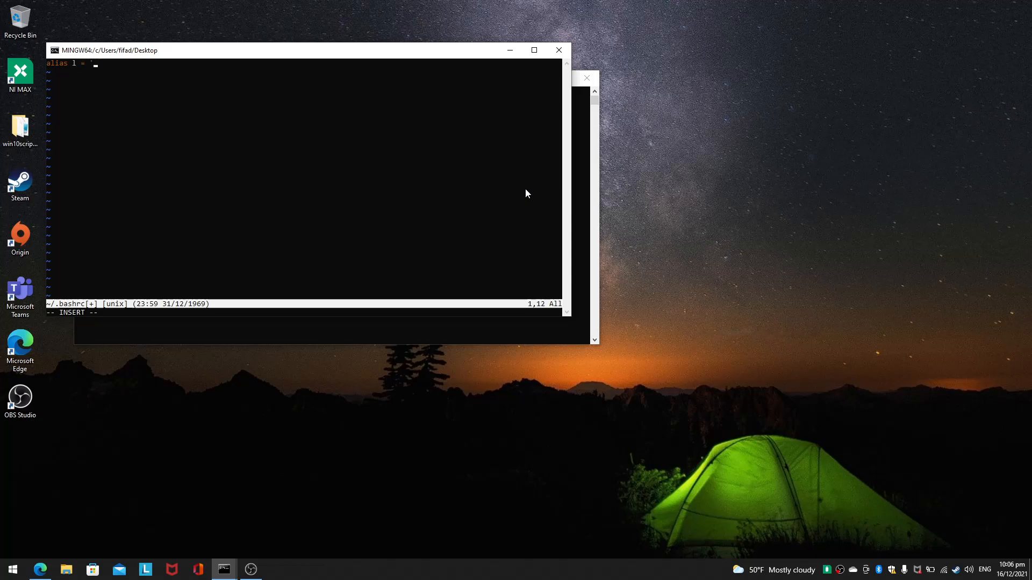
text(ls)
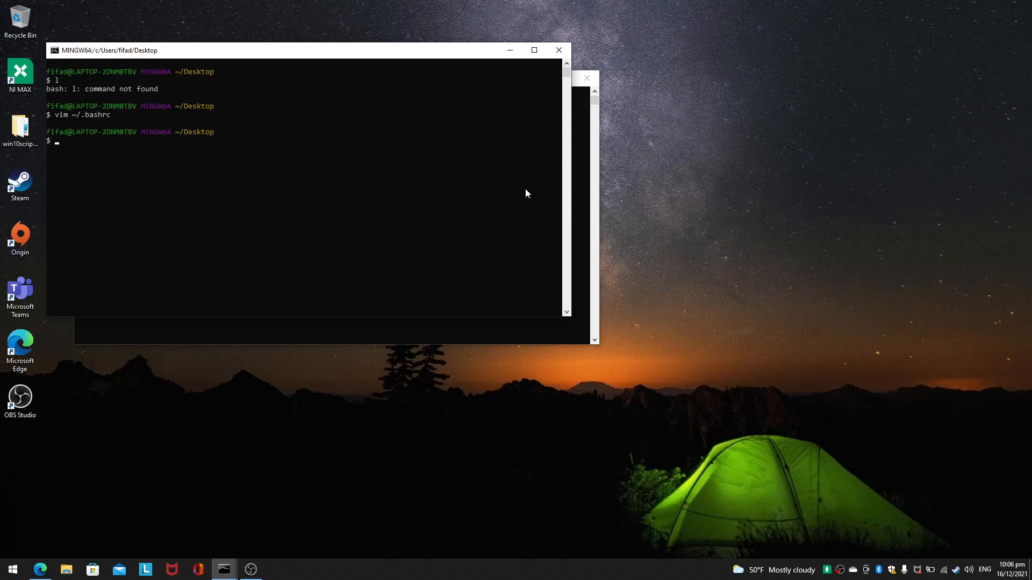
text(source ~/.bashrc)
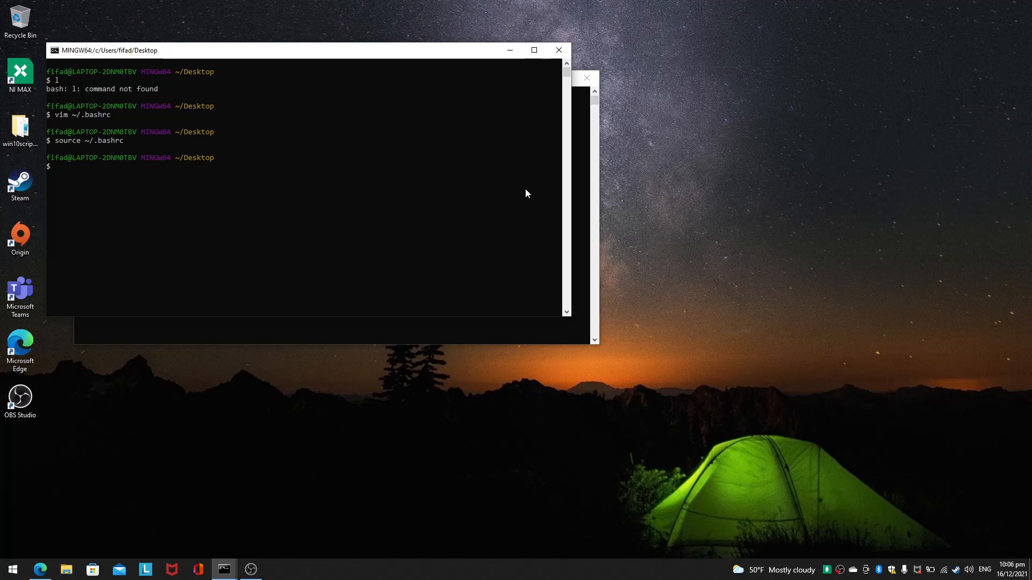
text(exi)
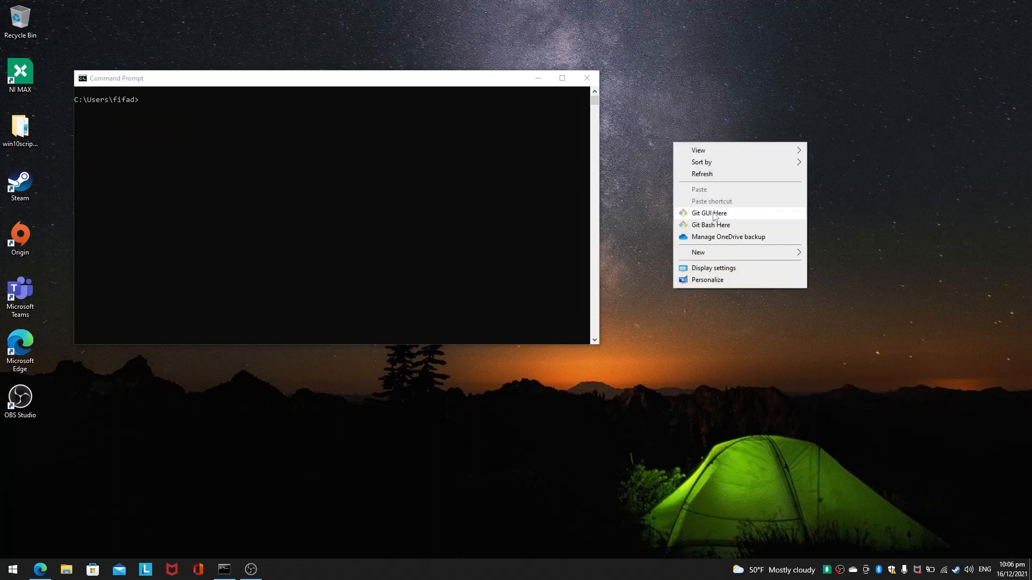
- Start a fresh Git Bash on the Desktop and run the l alias to list files
click(710, 225)
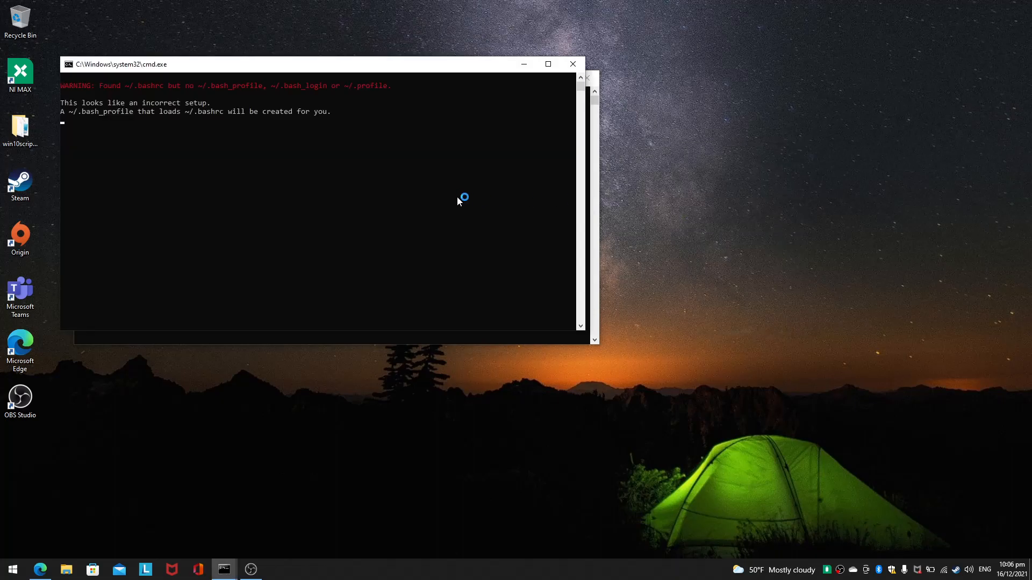
text(l)
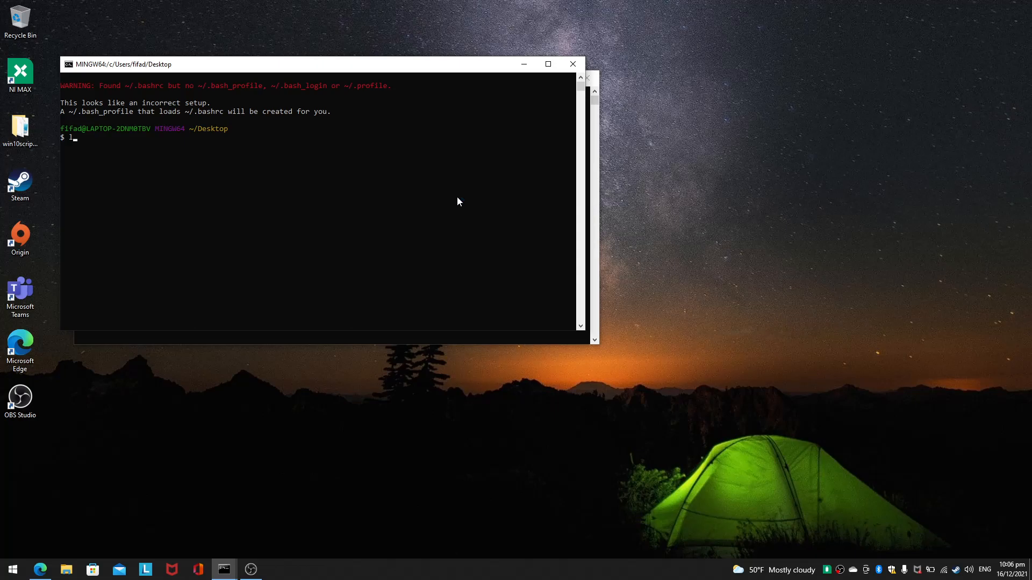
mouse_move(173, 93)
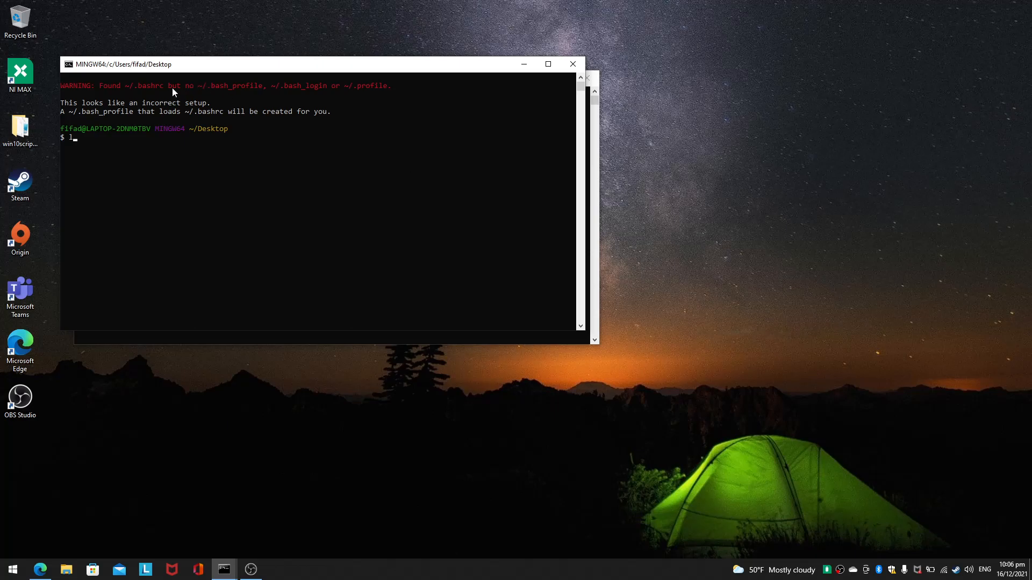
mouse_move(239, 95)
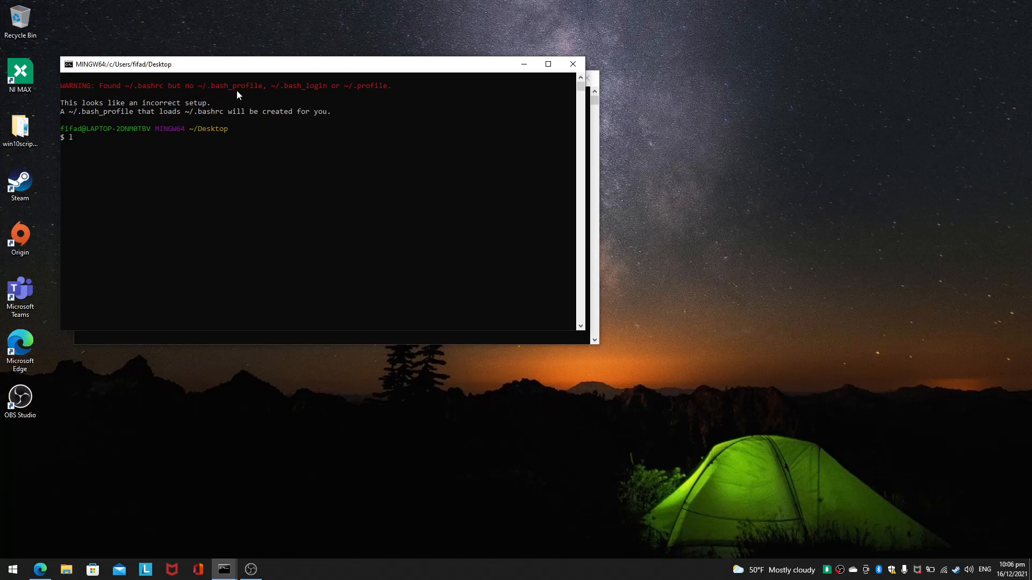
click(244, 94)
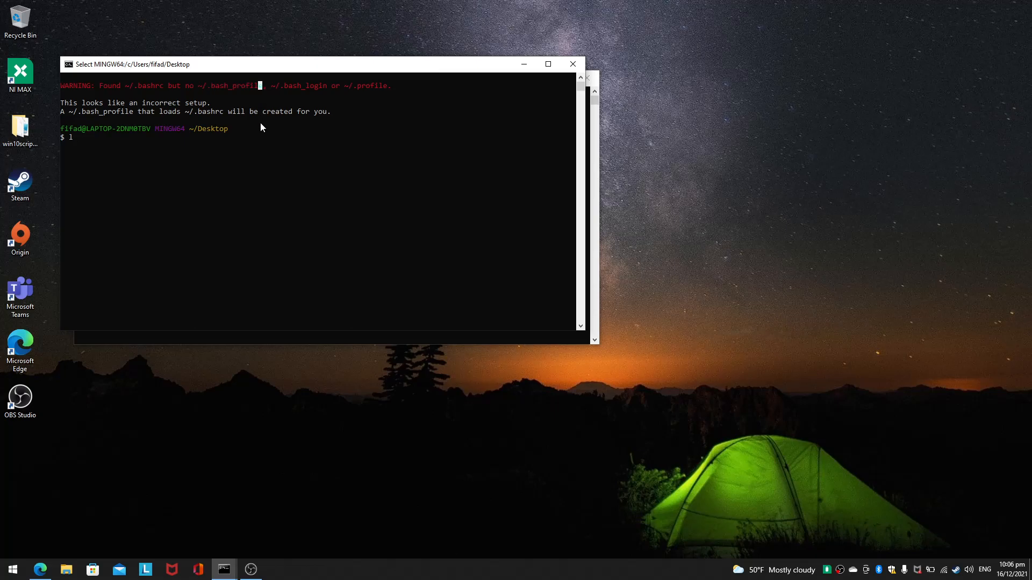
mouse_move(263, 151)
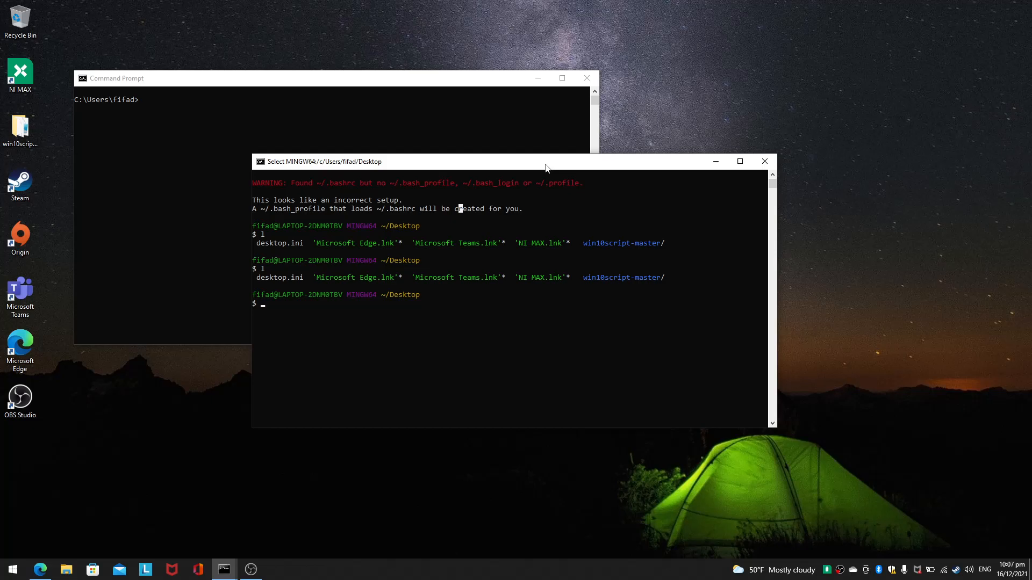
- Clear the terminal and try running apt, which is not found
text(cle)
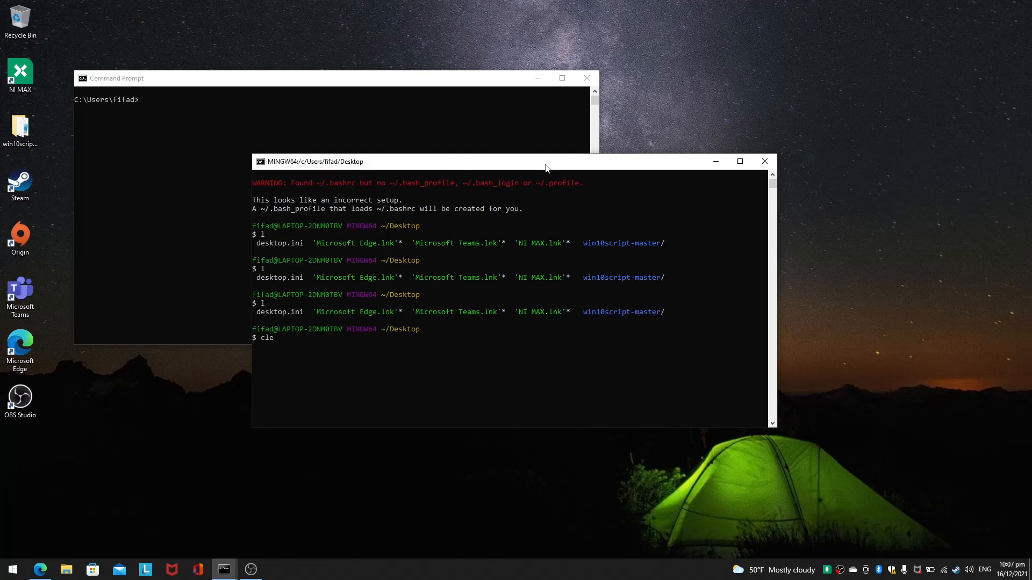
key(Return)
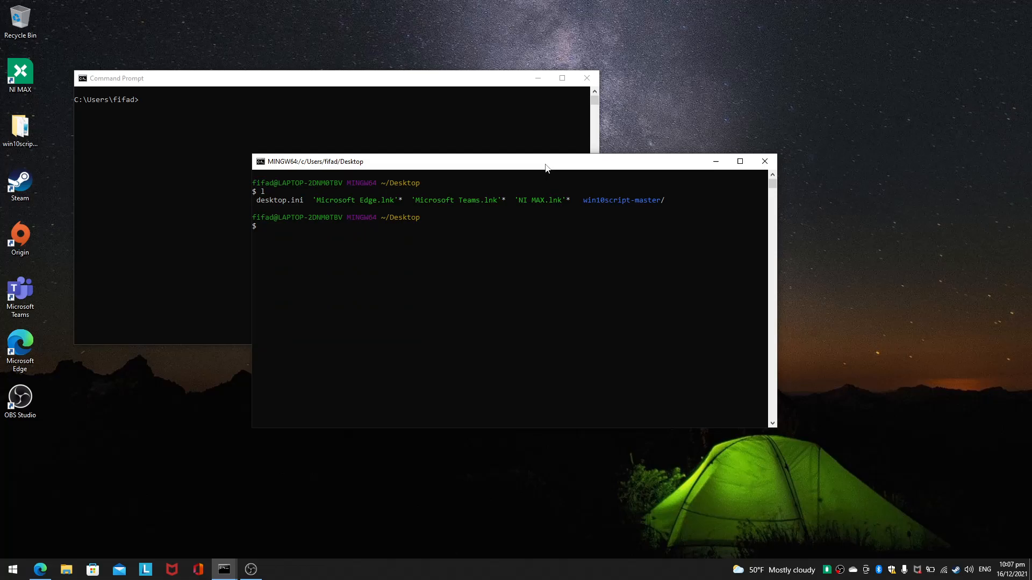
text(apt0)
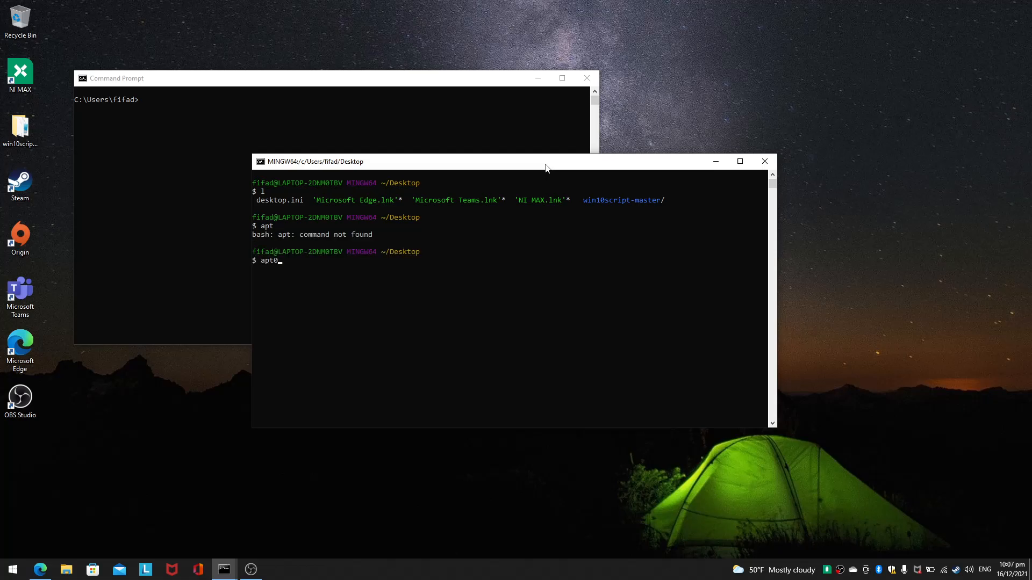
text(vim)
key(enter)
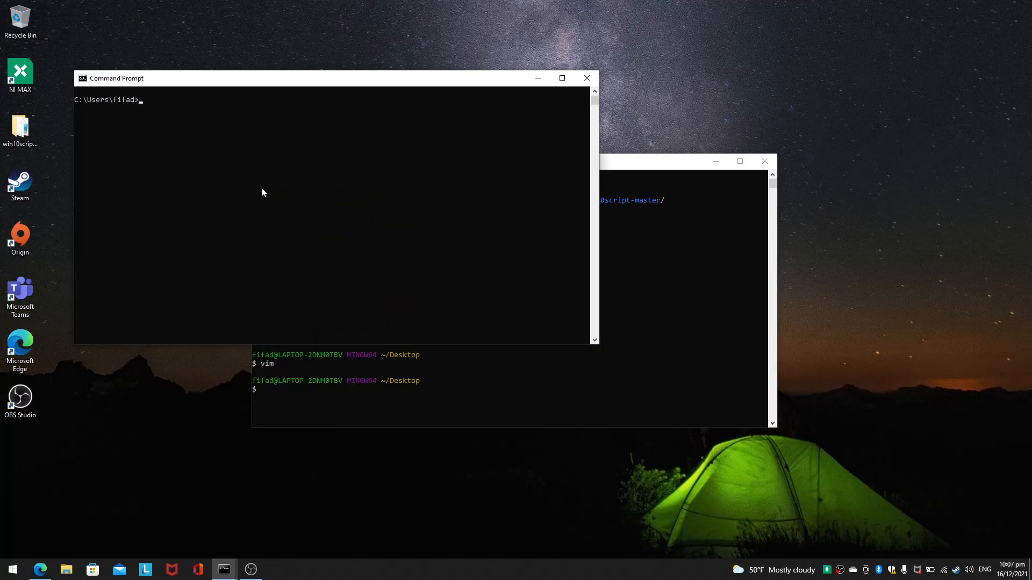
mouse_move(330, 223)
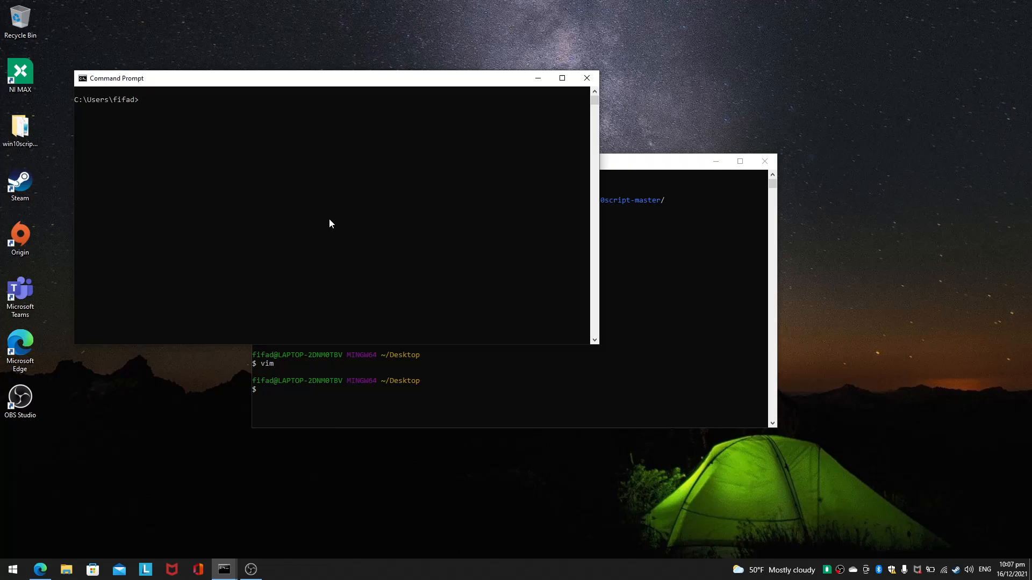
- List the user folder with dir and chdir up to C:\ and into Program Files\Git
text(ls)
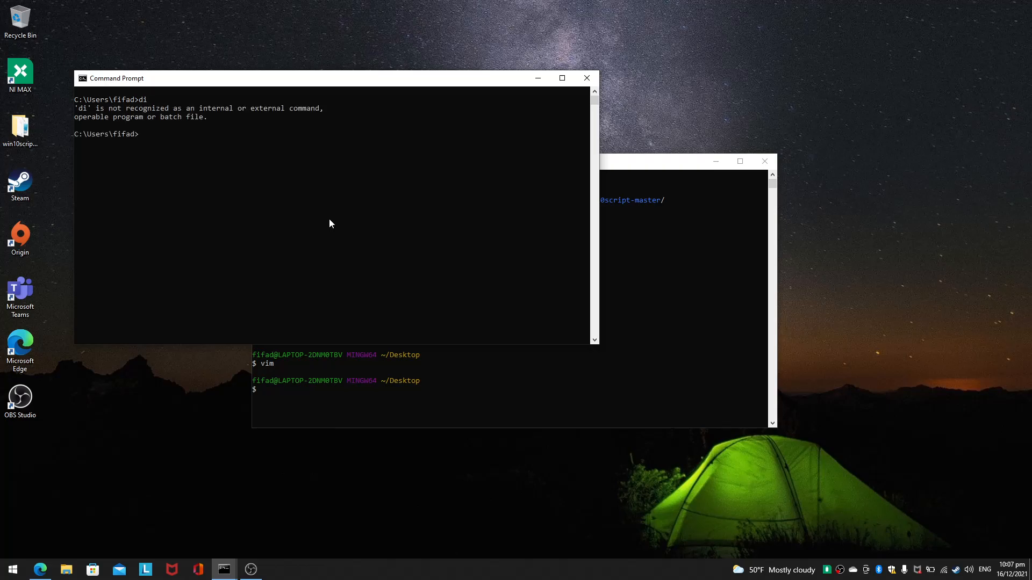
text(dir)
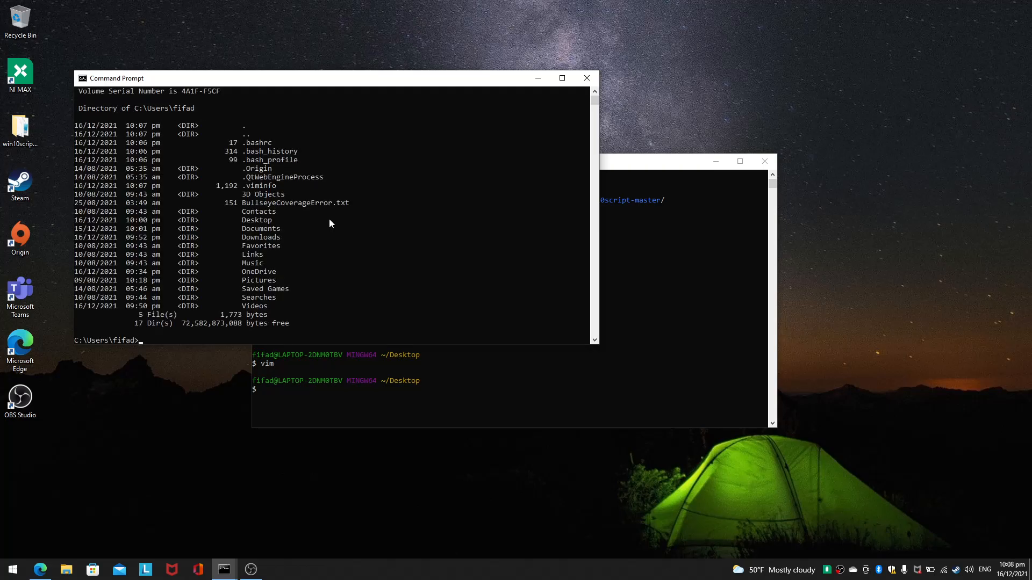
text(chdir)
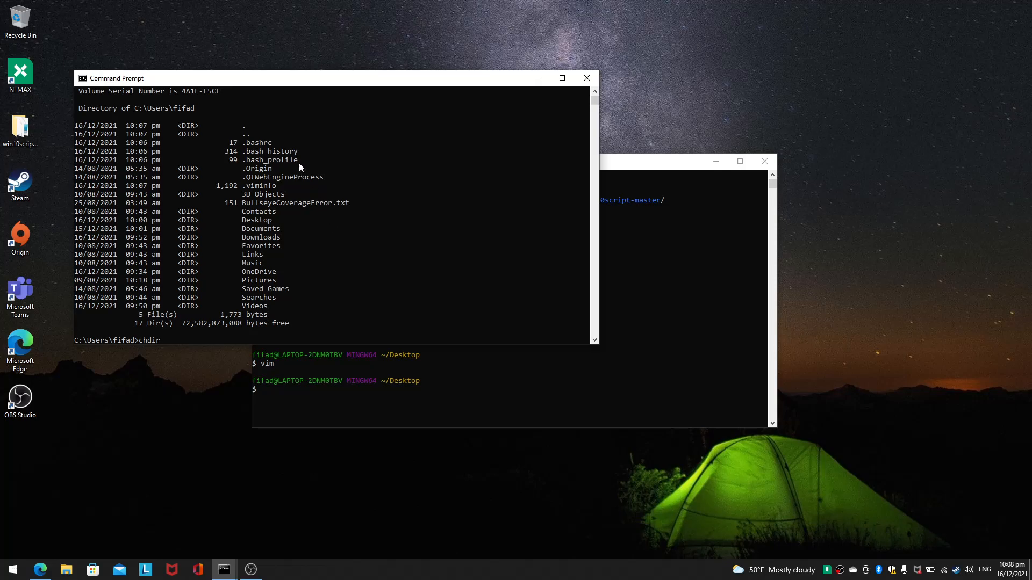
drag(244, 125, 297, 195)
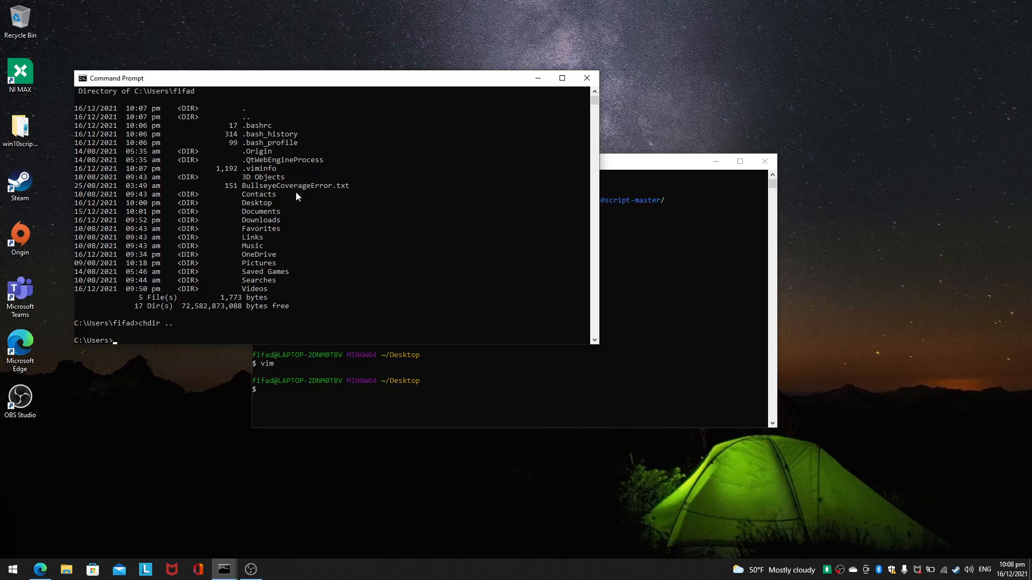
text(chdir ..)
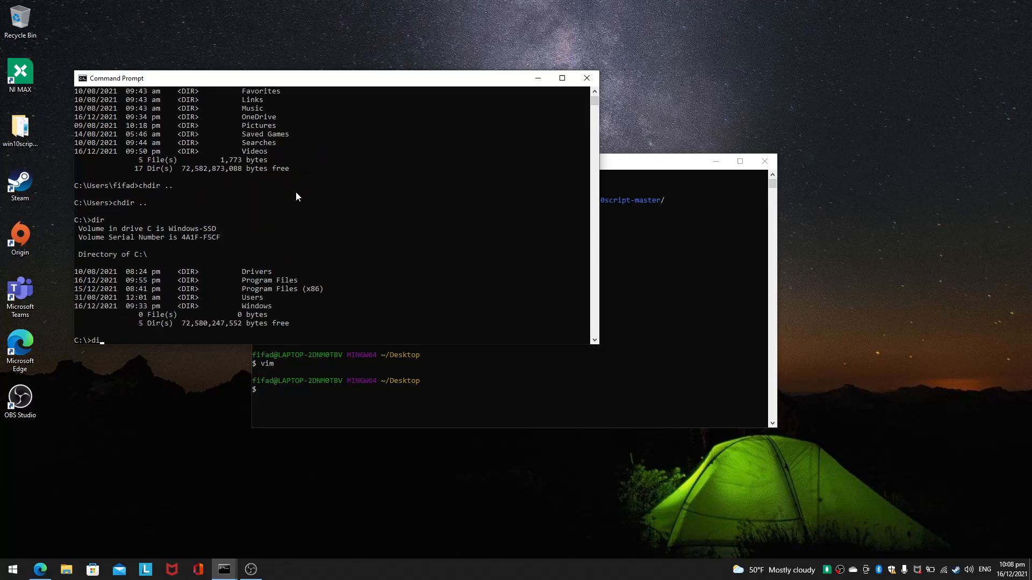
text(chdir "Program Files)
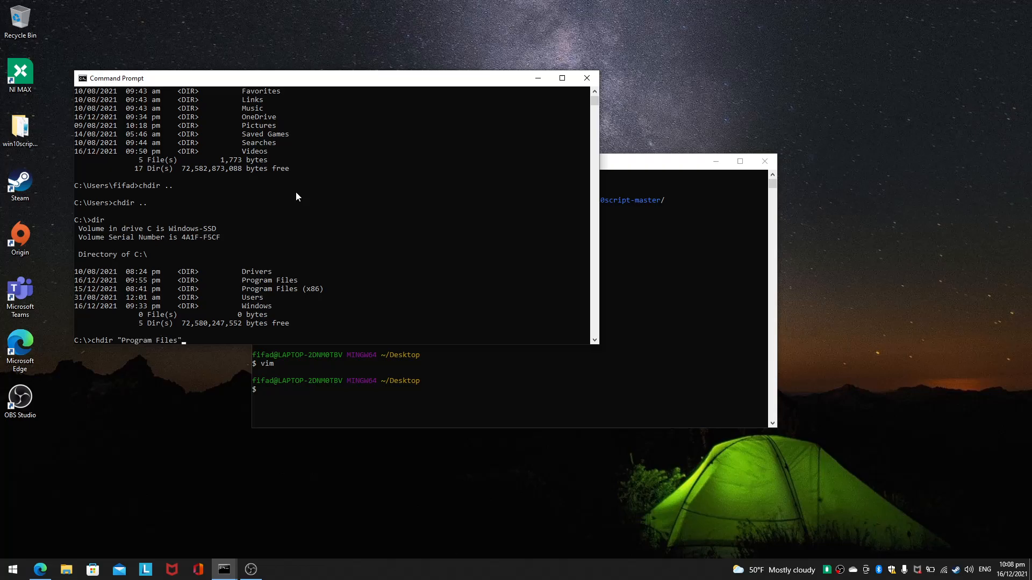
key(enter)
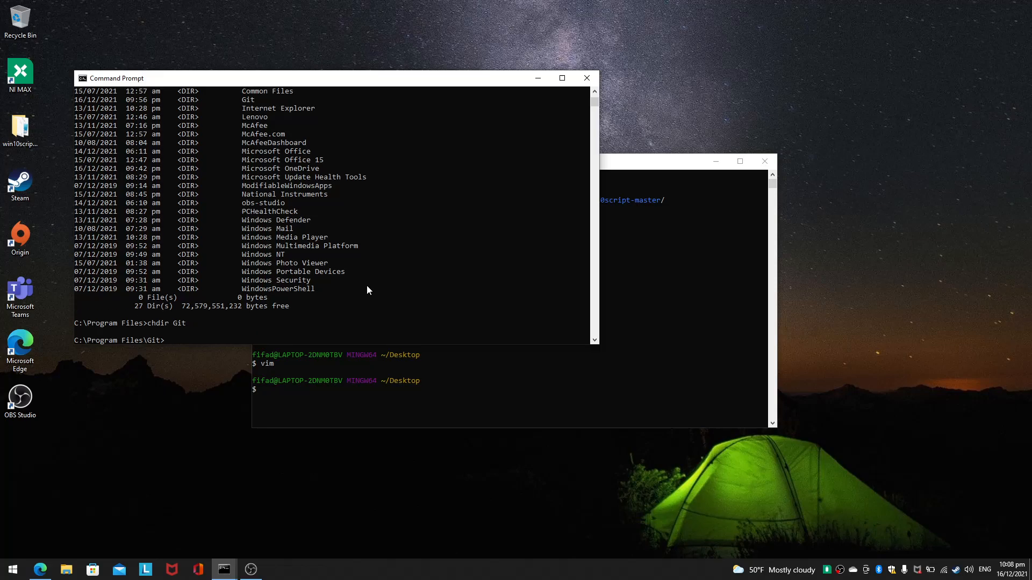
- List the Git folder's contents and run git-cmd.exe
text(dir)
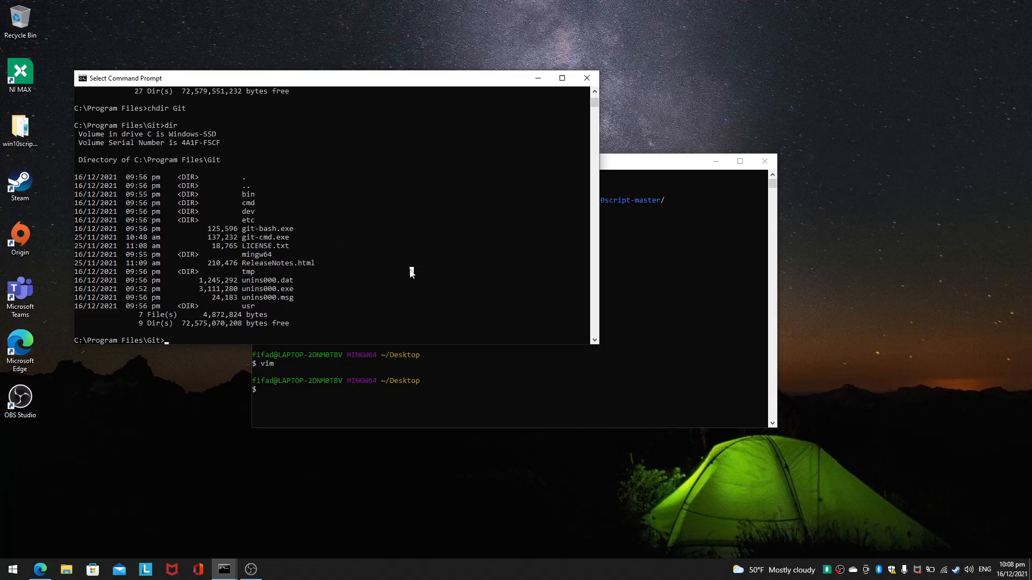
text(git-cmd.exe)
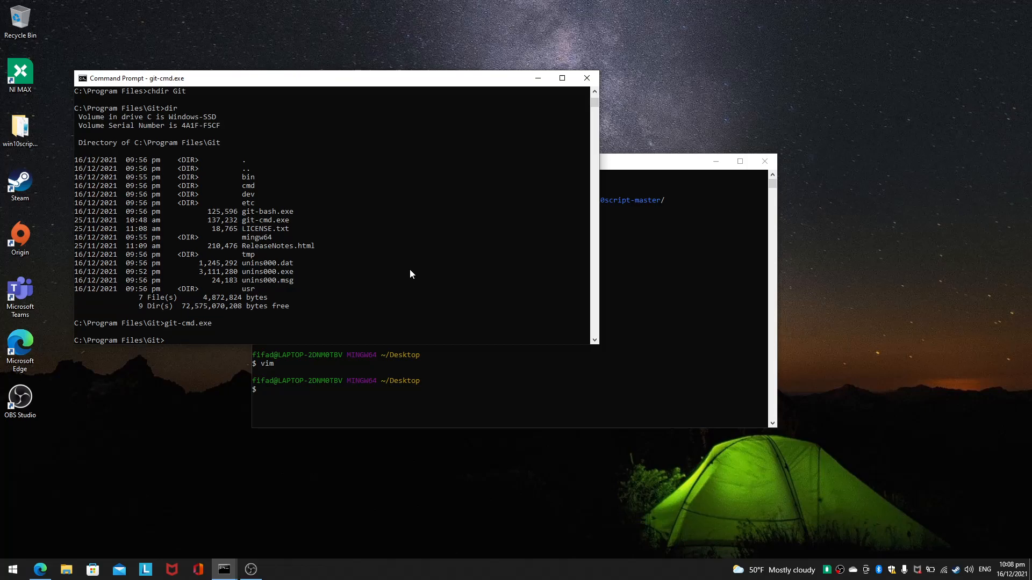
- Run git-bash.exe from C:\Program Files\Git, then check the folder with chdir
text(git-bash.exe)
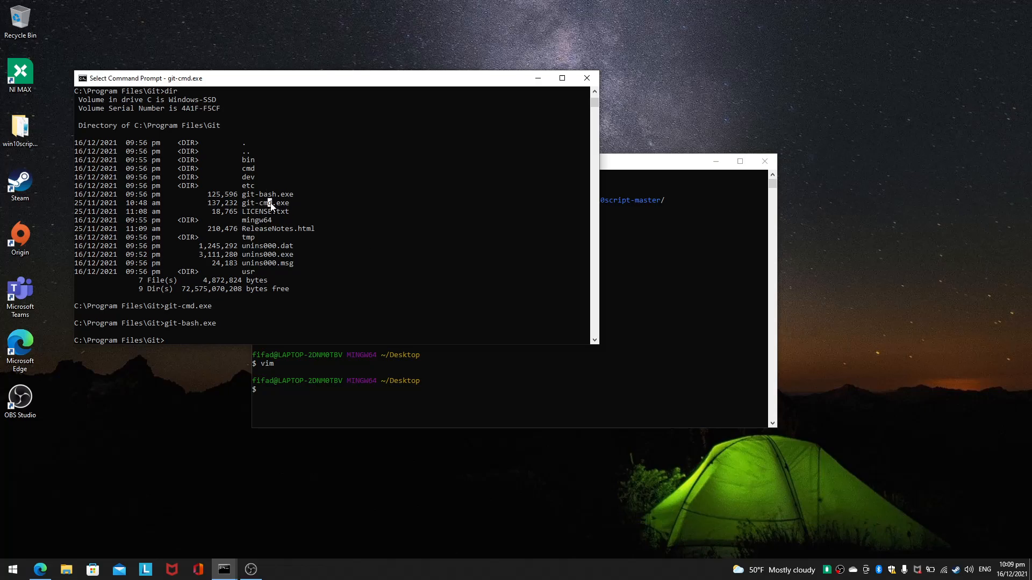
mouse_move(356, 255)
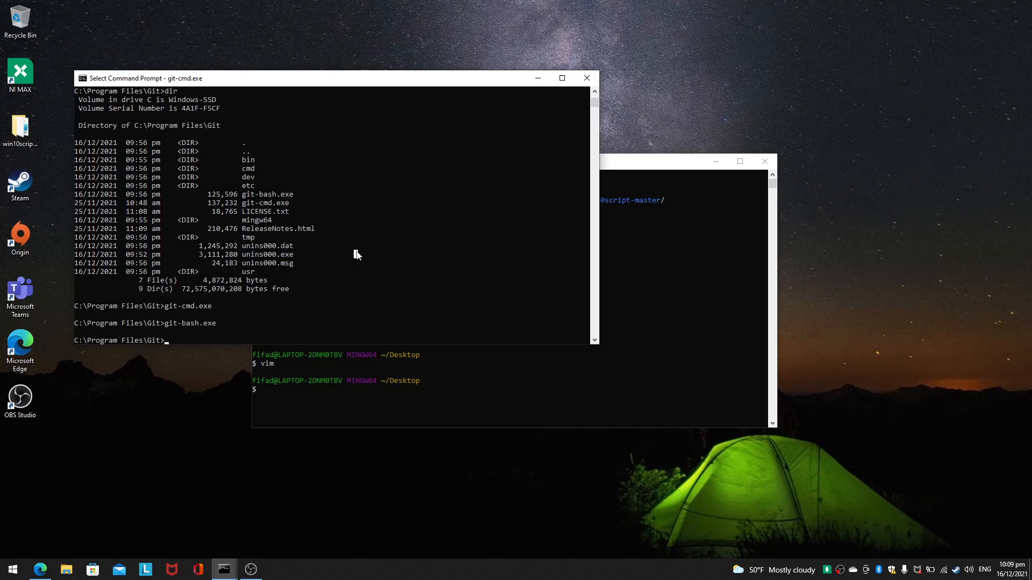
text(chdi)
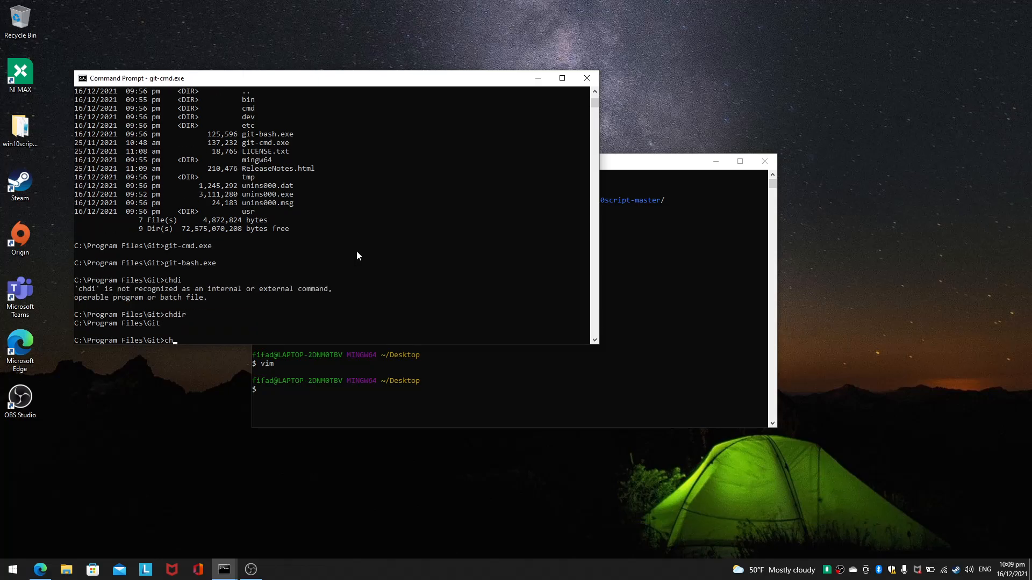
- Navigate into Users\fifad\Desktop and try git-bash.exe, which Command Prompt cannot find
text(dir ../..)
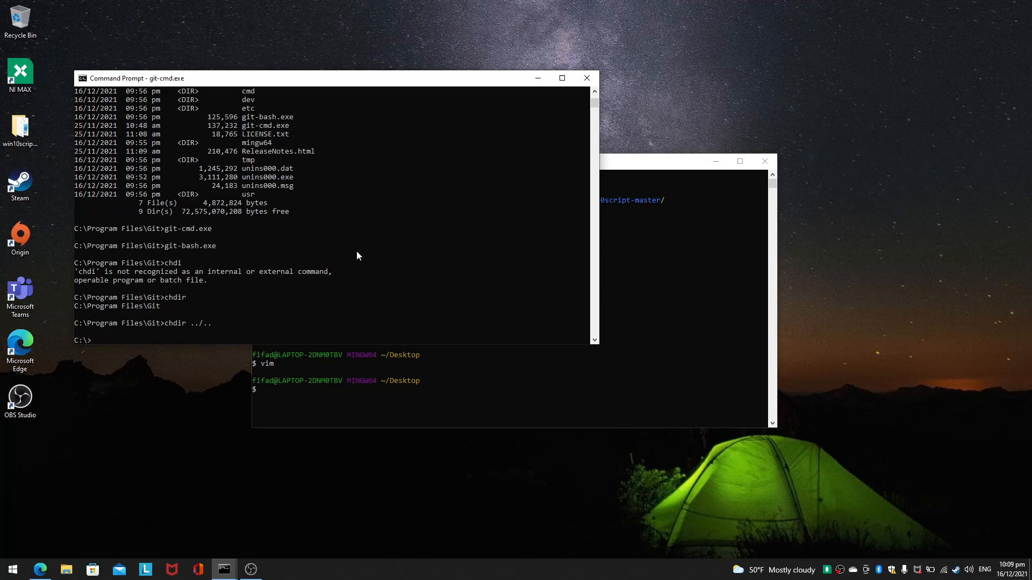
text(dir)
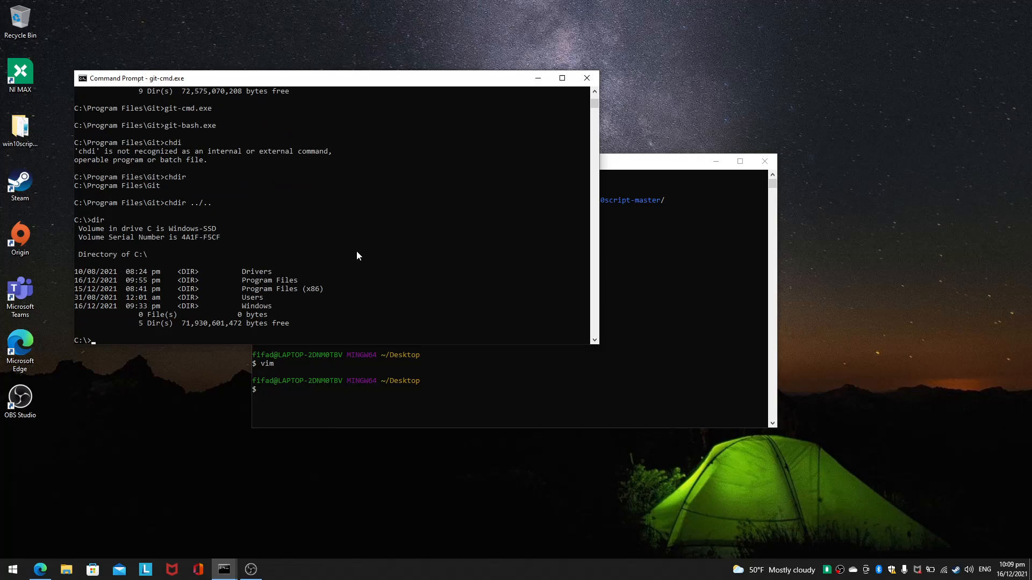
text(chdir Users)
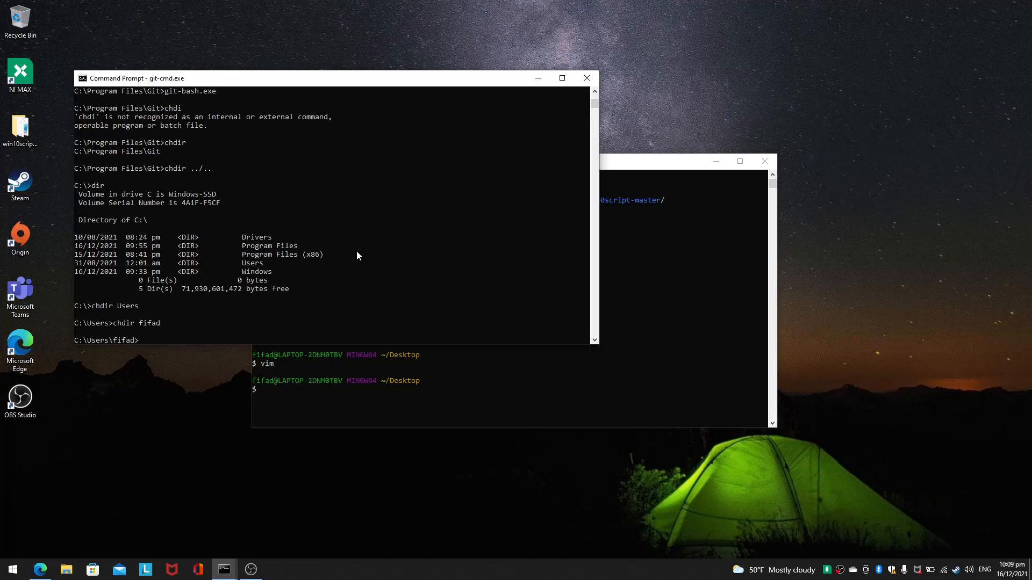
text(chdir Desktop)
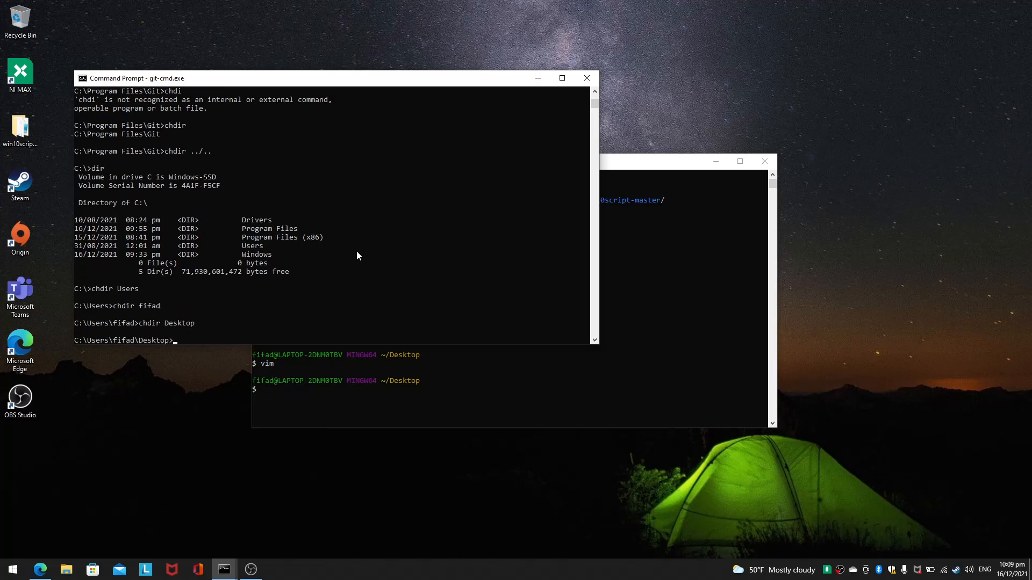
text(git-bash.exe)
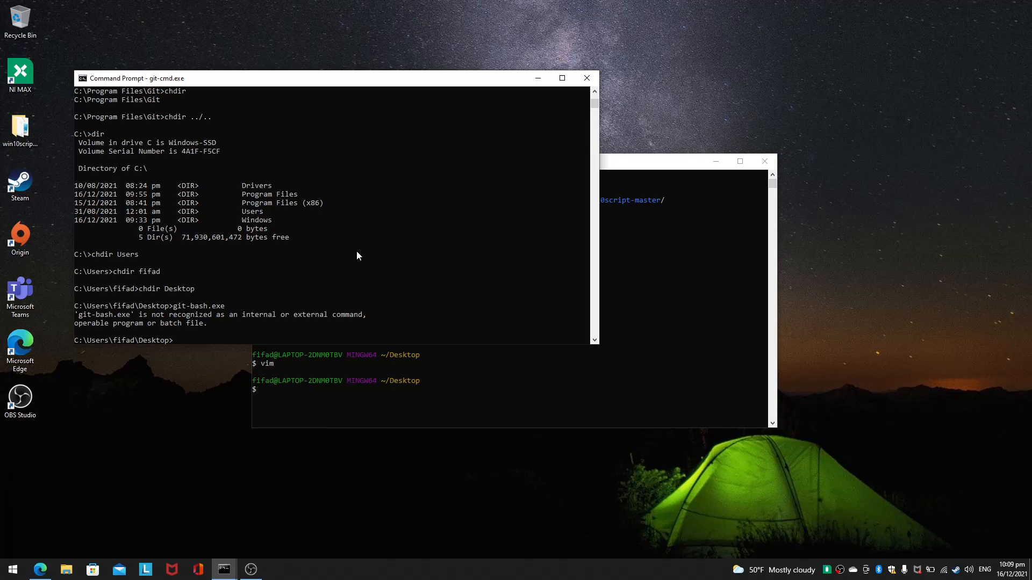
mouse_move(251, 312)
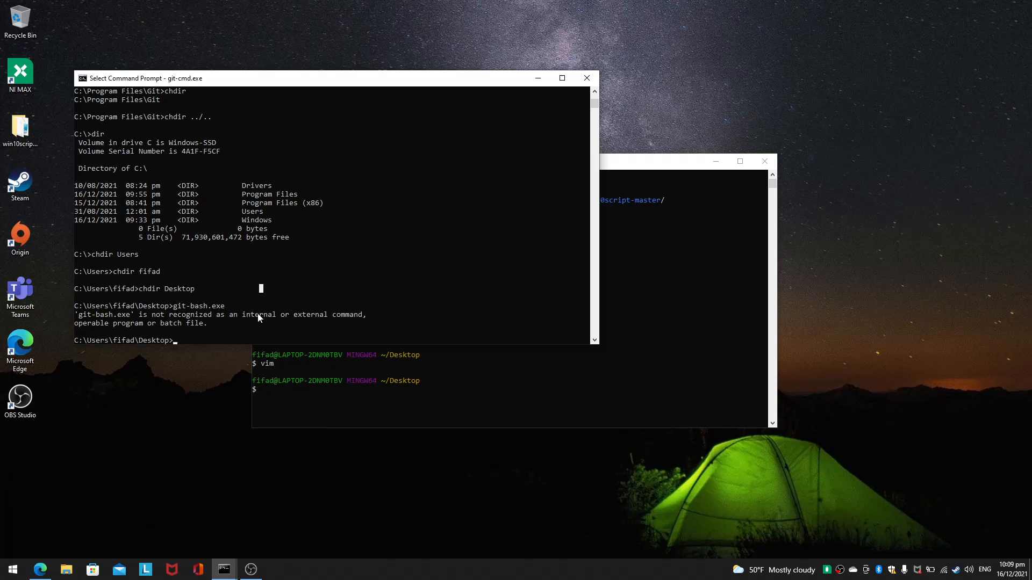
mouse_move(291, 274)
text(echo $PATH)
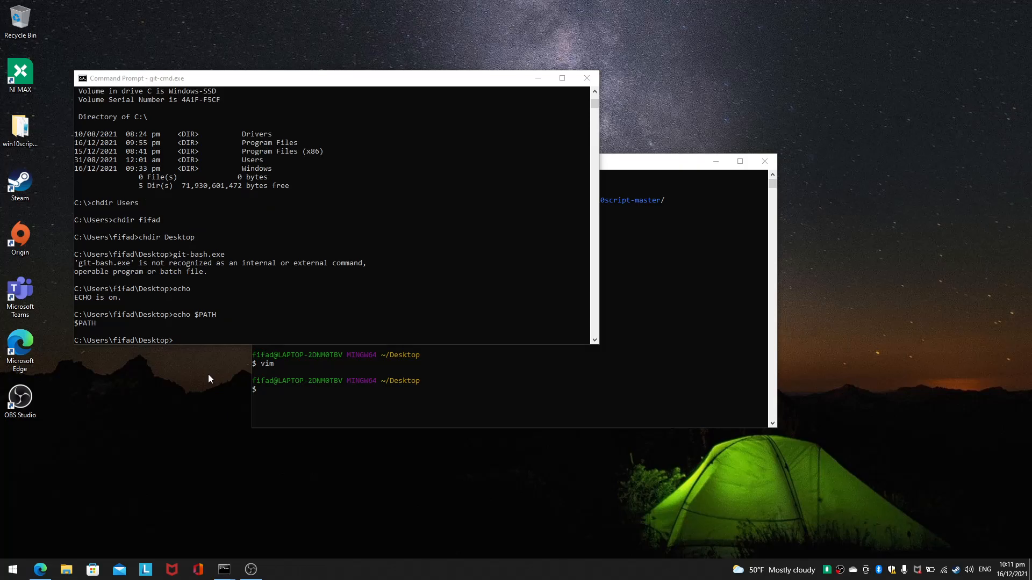
- Clear the console and bring up the Start menu to search for settings
click(11, 570)
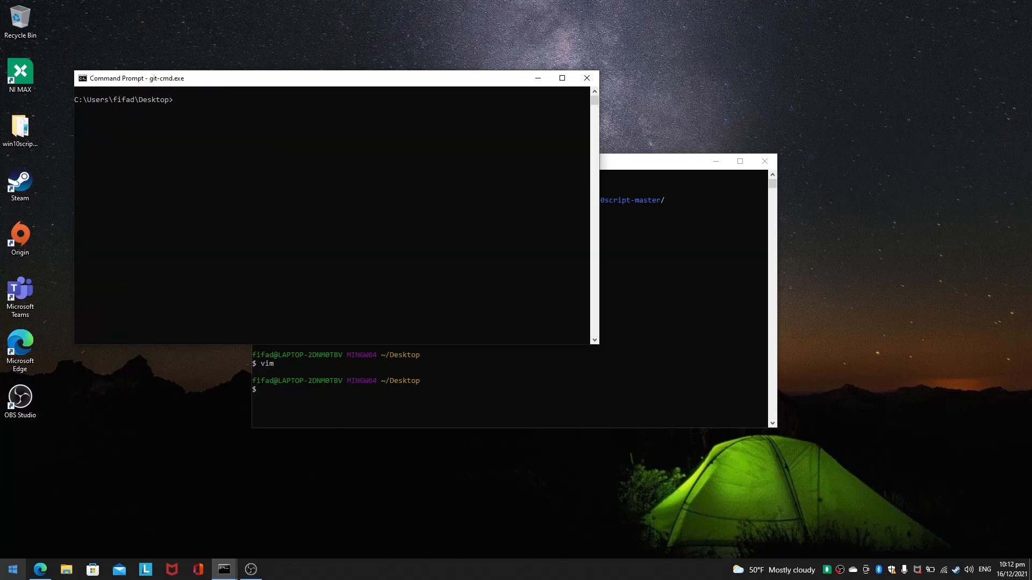
click(11, 569)
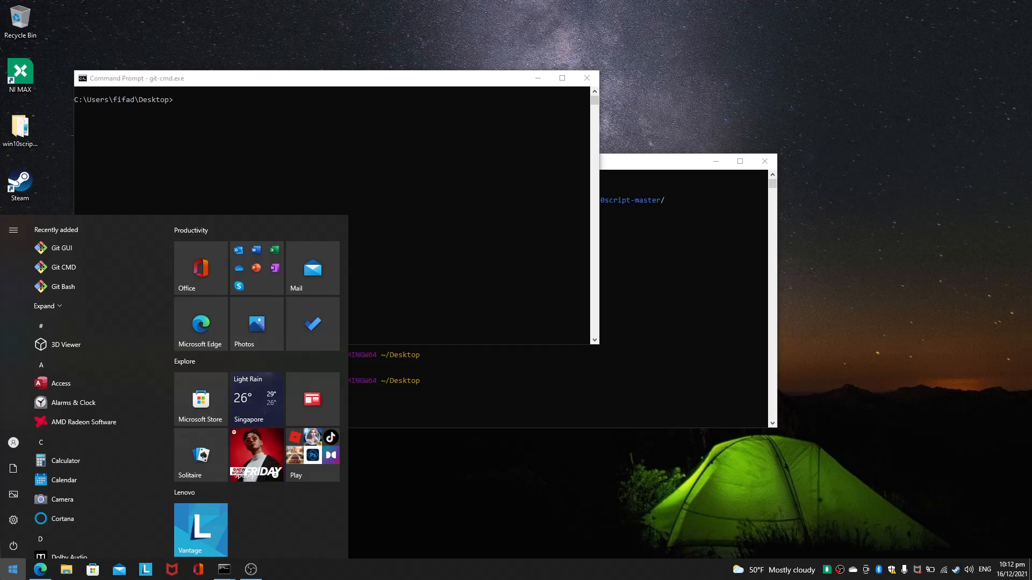
- Search 'env', choose 'Edit the system environment variables' and reach the Environment Variables dialog
text(env)
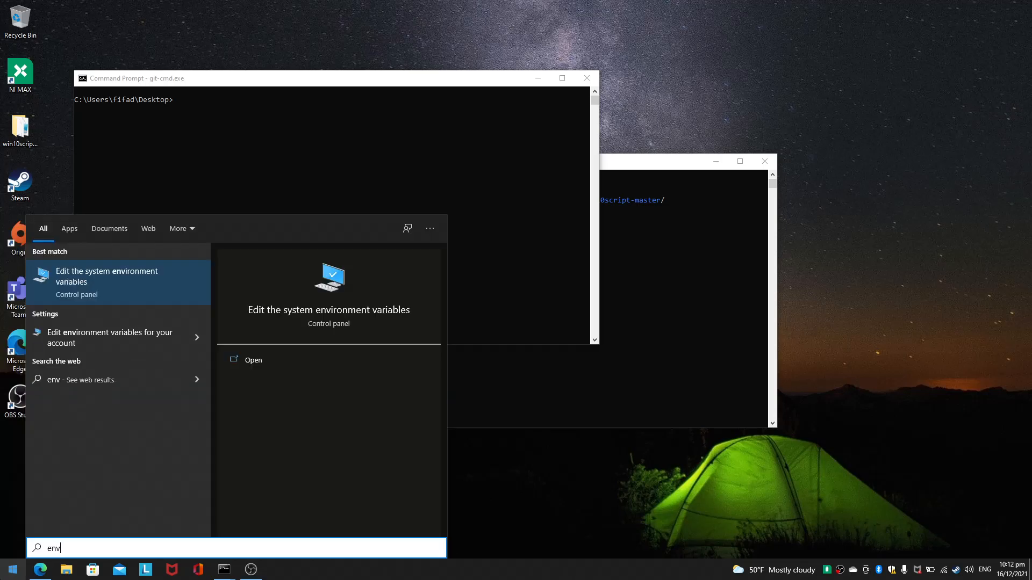
click(106, 277)
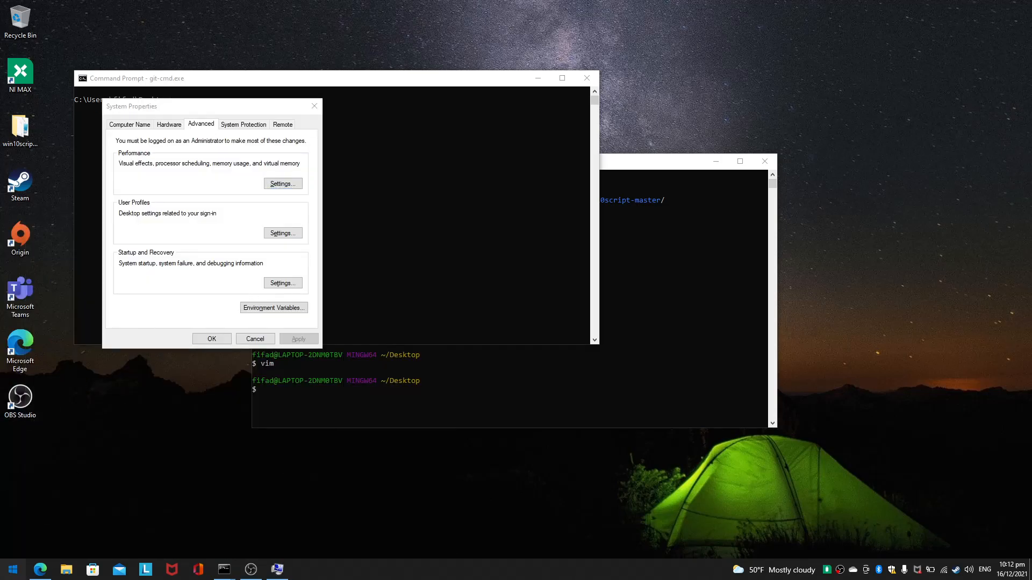
text(edit syst)
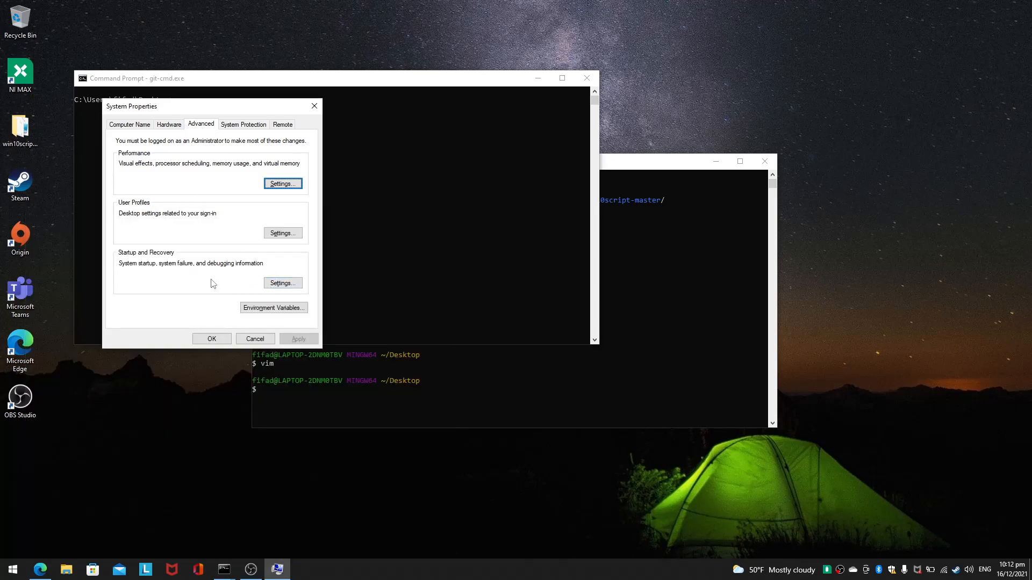
click(272, 307)
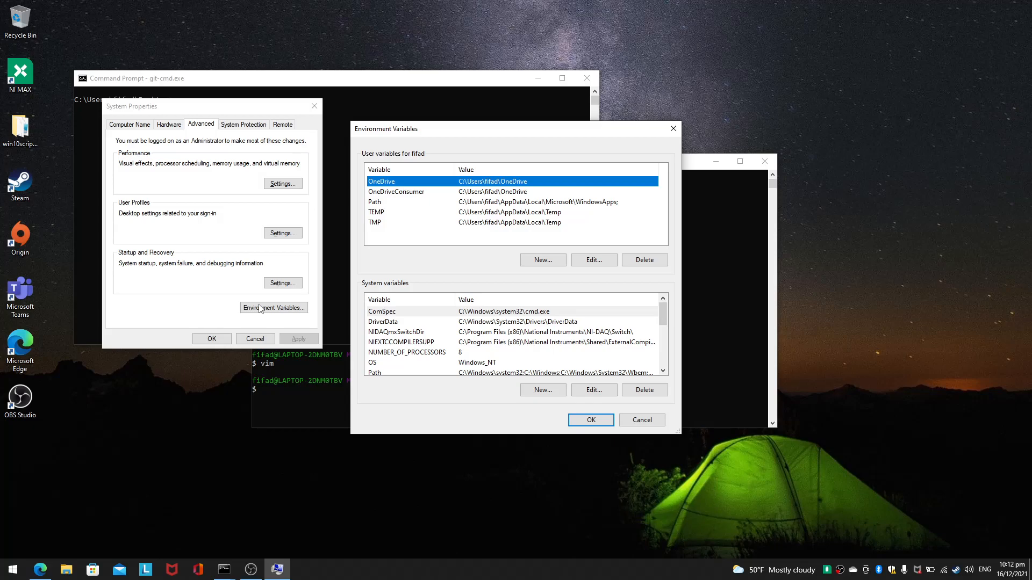
mouse_move(372, 300)
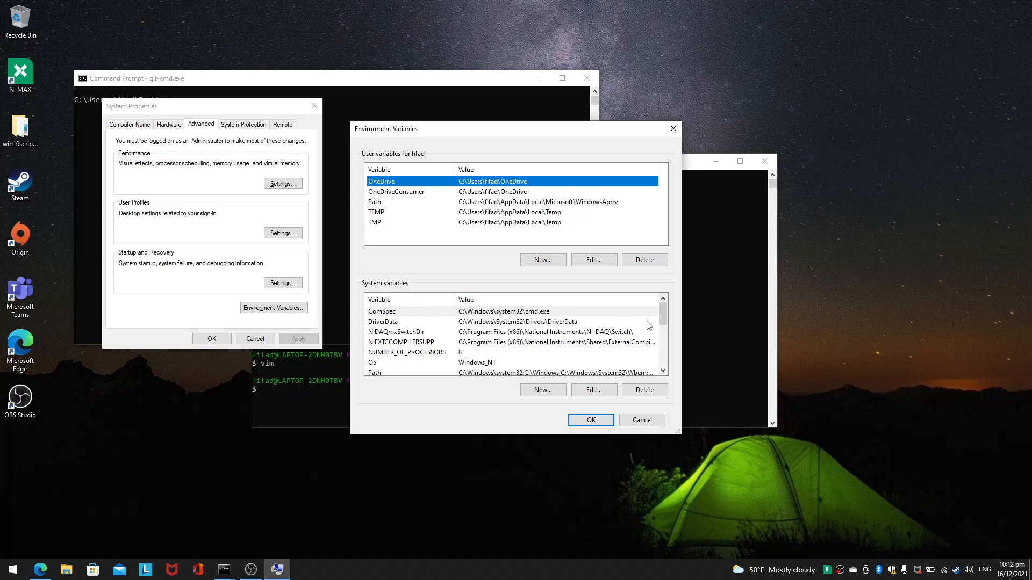
- Scroll System variables to the Path entry and confirm it includes C:\Program Files\Git\cmd
scroll(down, 3)
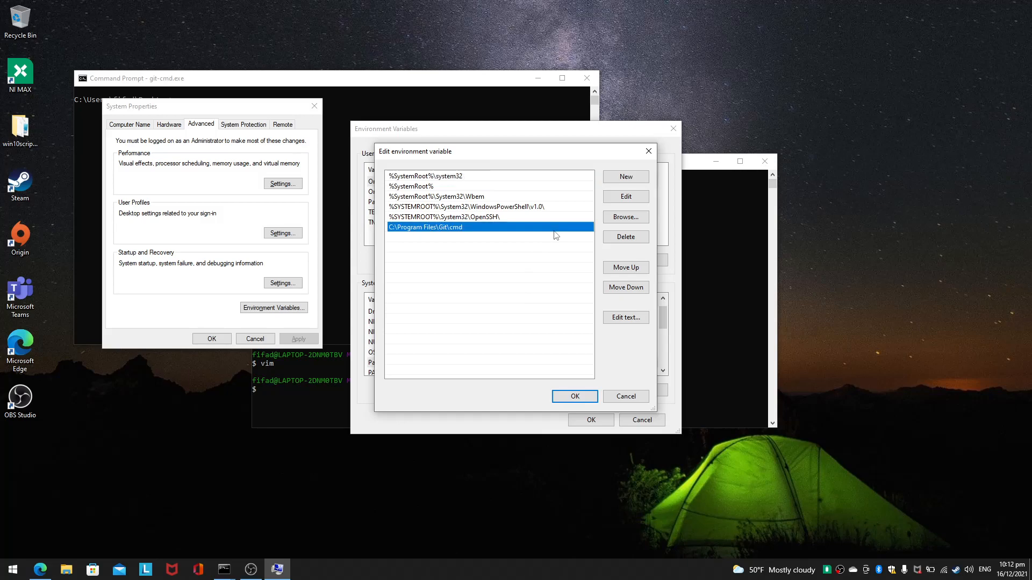
mouse_move(580, 203)
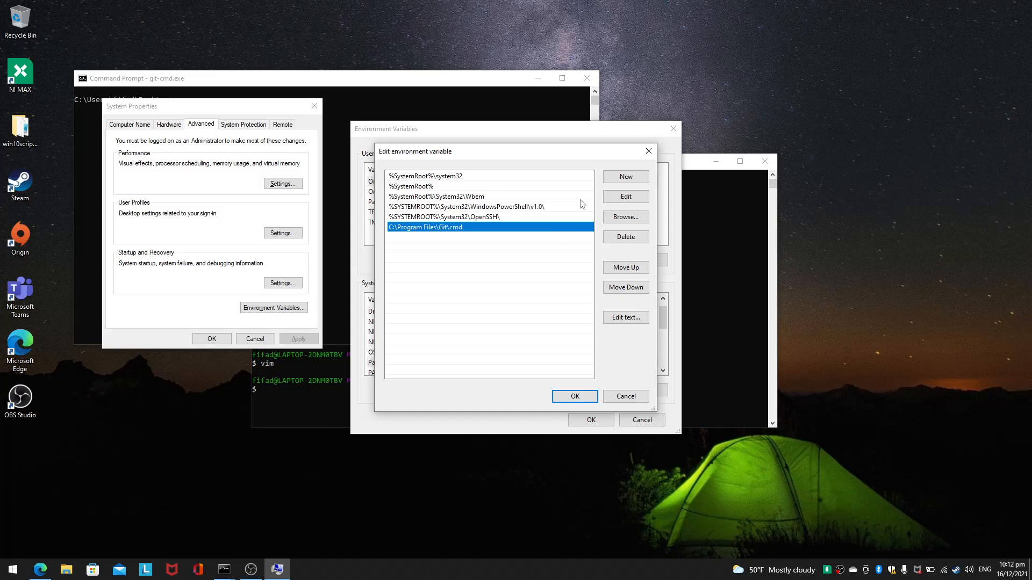
mouse_move(419, 238)
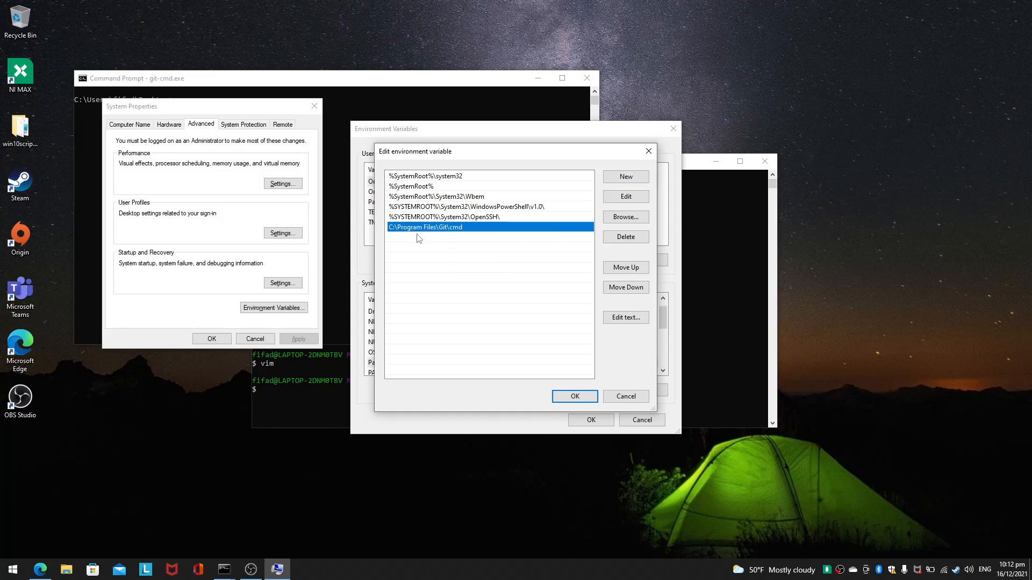
mouse_move(626, 176)
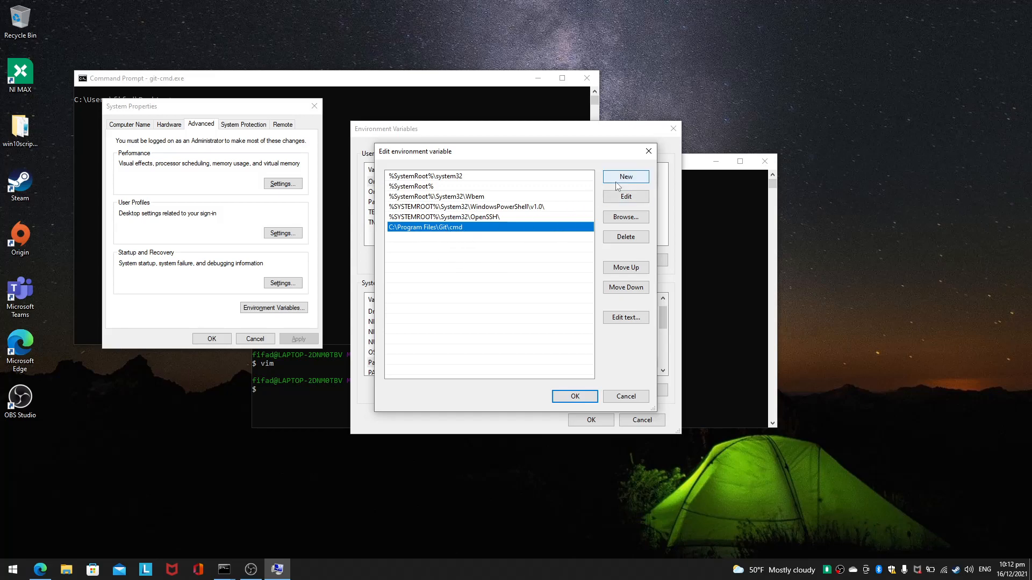
mouse_move(341, 226)
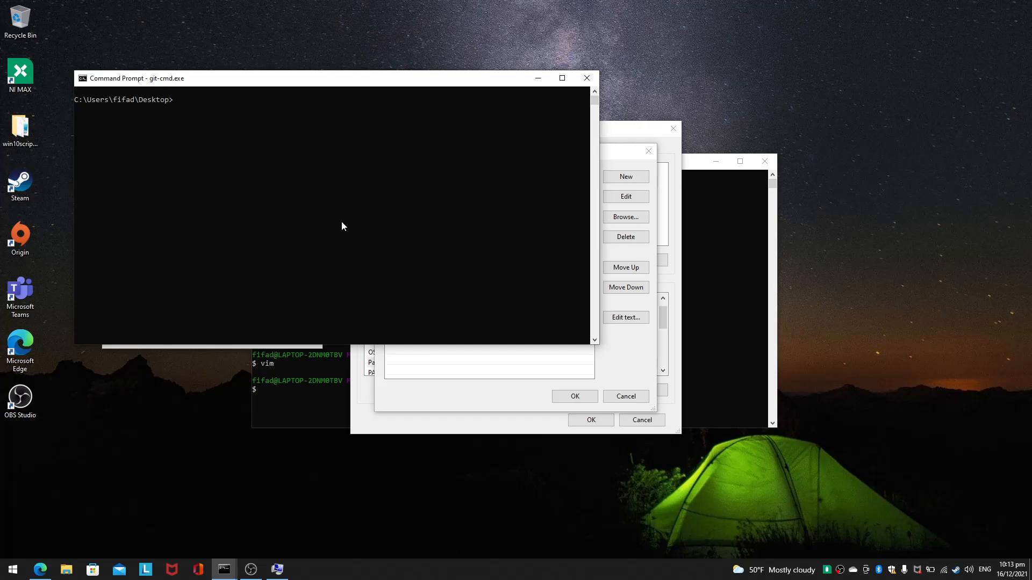
- Move up from the user folder with chdir and dir listings into Program Files
text(cg)
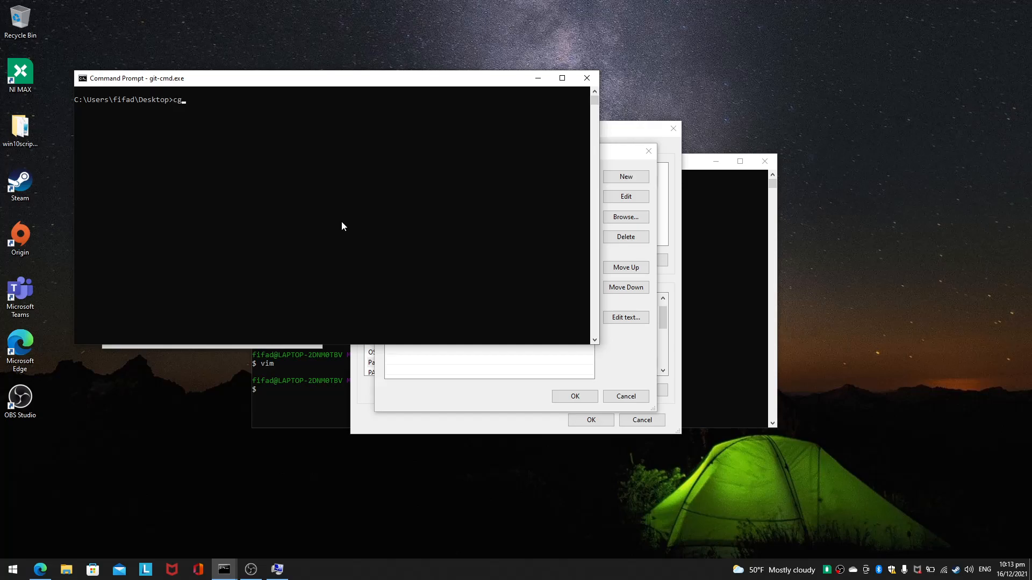
text(hdir)
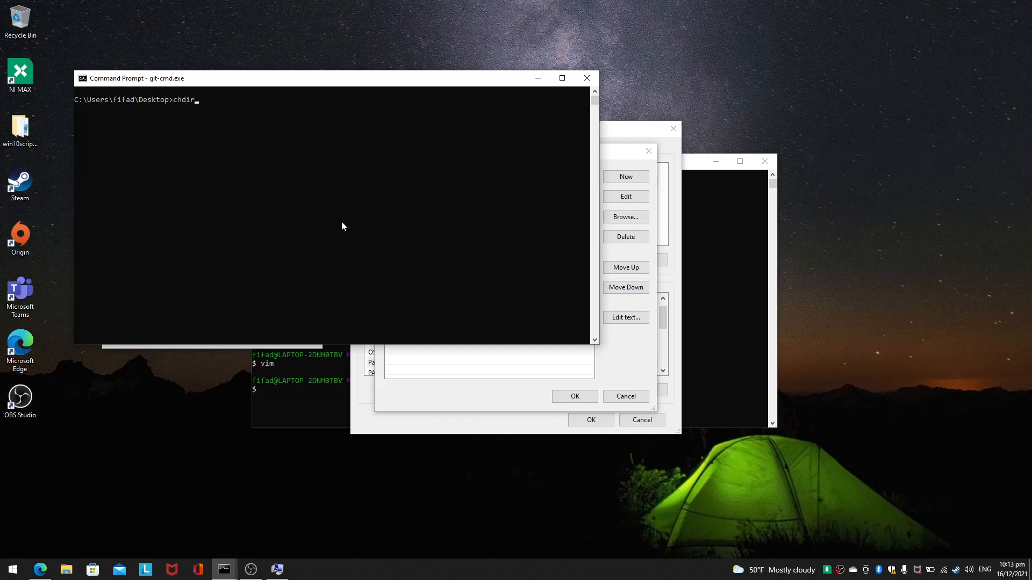
text(../../)
text(l)
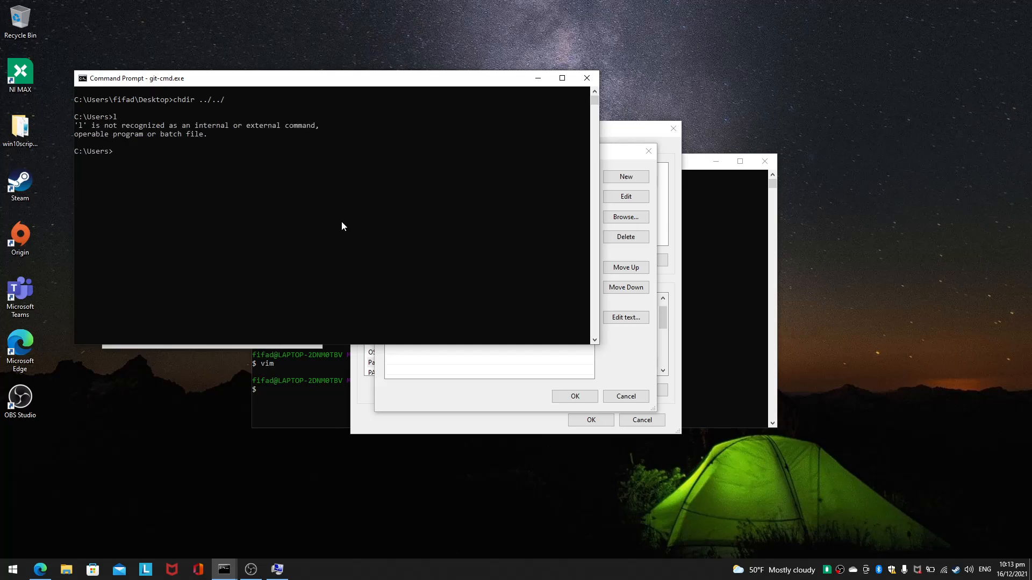
text(dir)
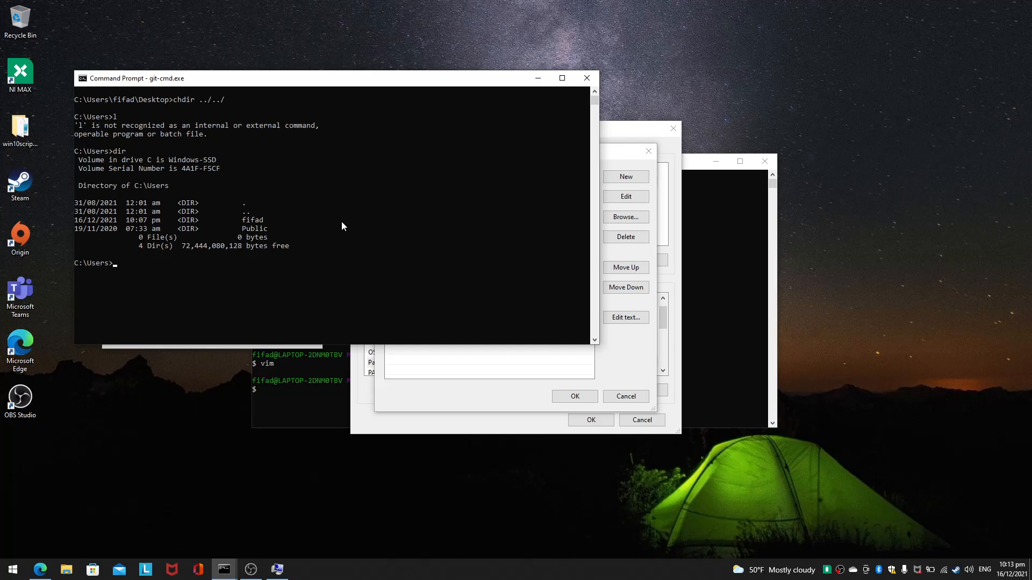
text(chdir ..)
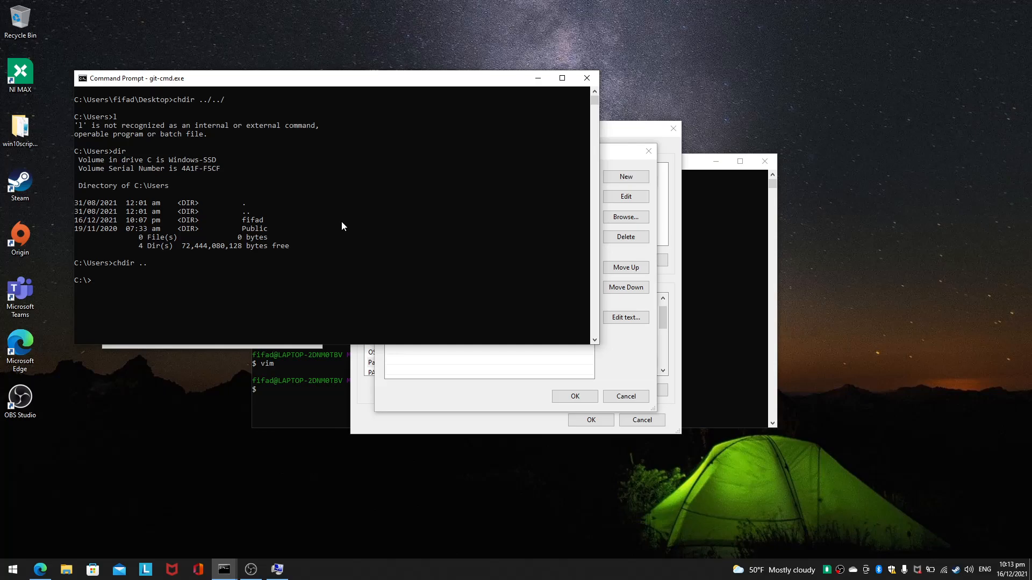
text(dir)
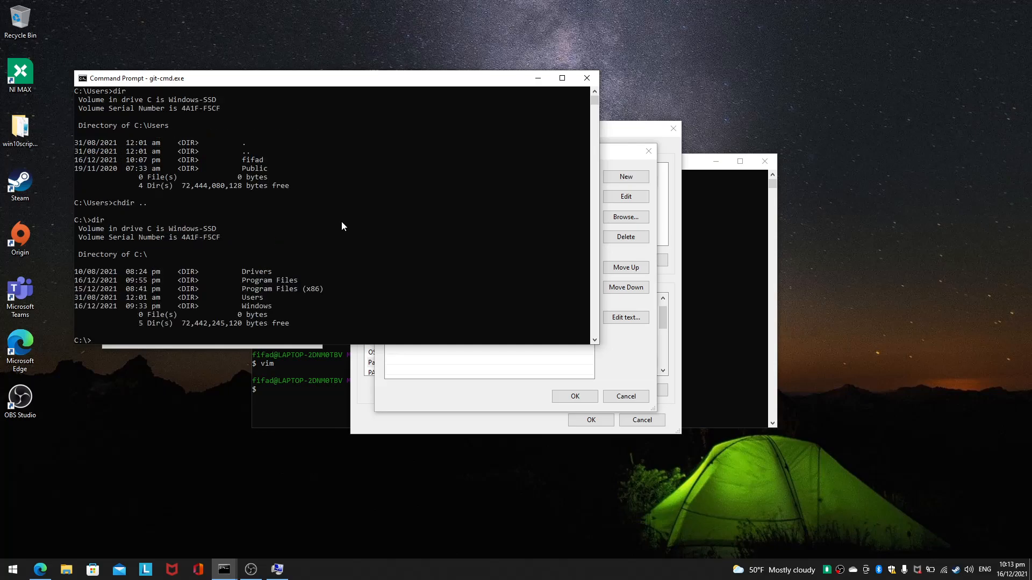
text(chdir Po)
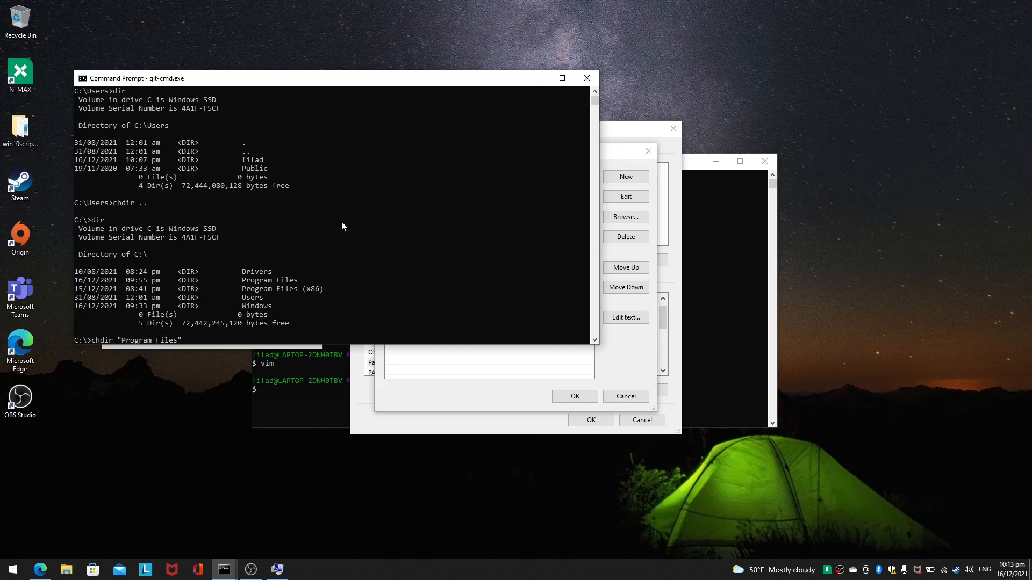
text((x86))
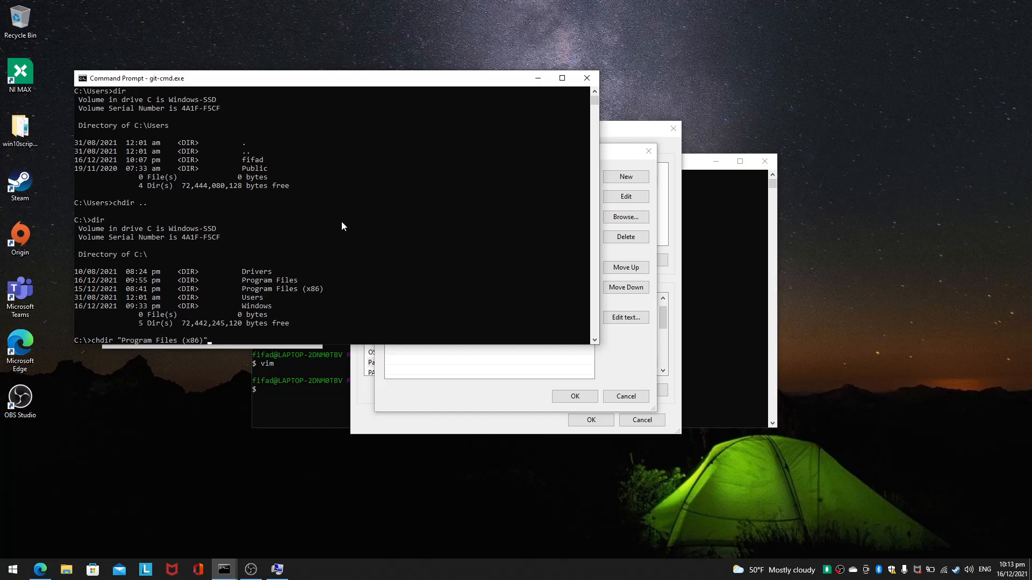
key(enter)
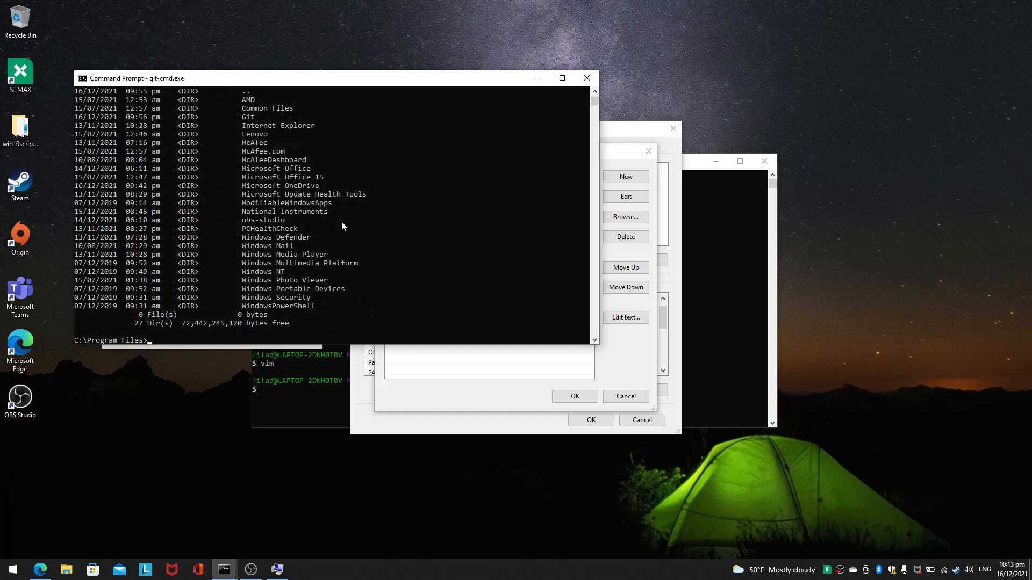
- Enter Git\cmd, list git.exe, git-lfs.exe and git-gui.exe there, then exit the console
text(chdir git)
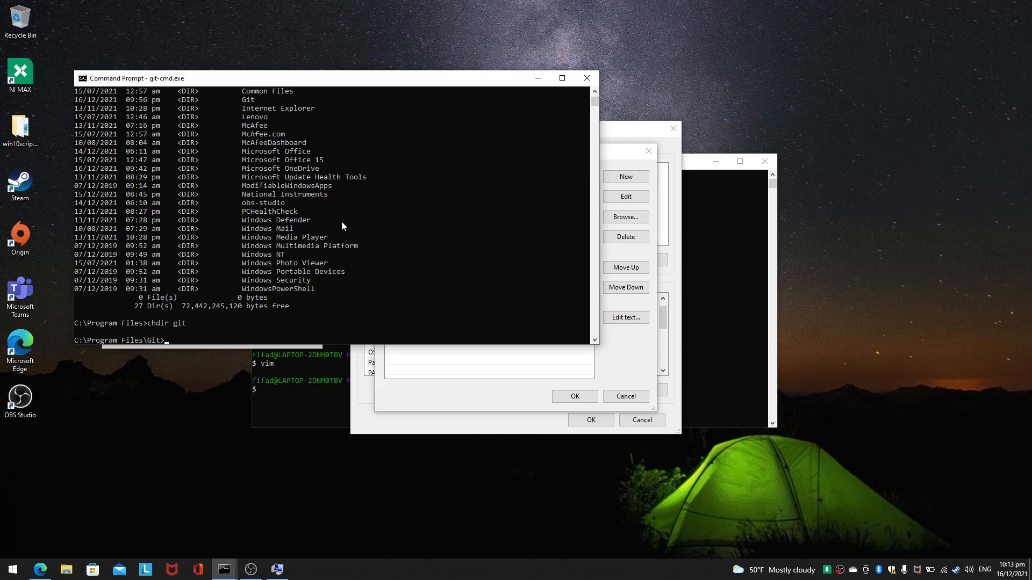
mouse_move(256, 288)
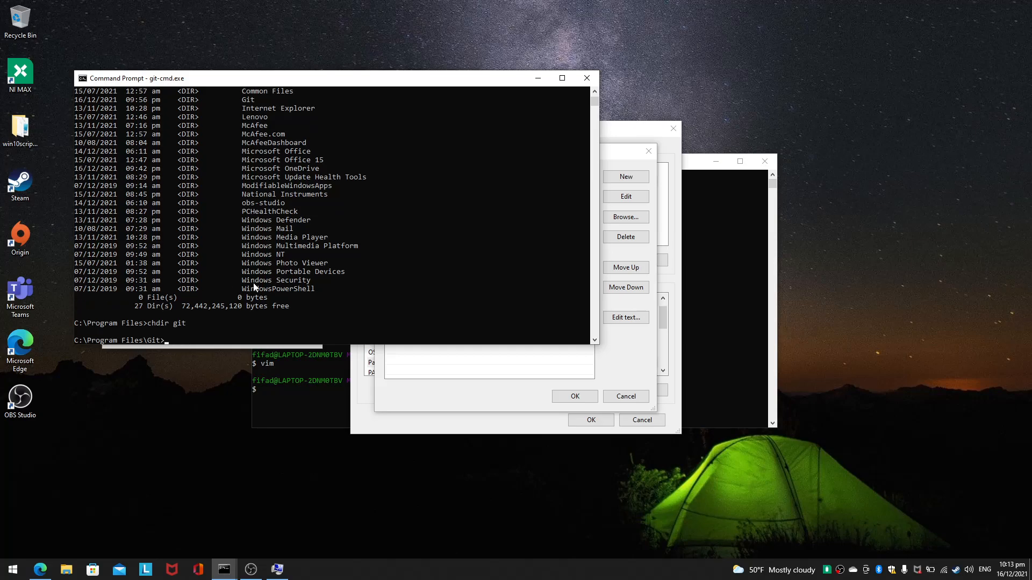
text(dir)
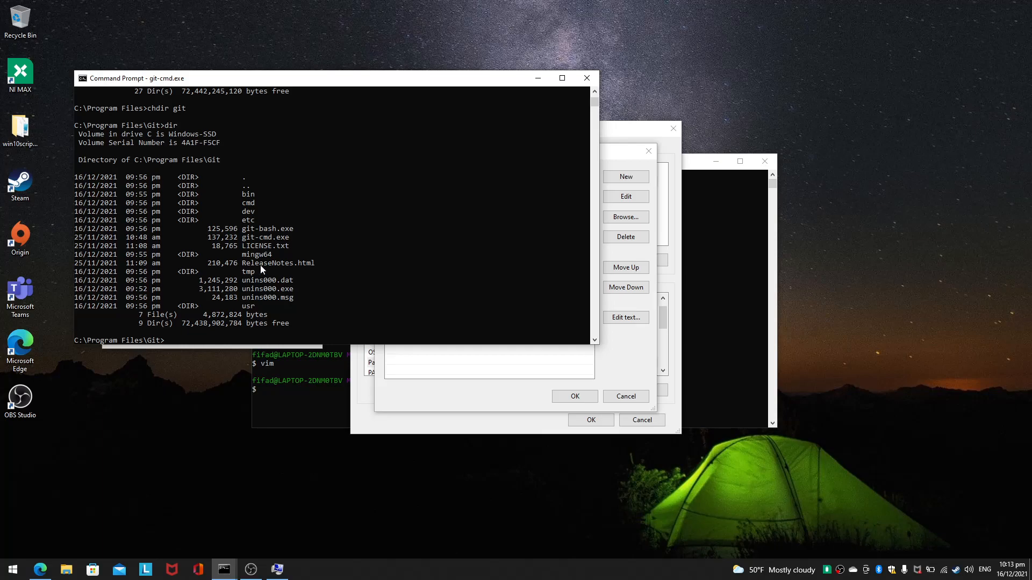
mouse_move(288, 228)
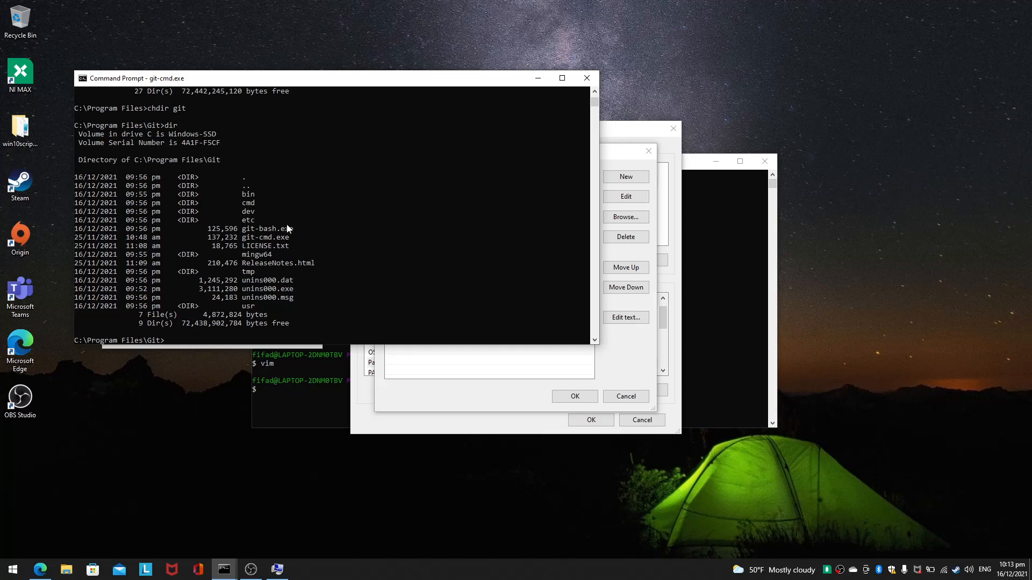
text(chdir)
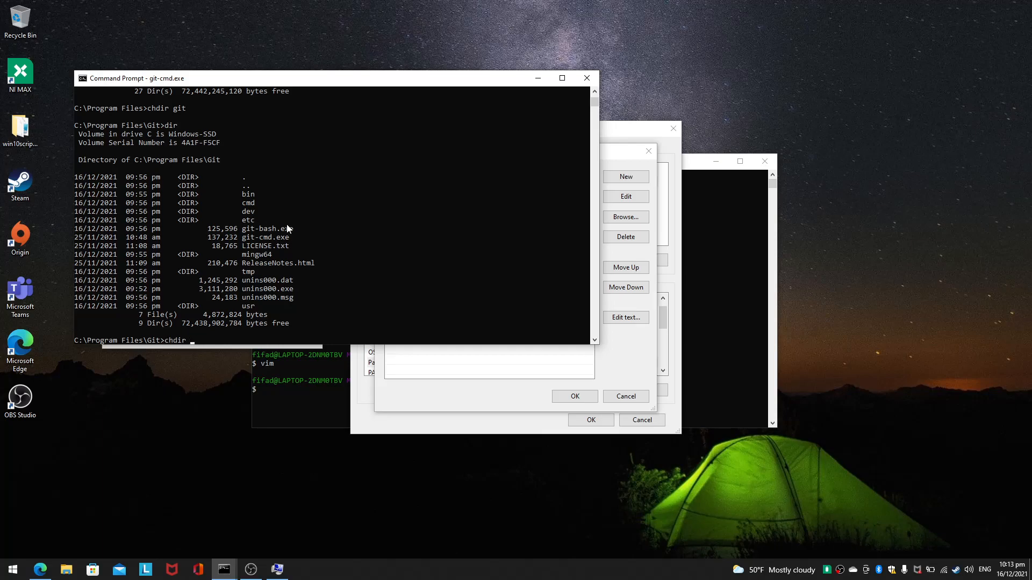
text(cmd)
text(dir)
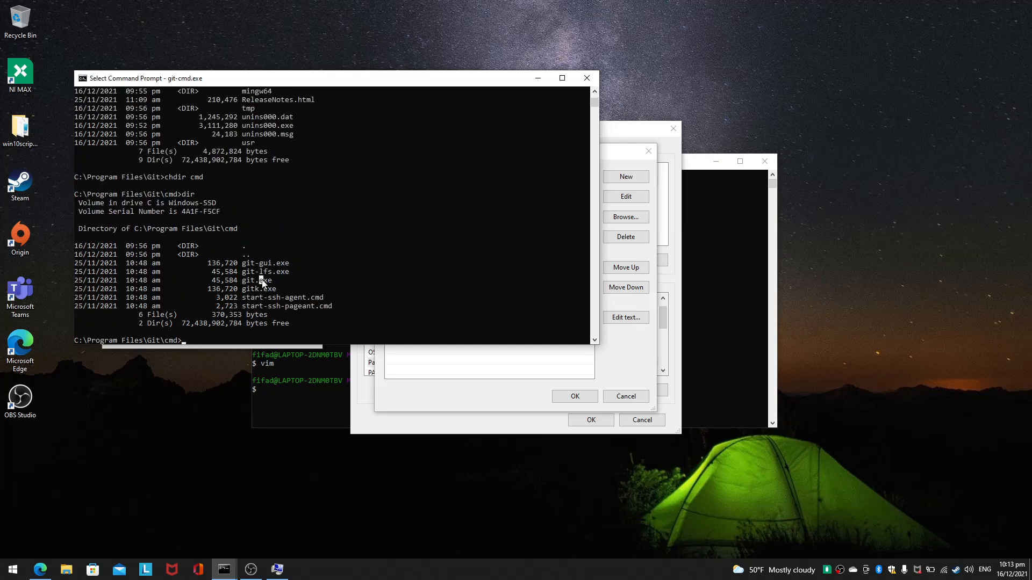
mouse_move(360, 289)
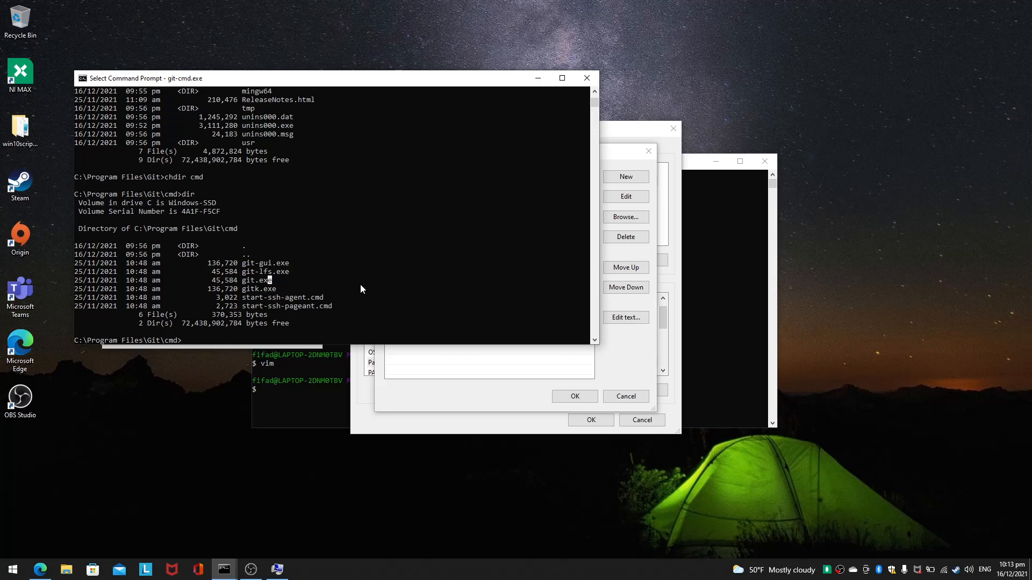
text(exit)
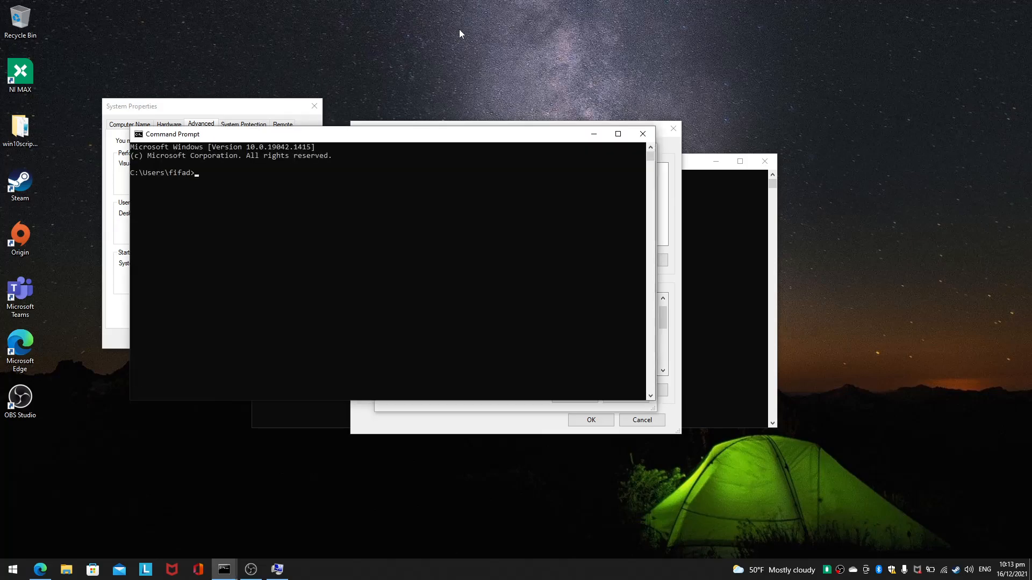
- Run git.exe for its command list, then git.exe -status and git.exe status giving 'not a git repository'
text(git.exe)
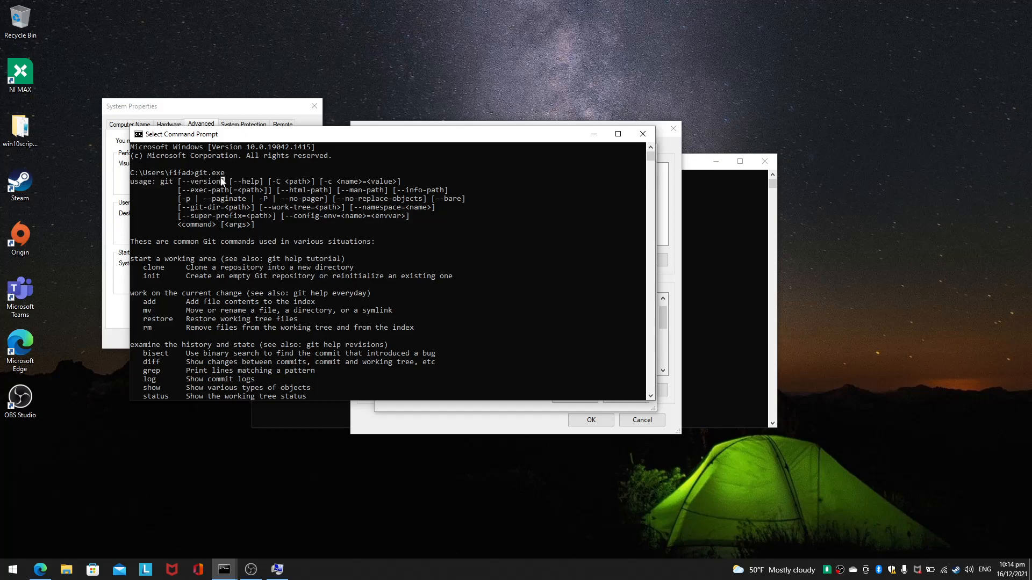
mouse_move(317, 276)
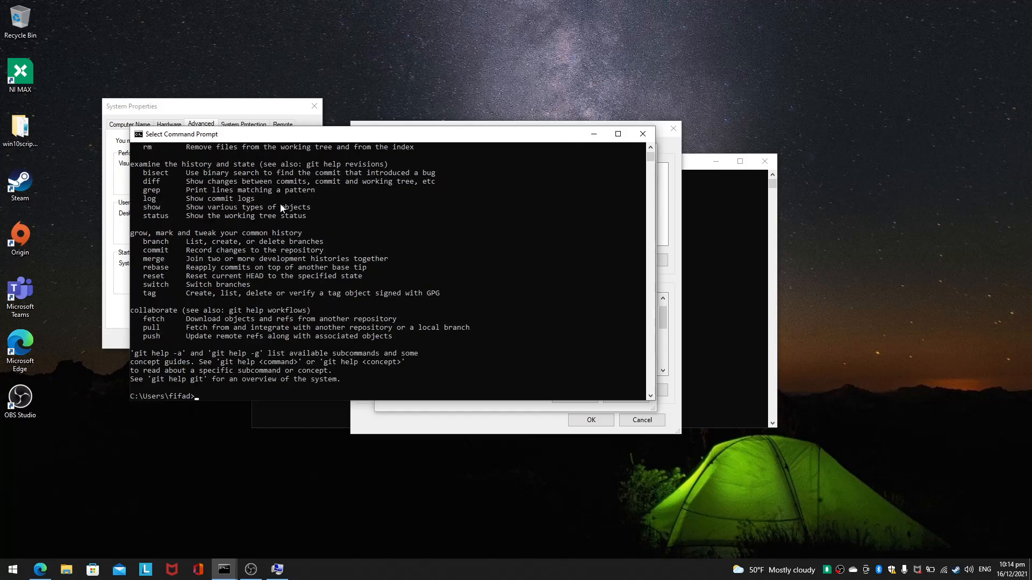
text(git.exe -status)
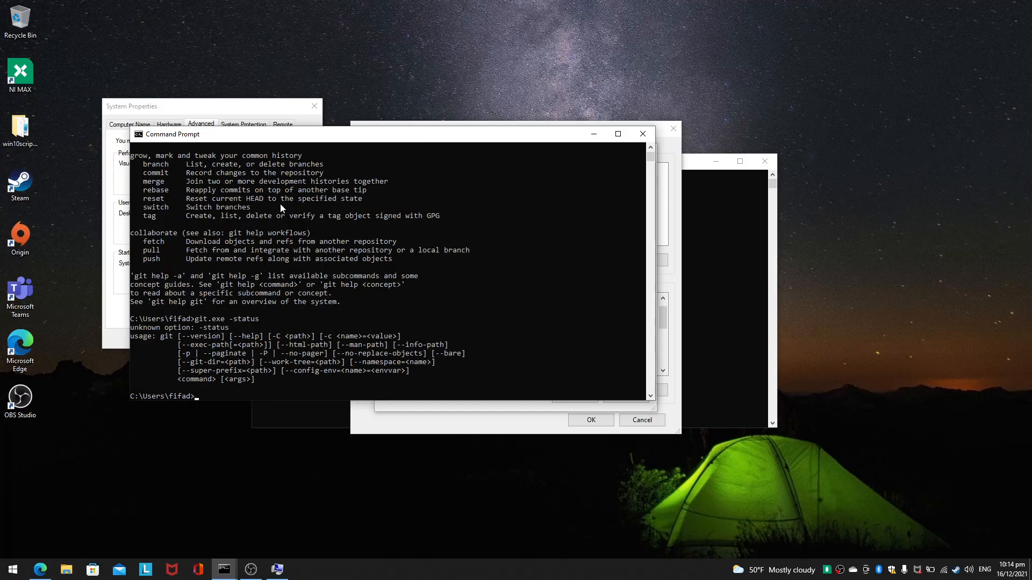
text(git.exe -status)
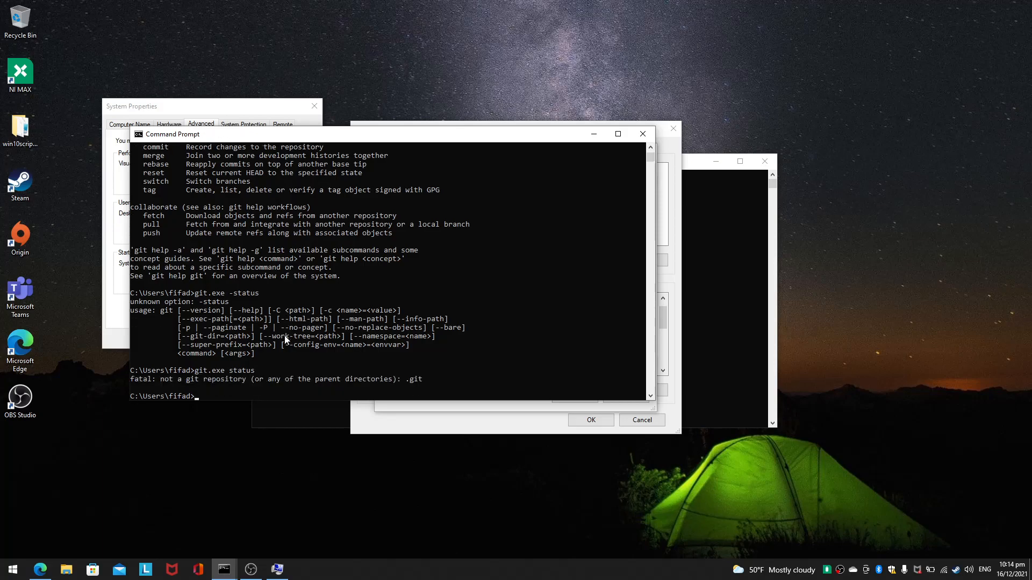
mouse_move(306, 374)
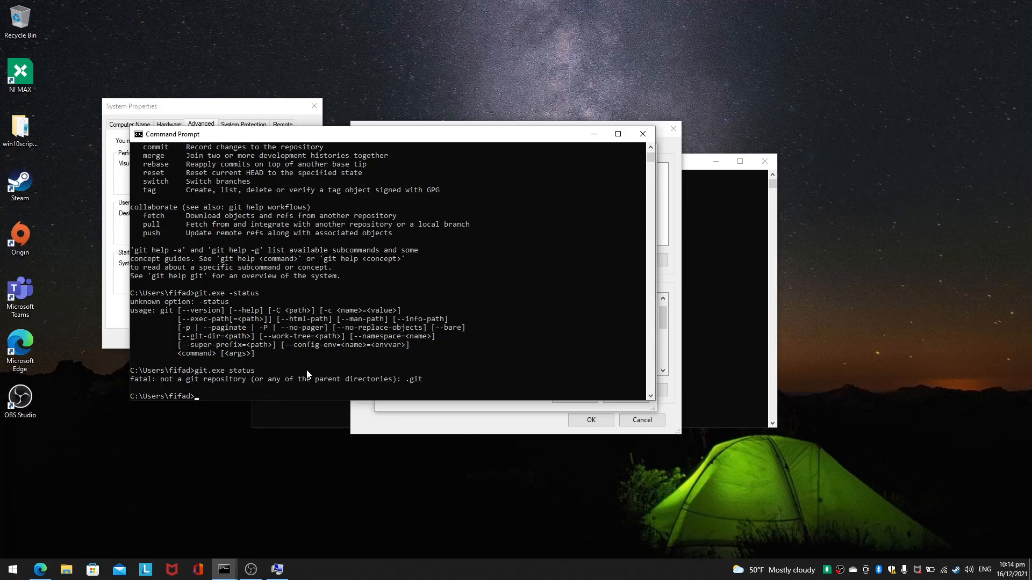
text(gi)
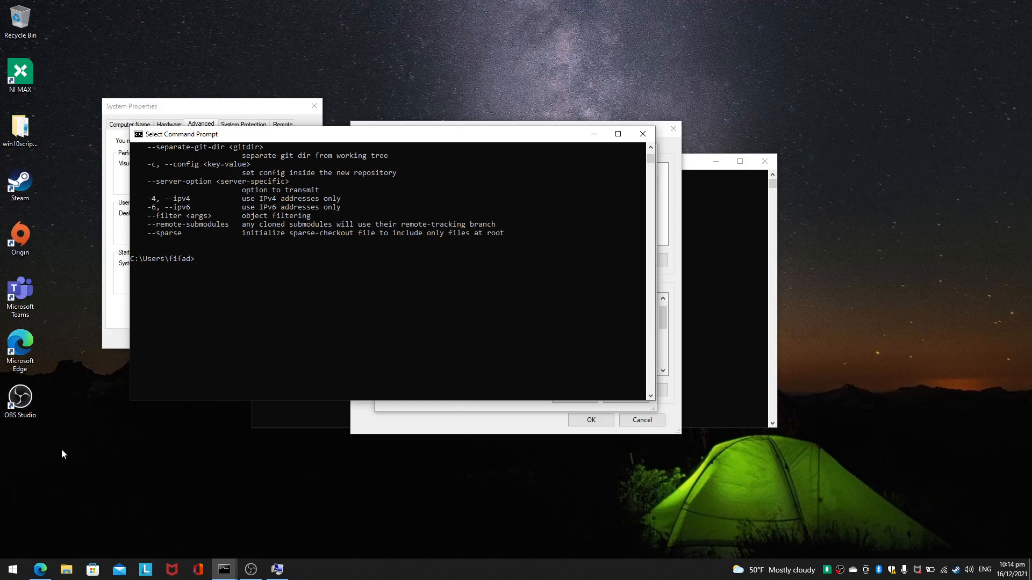
mouse_move(289, 372)
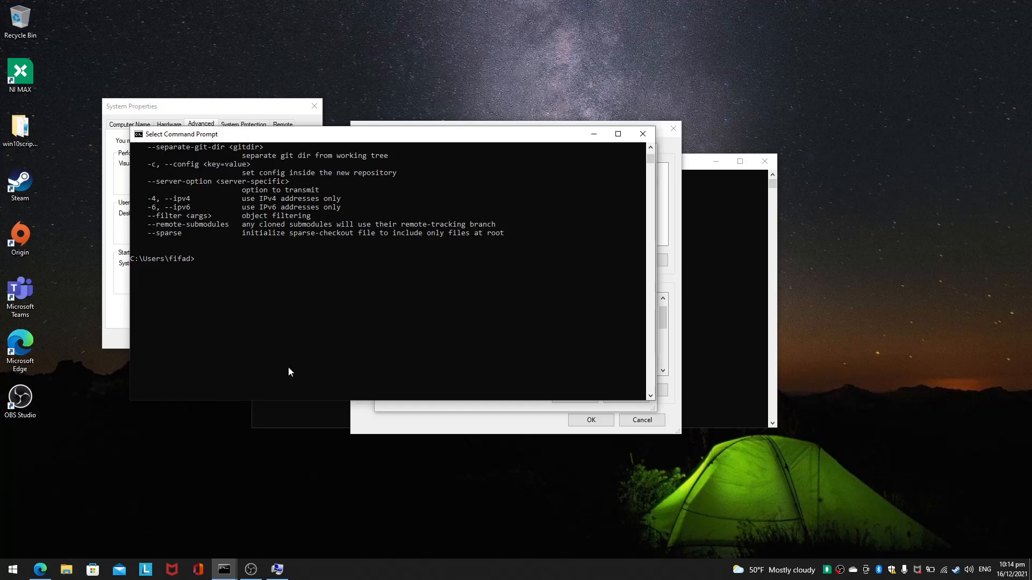
- Change into Program Files\Git\cmd and list its executables with dir
text(chdir ../..)
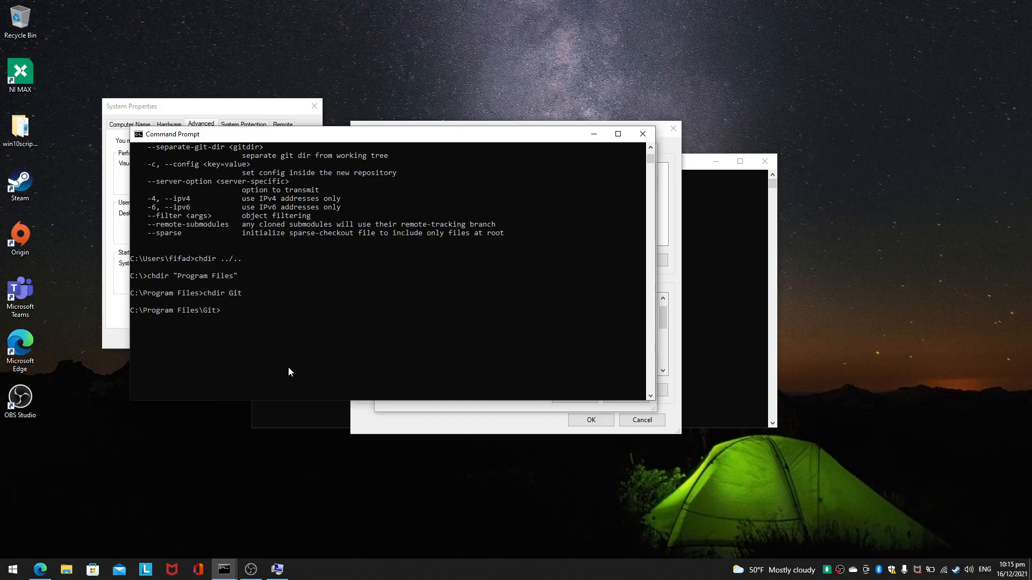
text(chdir cmd)
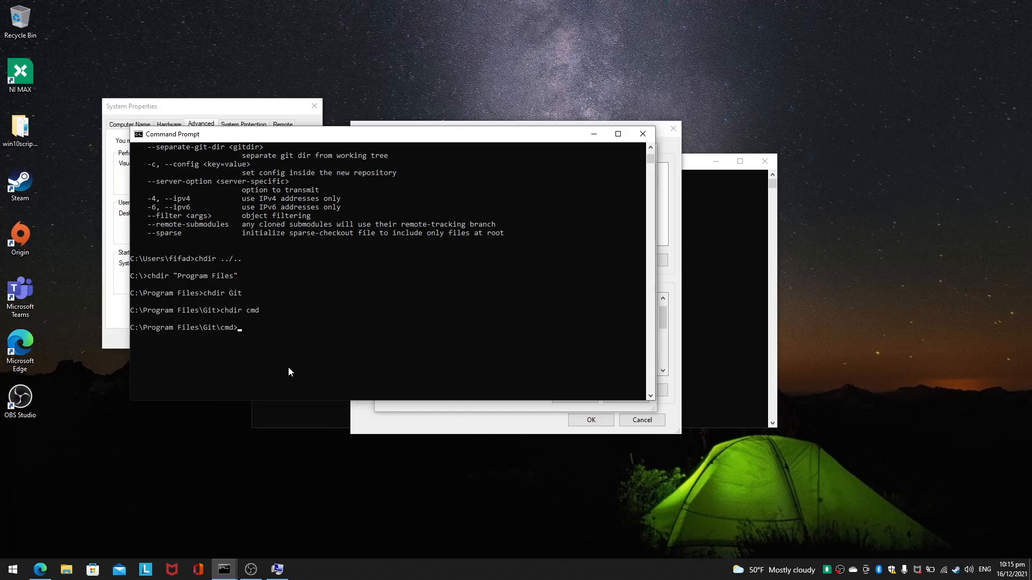
text(dir)
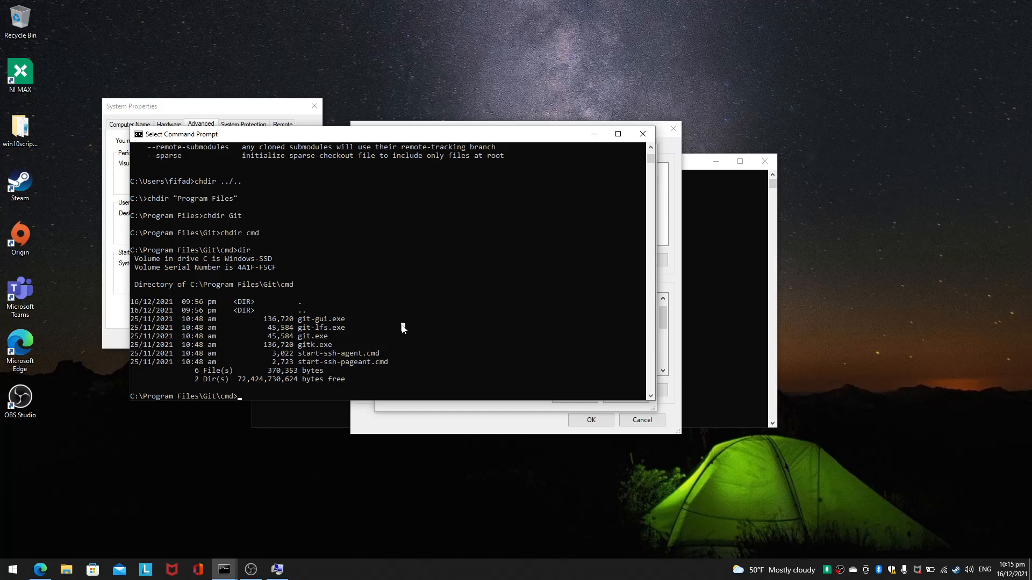
mouse_move(338, 345)
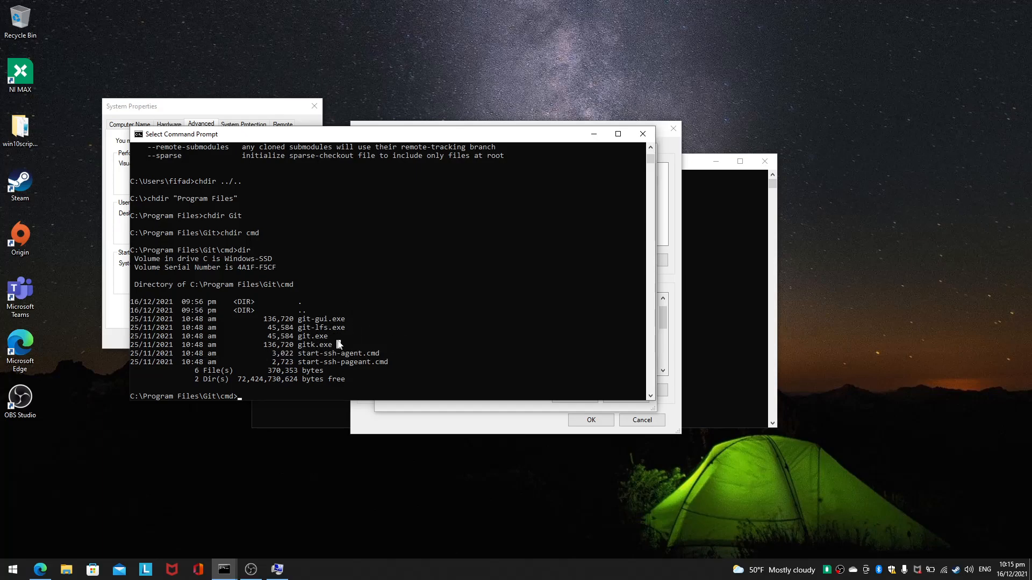
- Run git-lfs.exe and scroll through its Git LFS usage output
double_click(320, 326)
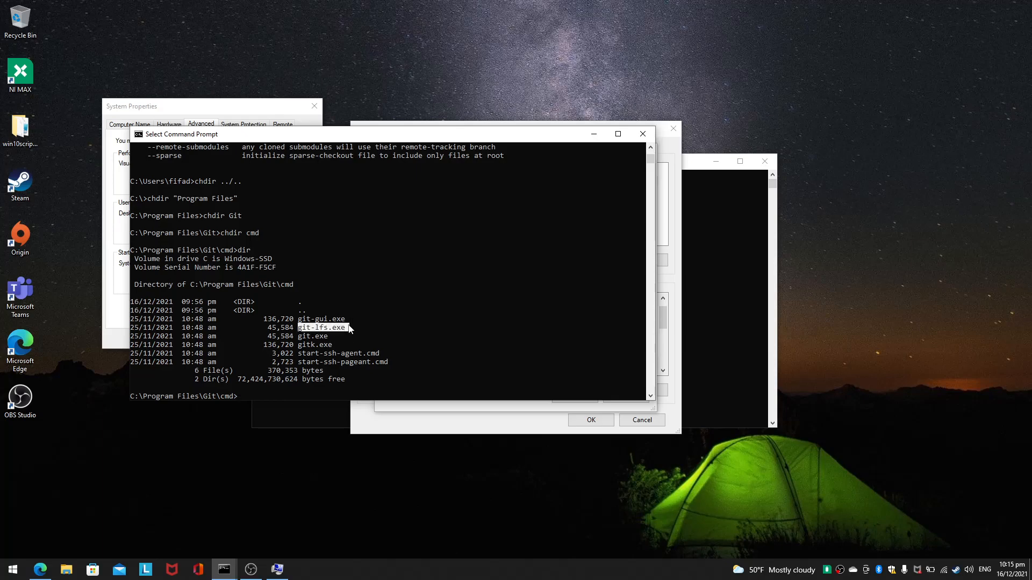
text(git)
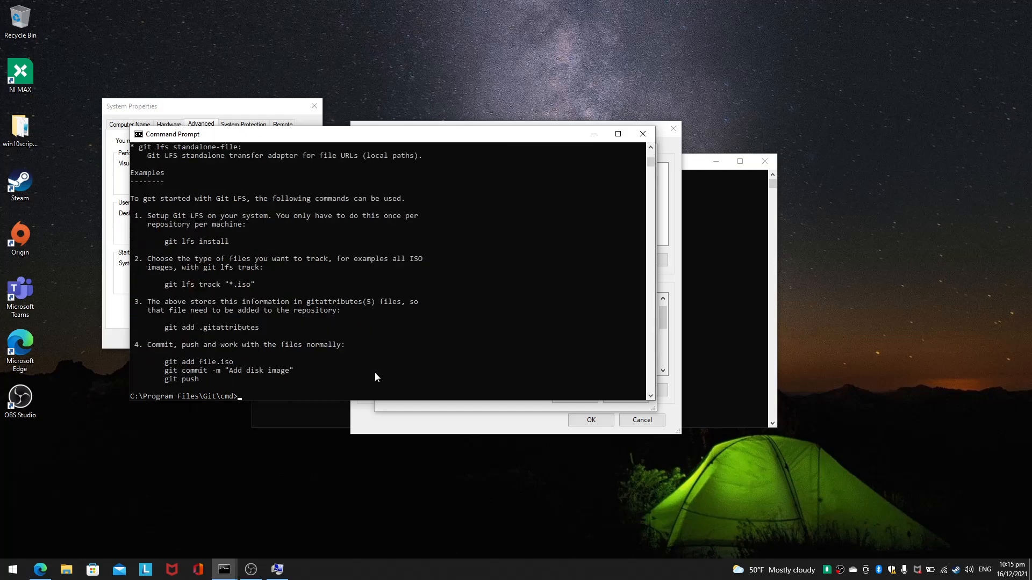
scroll(up, 3)
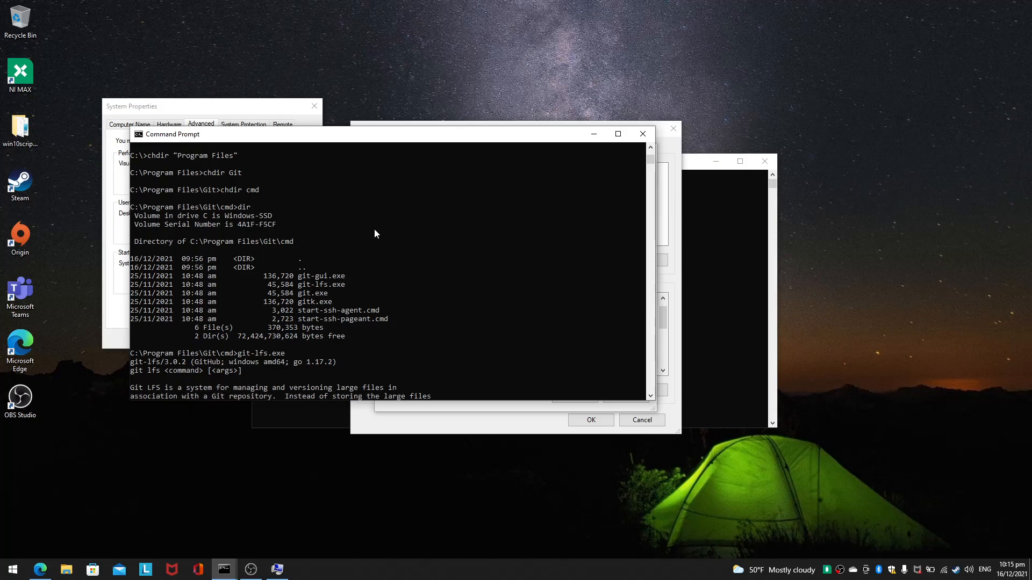
scroll(down, 3)
text(git-gui.exe)
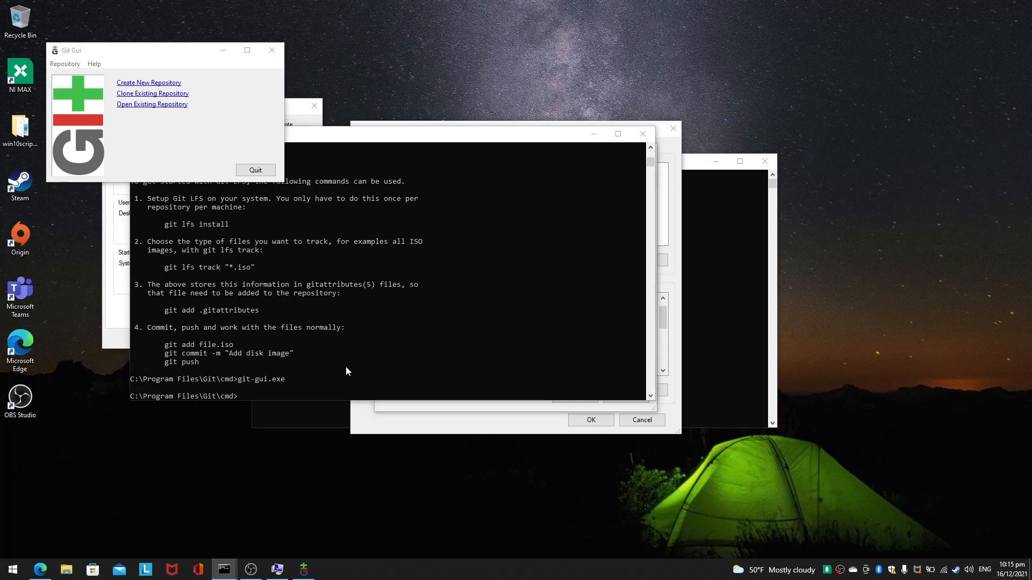
mouse_move(187, 130)
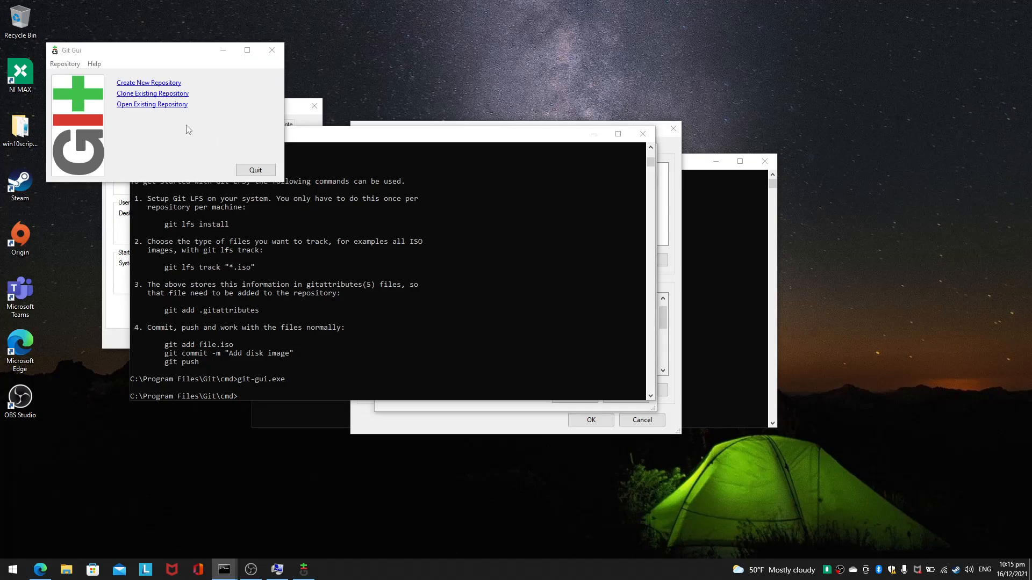
mouse_move(74, 119)
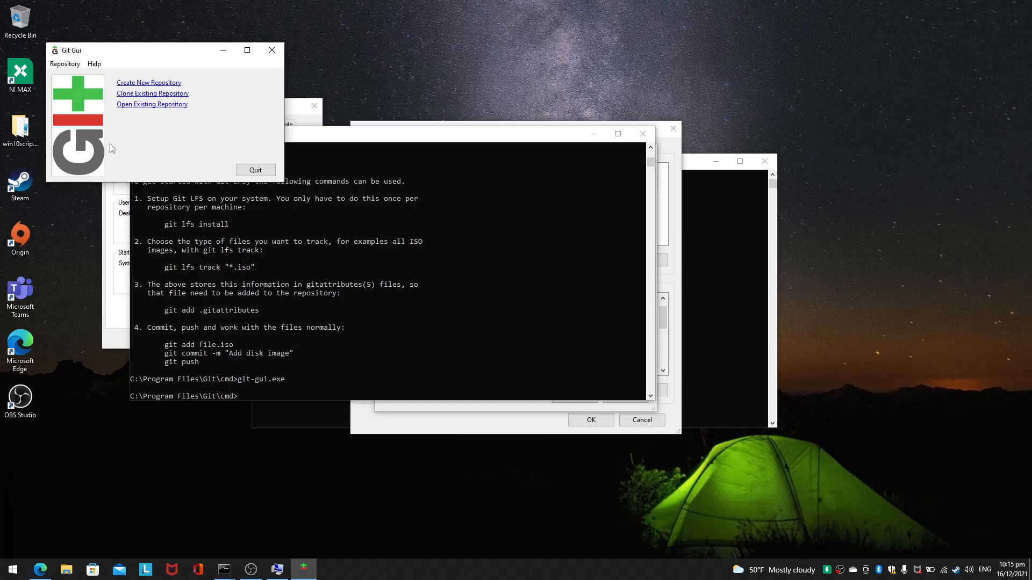
mouse_move(192, 147)
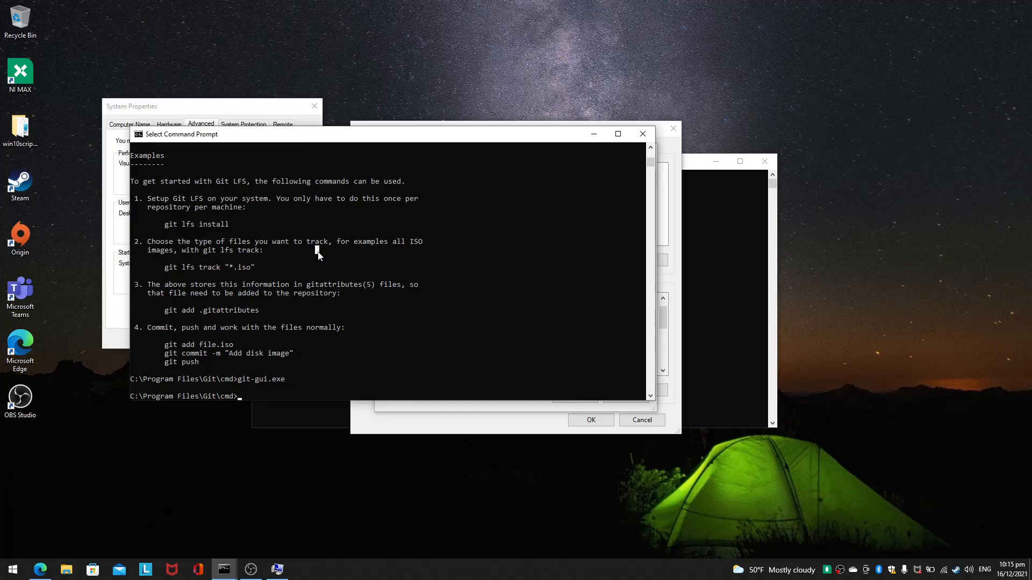
- In the other Command Prompt at the user folder, run vim and get a 'not recognized' error
text(ers\fifad>git.exe)
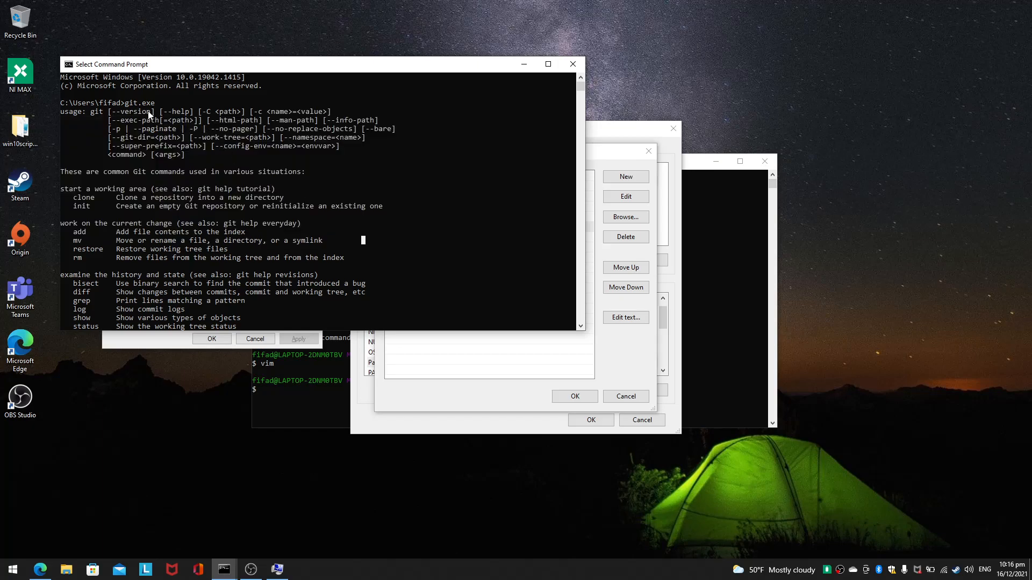
double_click(137, 103)
text(vim)
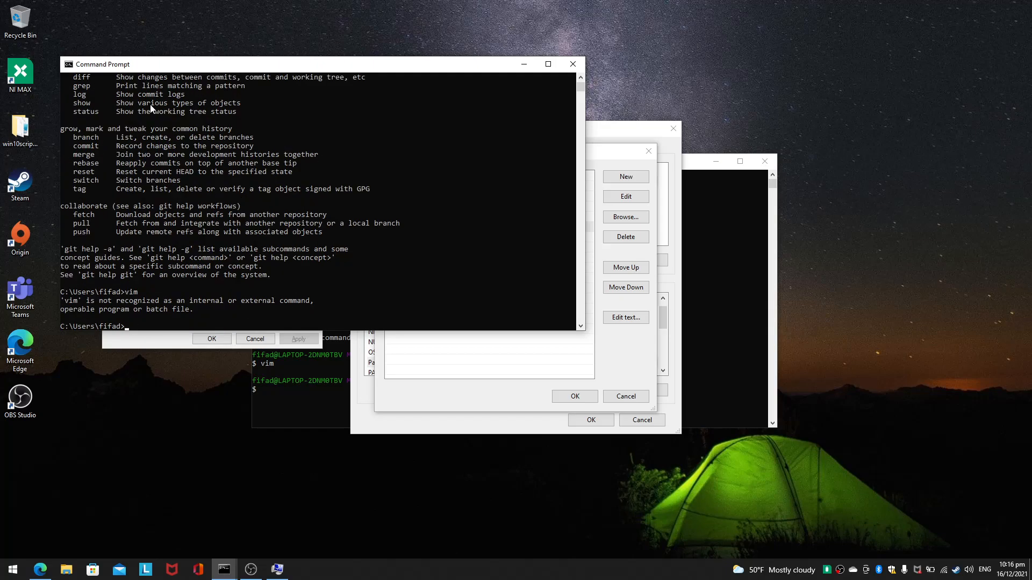
mouse_move(166, 311)
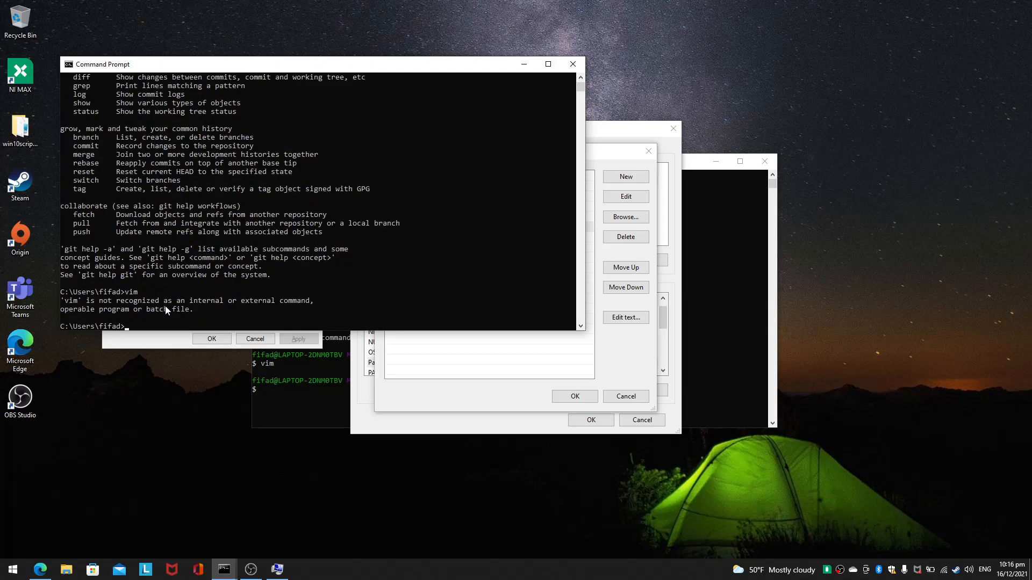